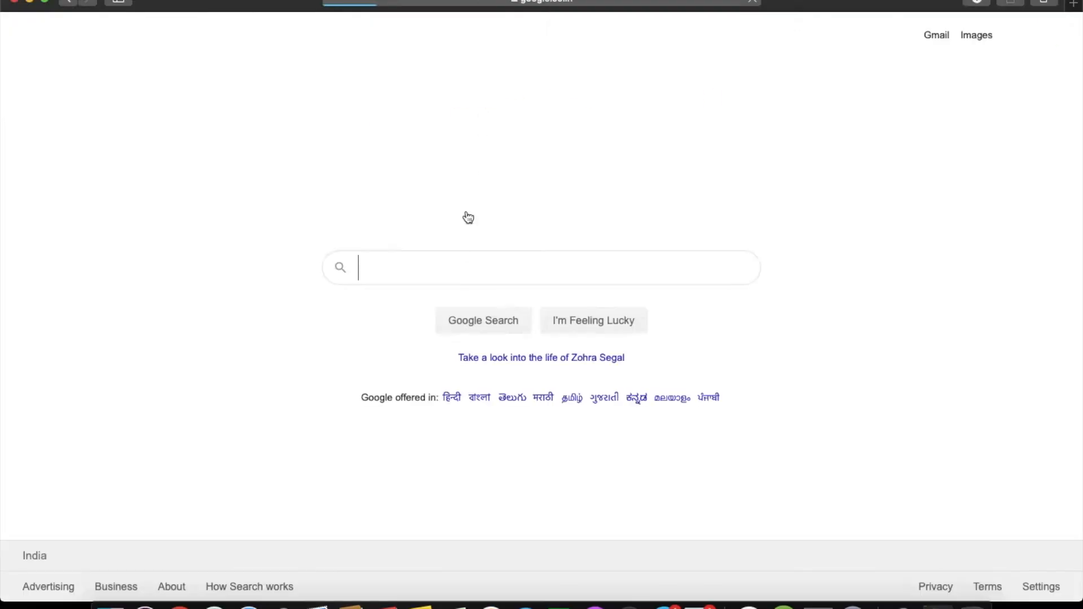
Search Google for 'flutter razorpay' and open the Razorpay Flutter plugin docs result
text(flutter ra)
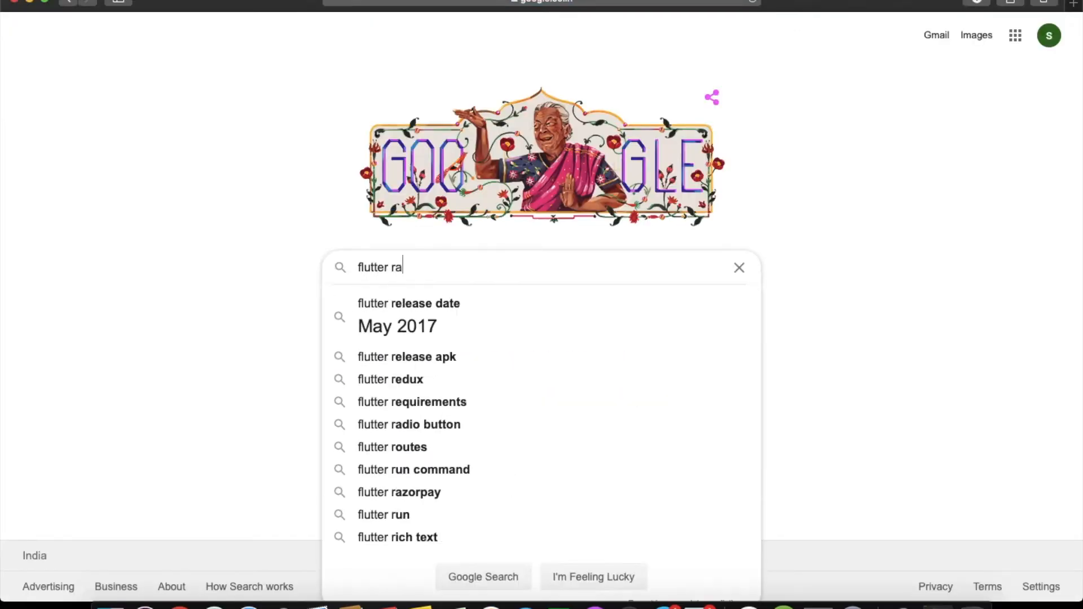
click(399, 492)
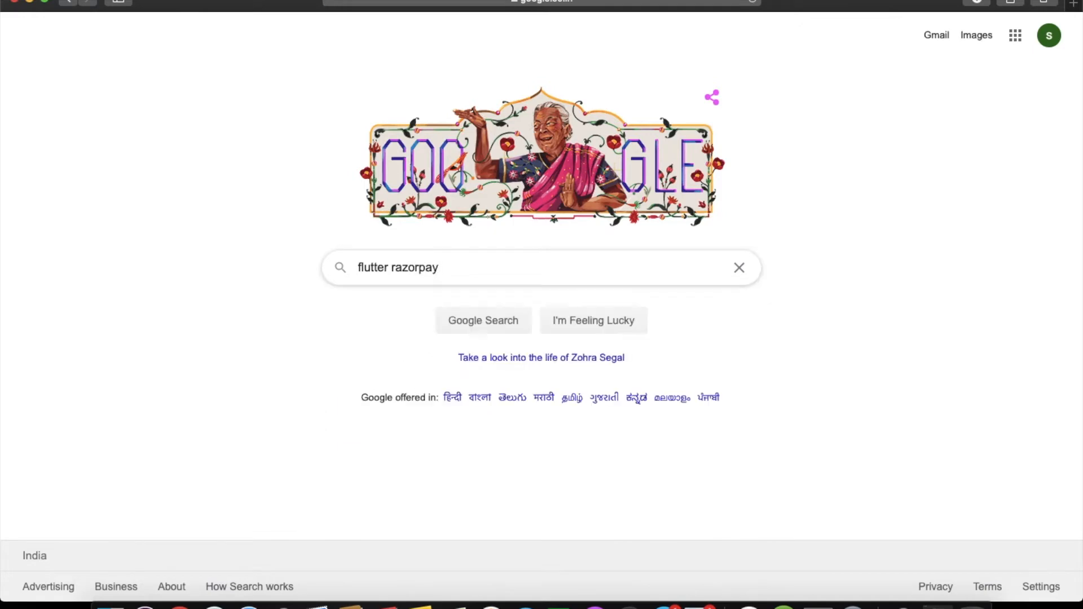
click(483, 319)
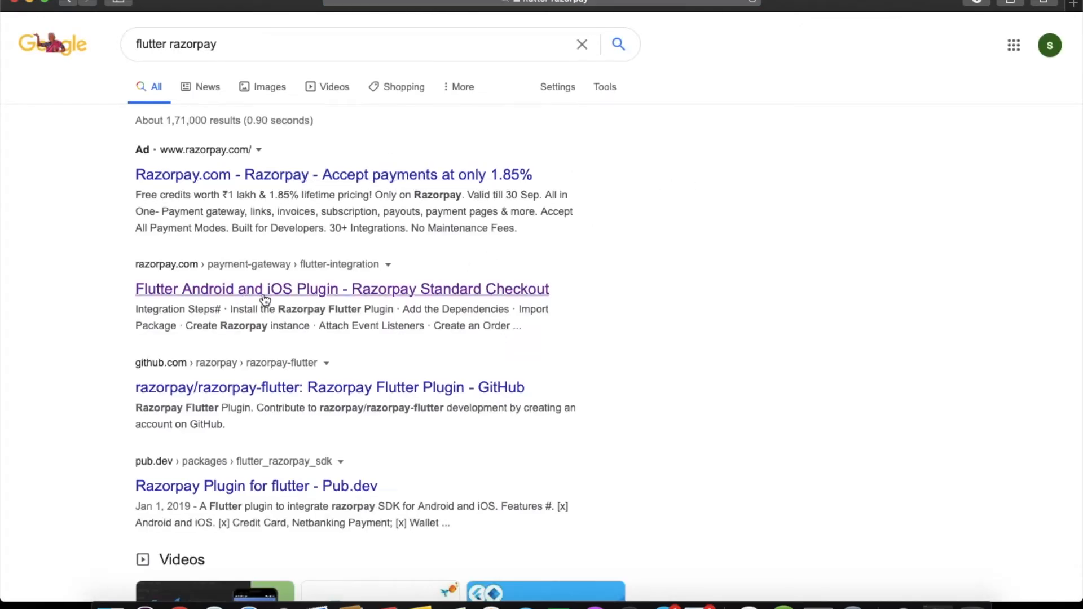
click(340, 289)
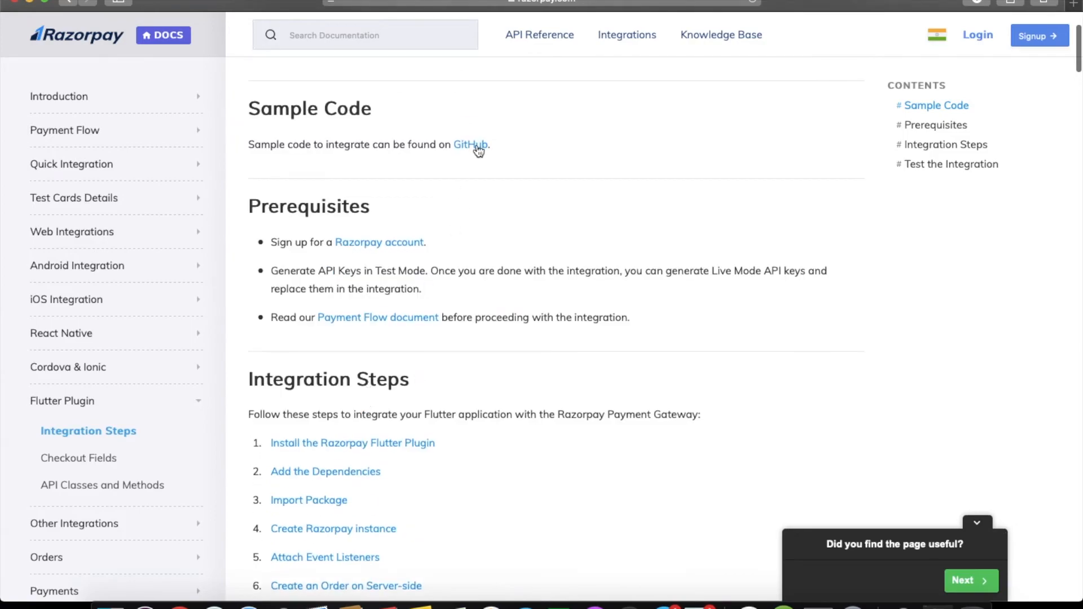
Follow the GitHub link and reach the razorpay_flutter 1.2.2 package page on pub.dev
click(470, 145)
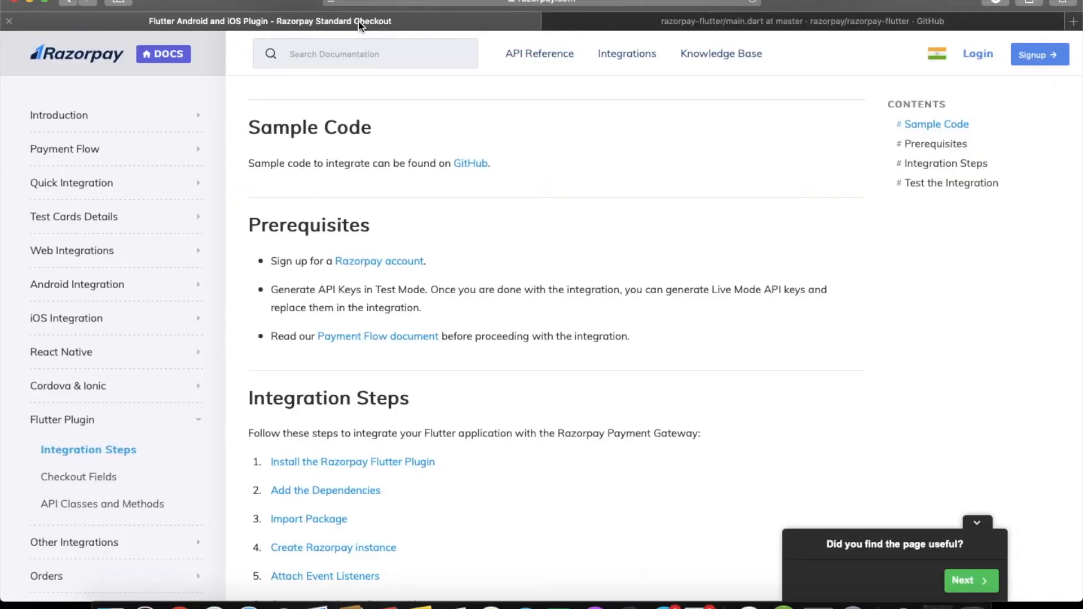
scroll(down, 3)
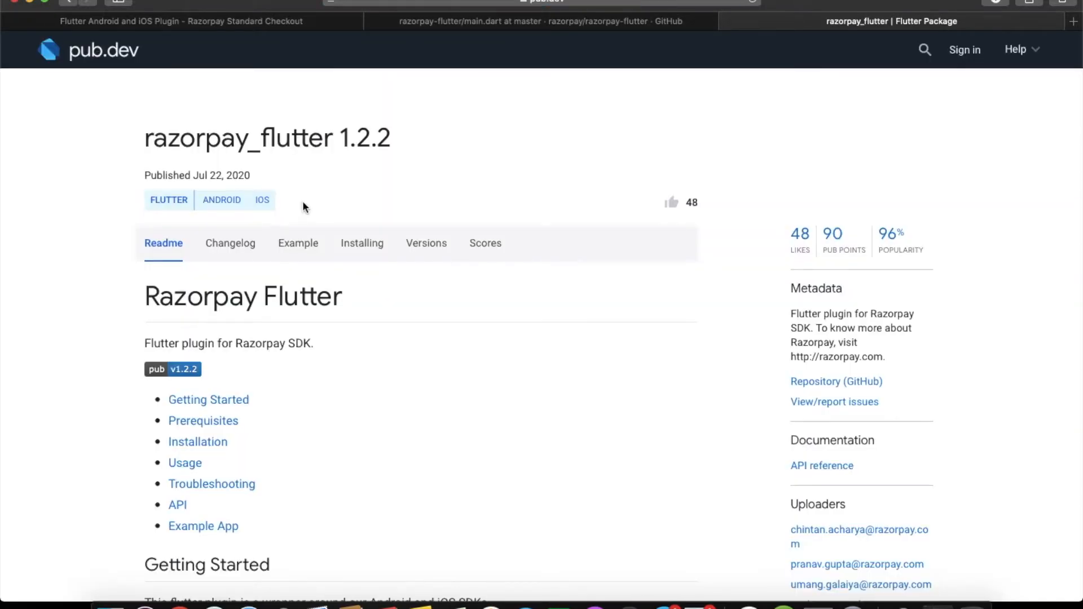
click(362, 243)
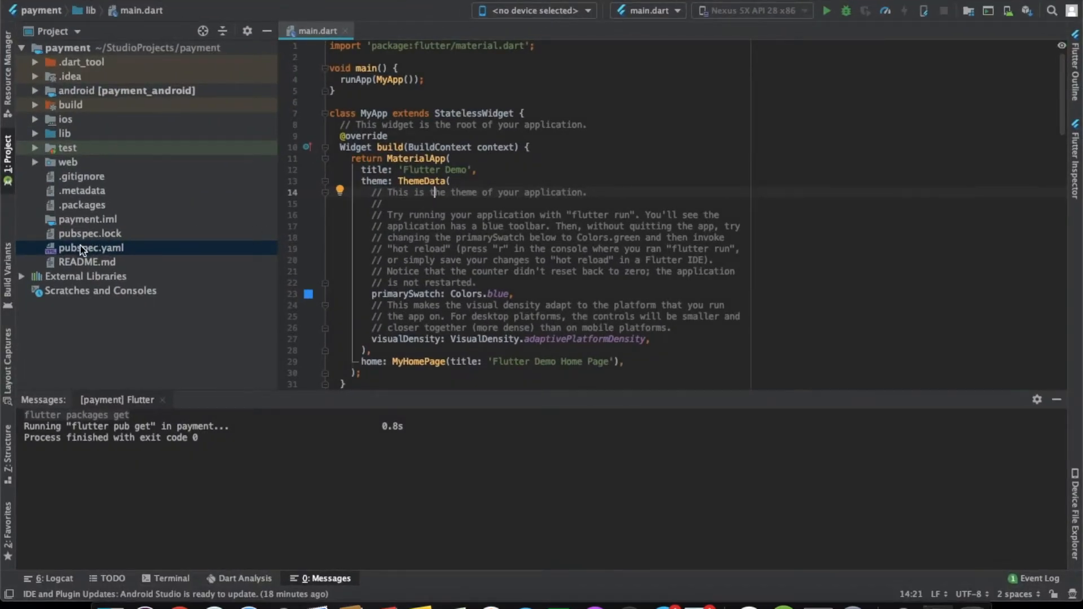
Add razorpay_flutter ^1.2.2 to pubspec.yaml dependencies and fetch packages
double_click(90, 247)
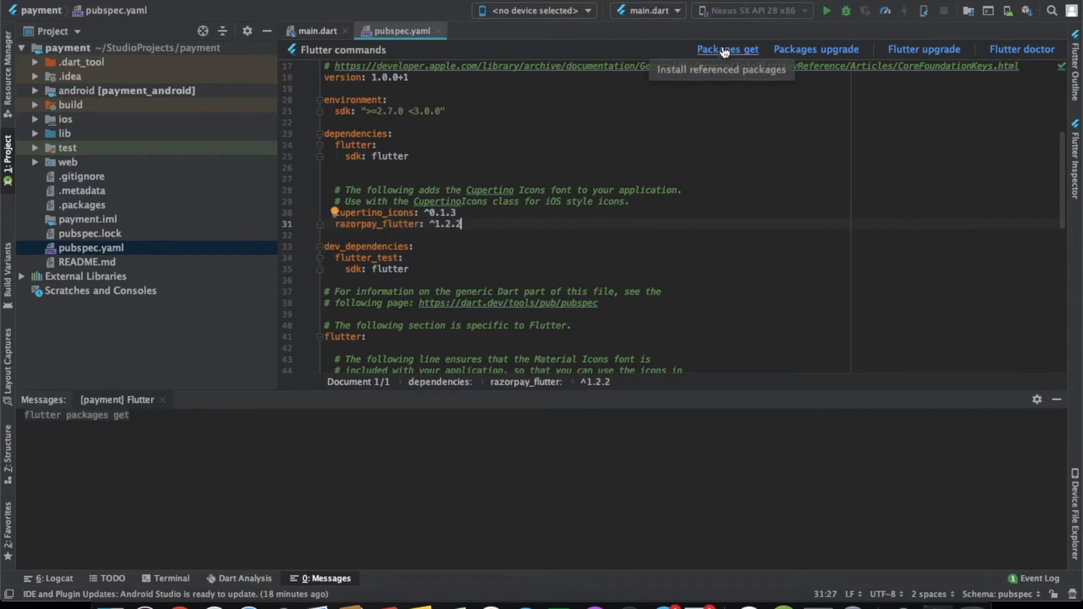
click(726, 49)
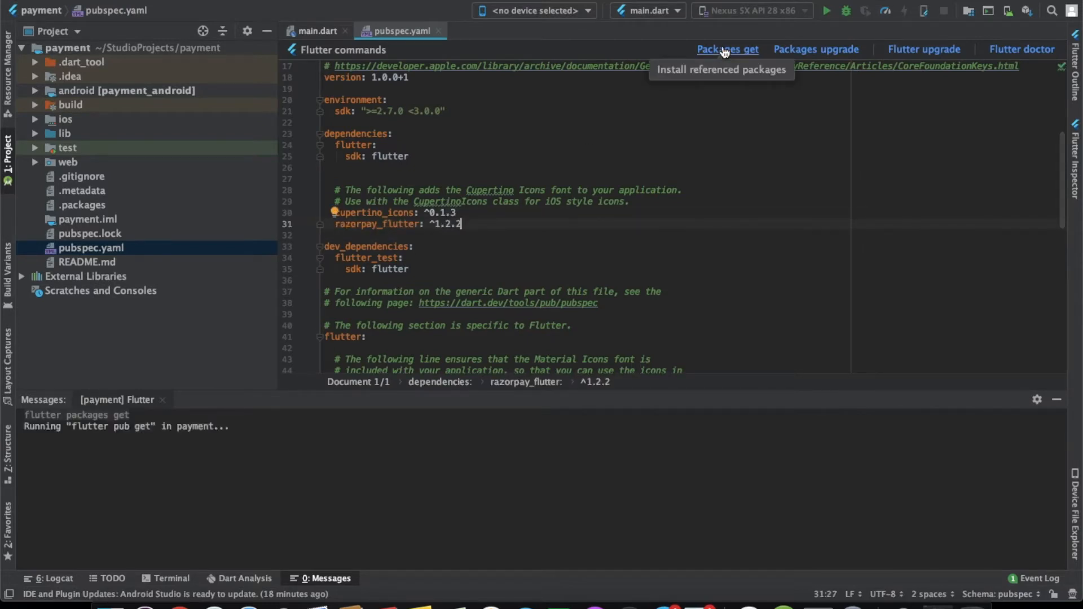
click(727, 49)
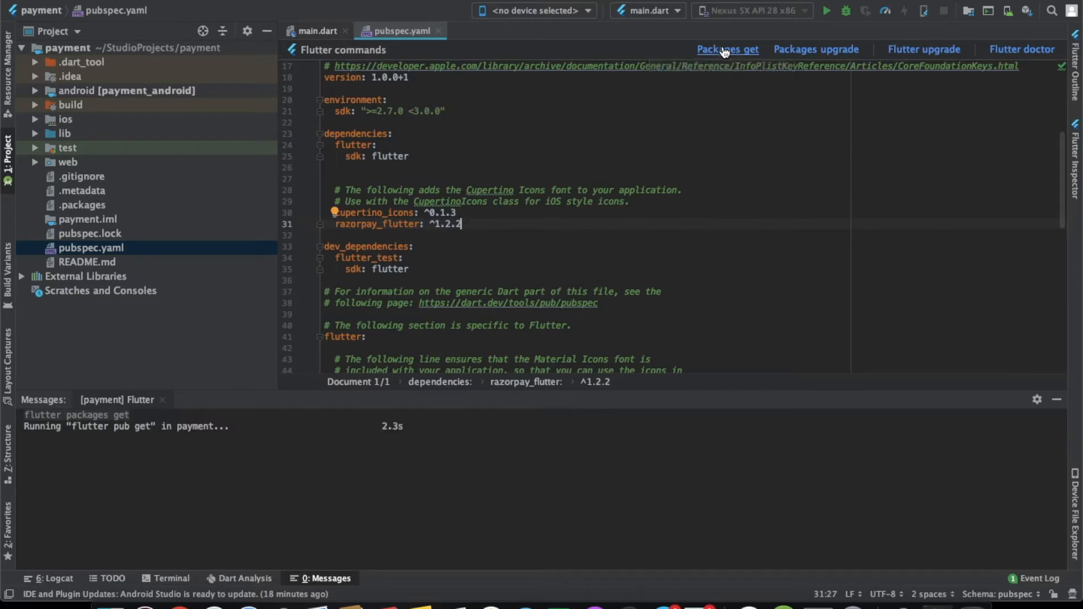
click(725, 48)
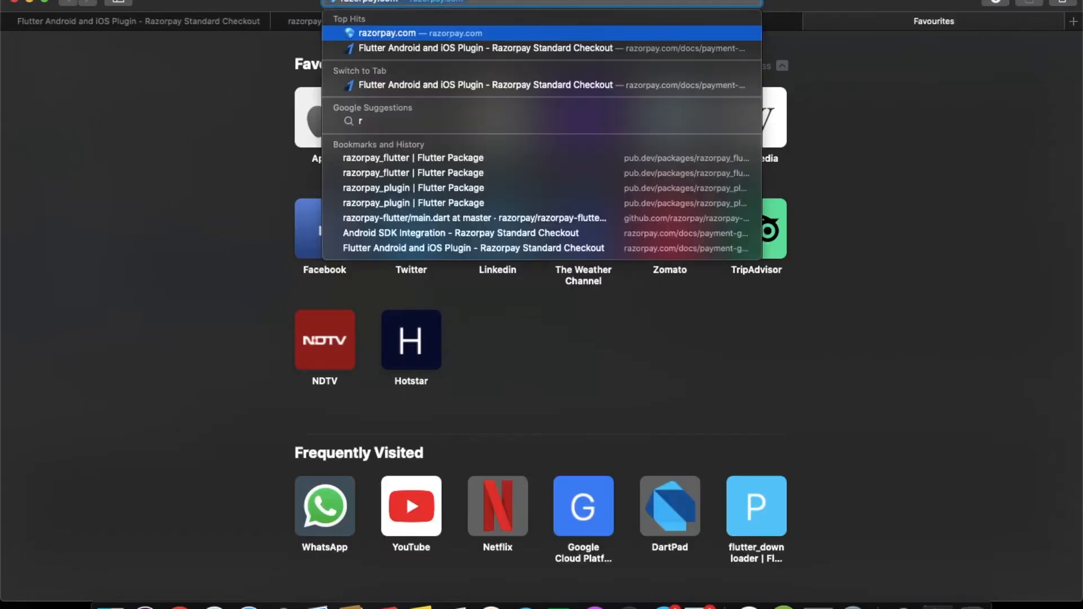
Sign up on razorpay.com with Google and choose Try out the Dashboard
click(387, 33)
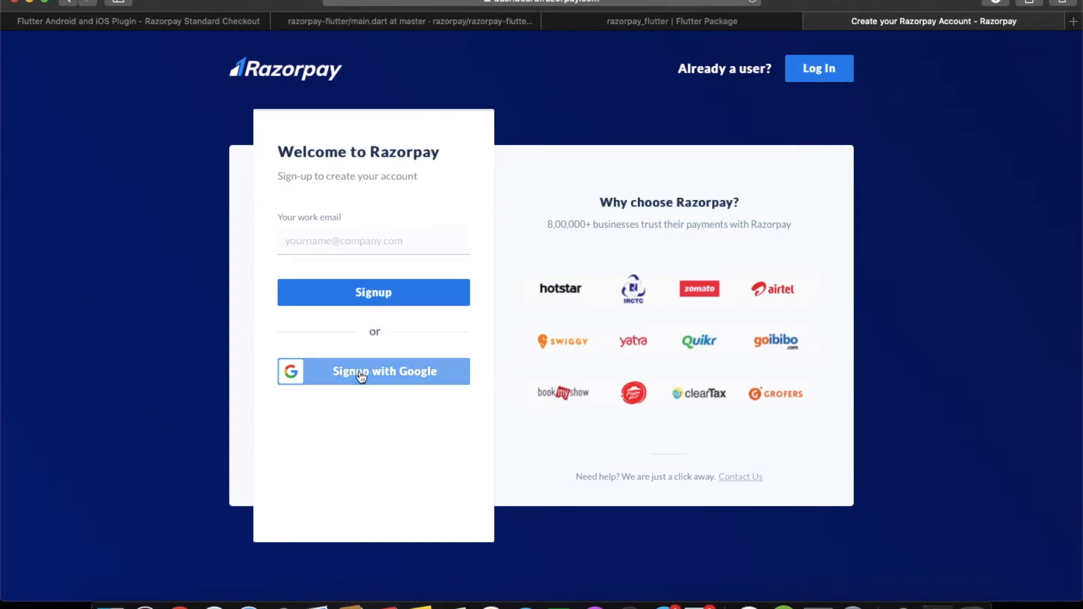
click(373, 371)
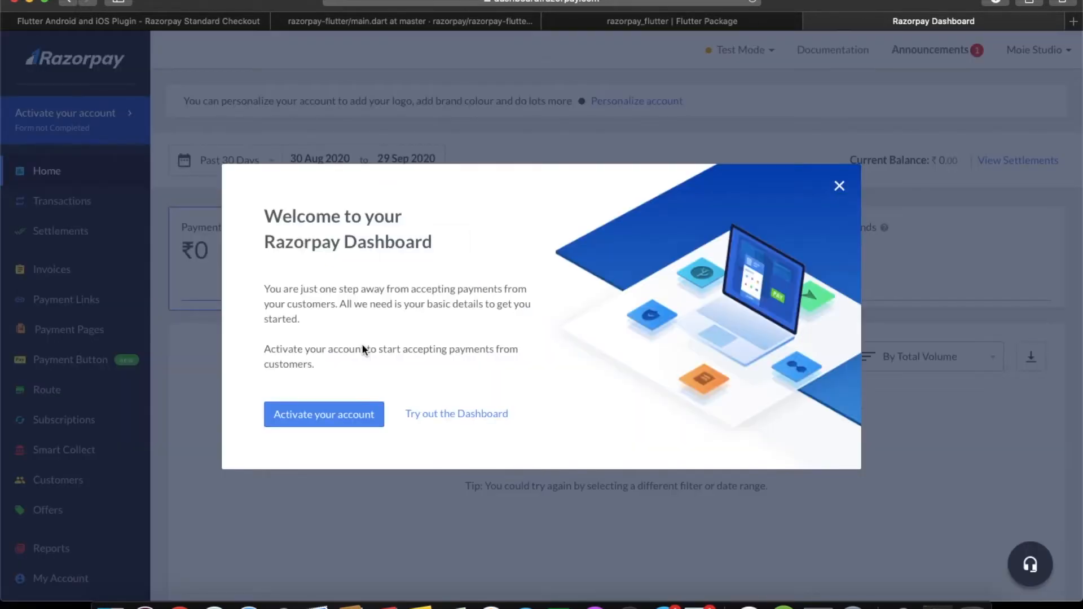
mouse_move(551, 229)
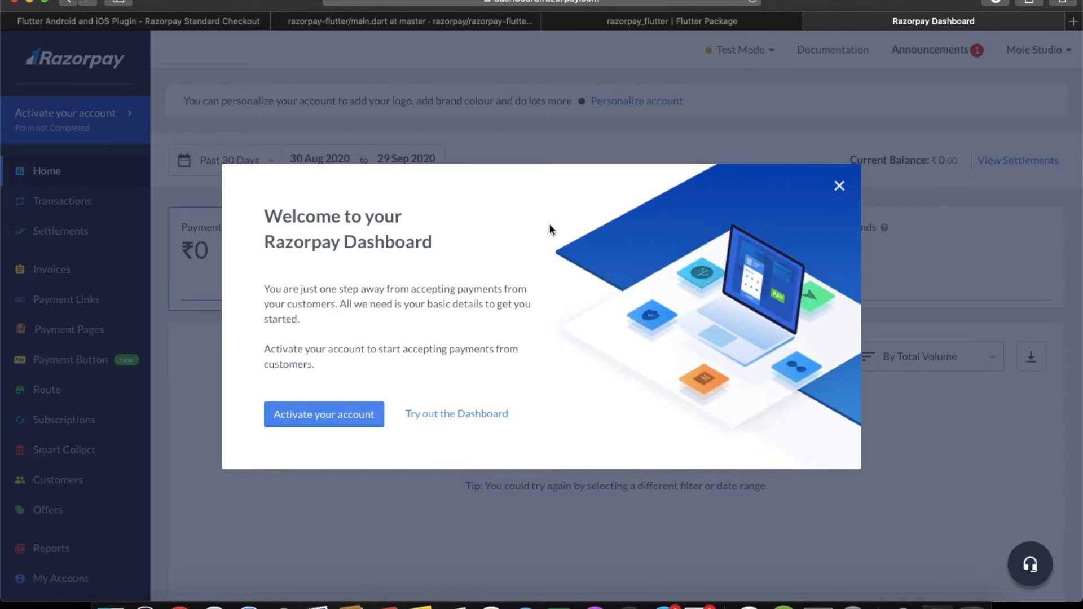
mouse_move(456, 414)
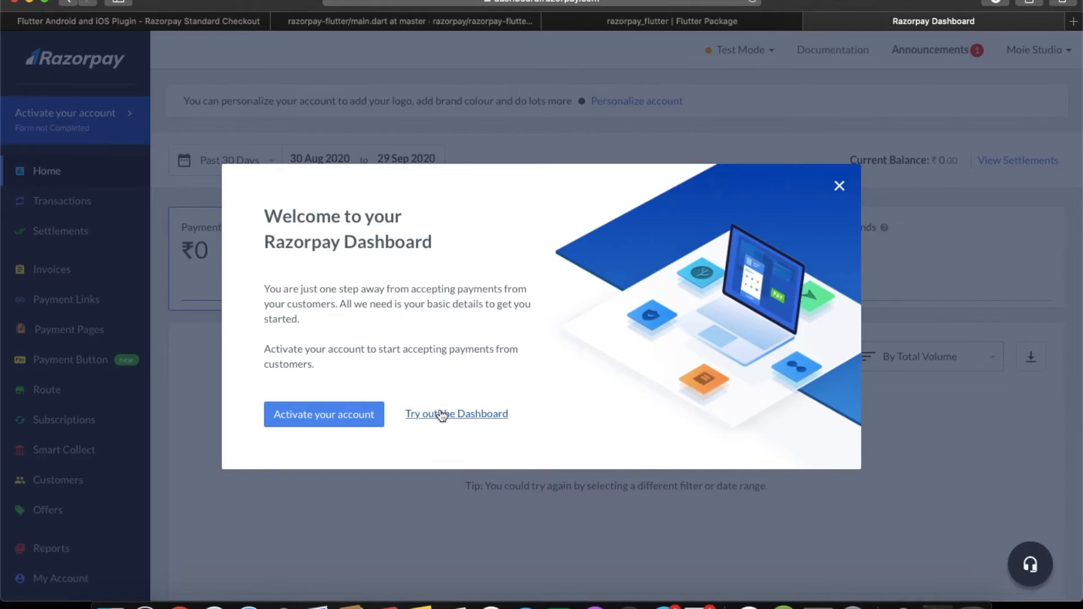
mouse_move(427, 291)
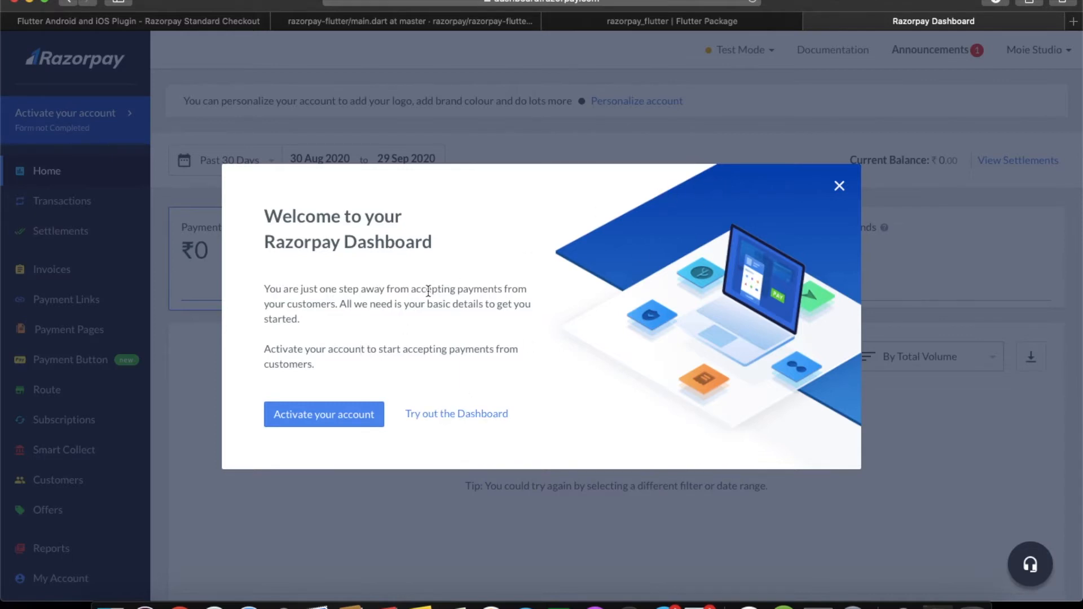
click(839, 185)
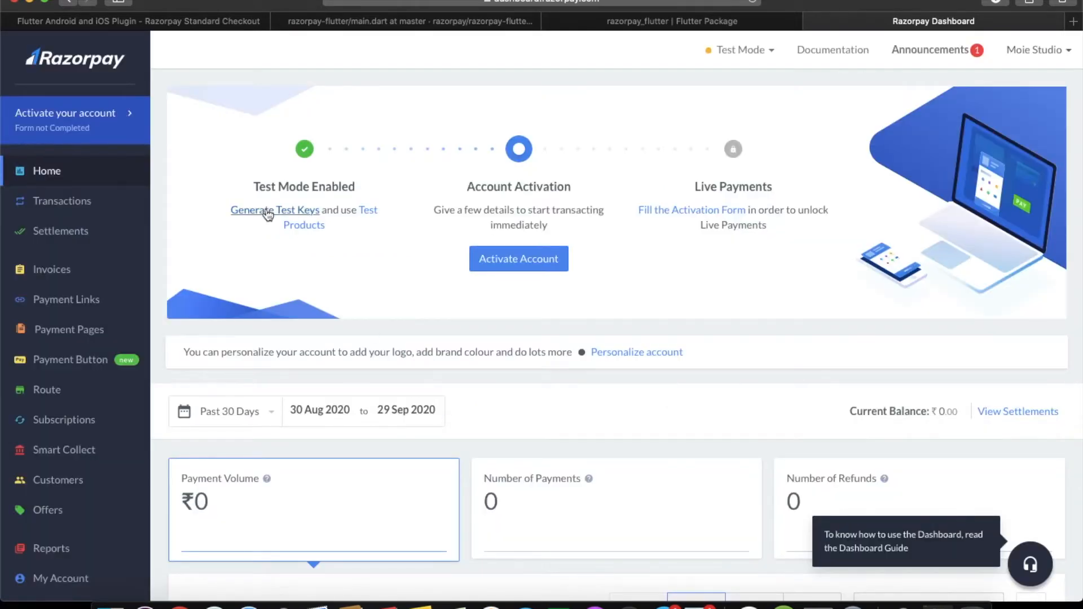
Generate a new test API key in the Razorpay Dashboard and confirm its details
click(274, 210)
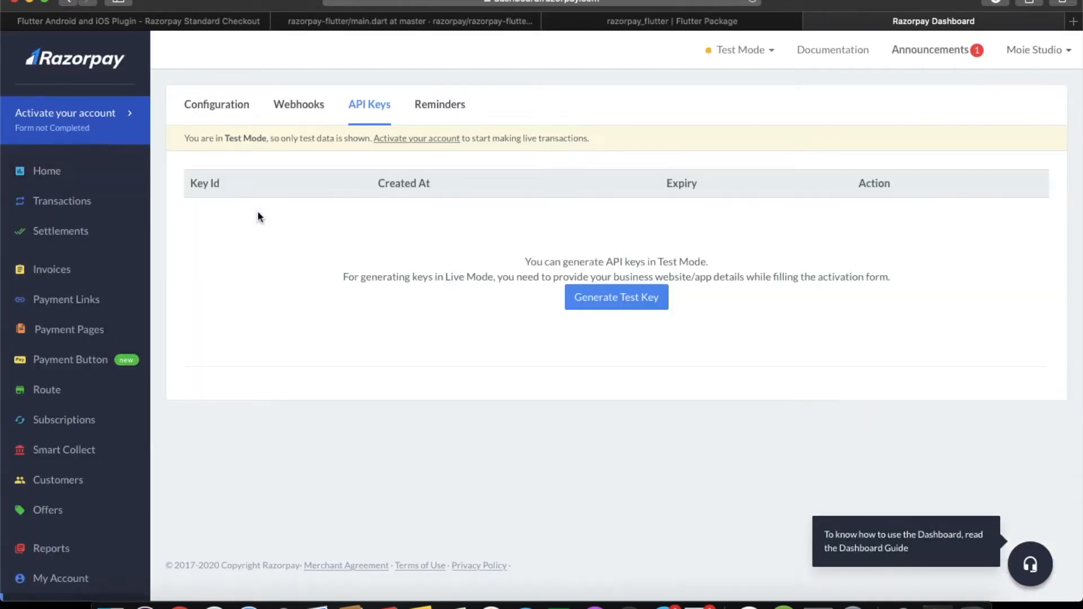
click(615, 297)
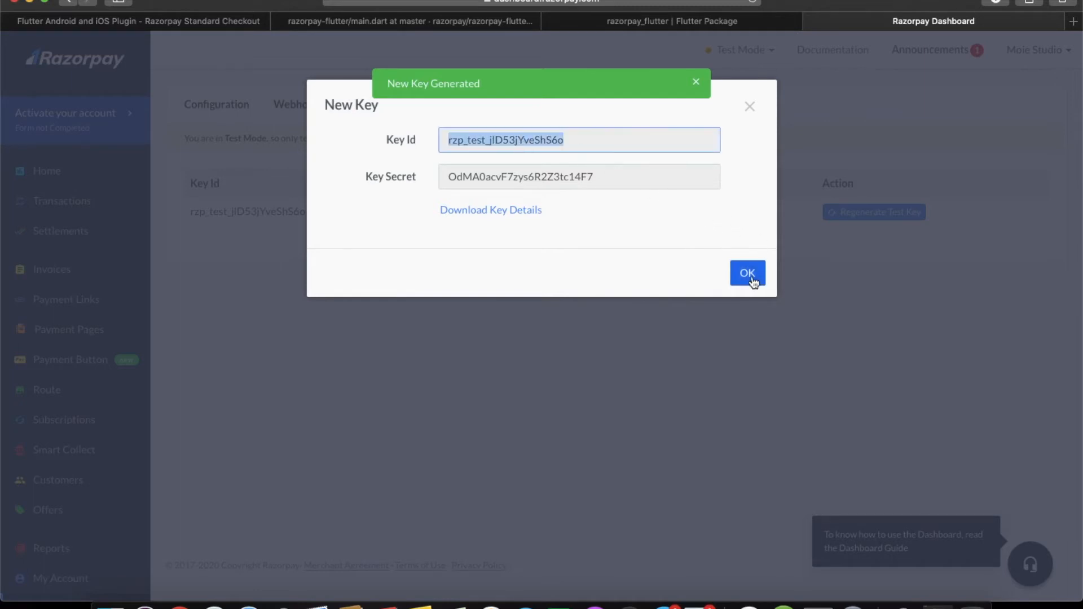
click(746, 273)
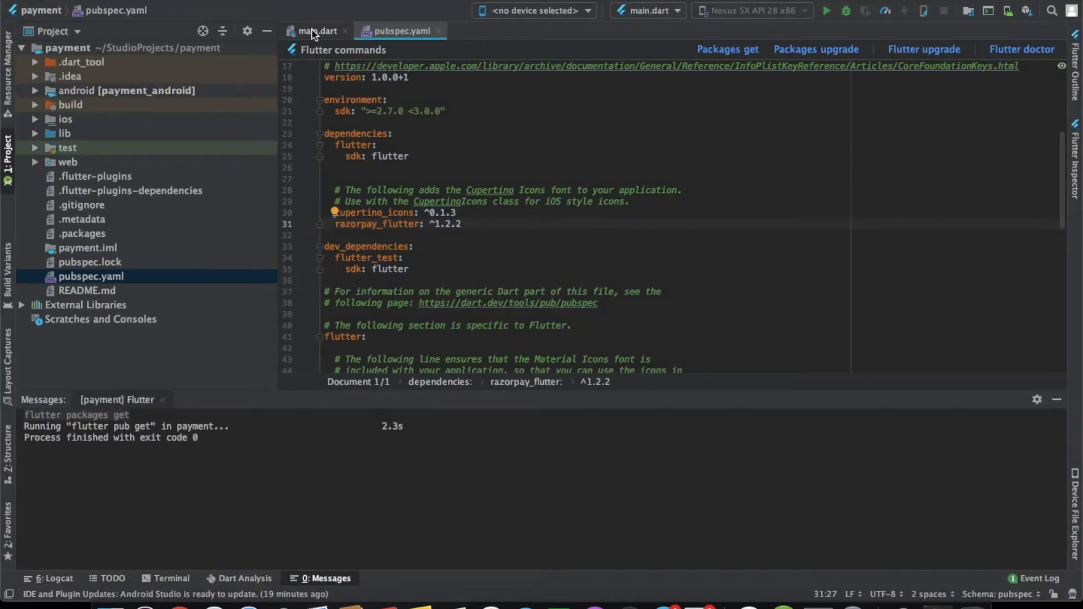
click(316, 30)
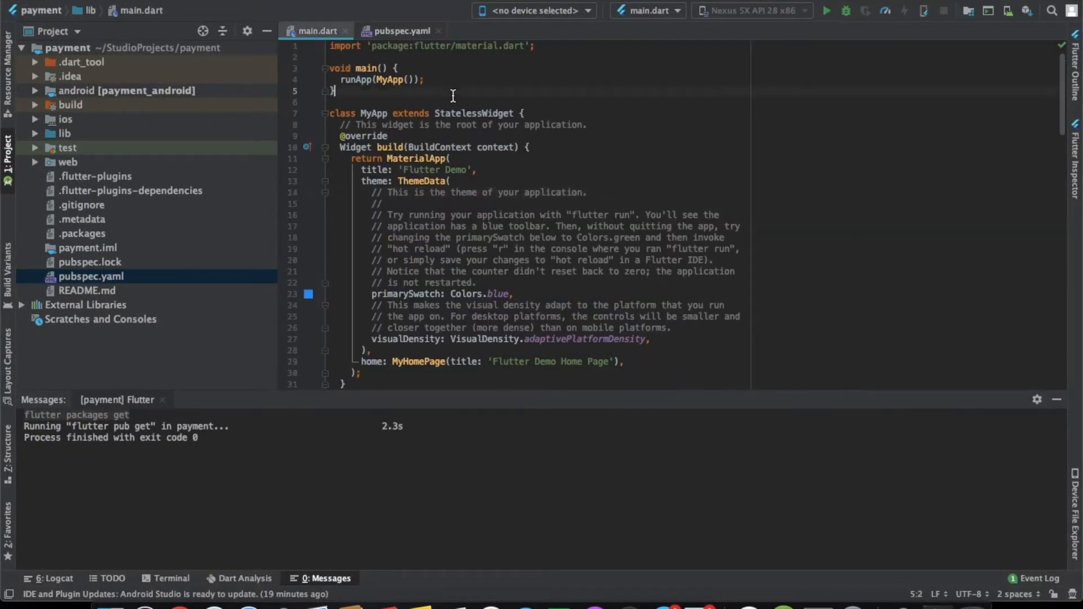
text(//)
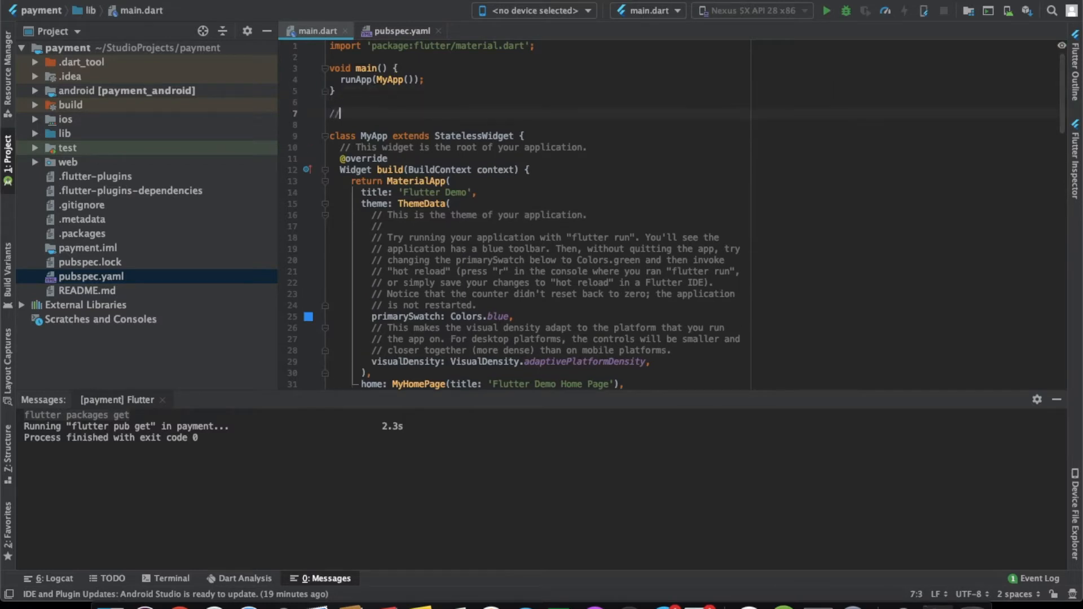
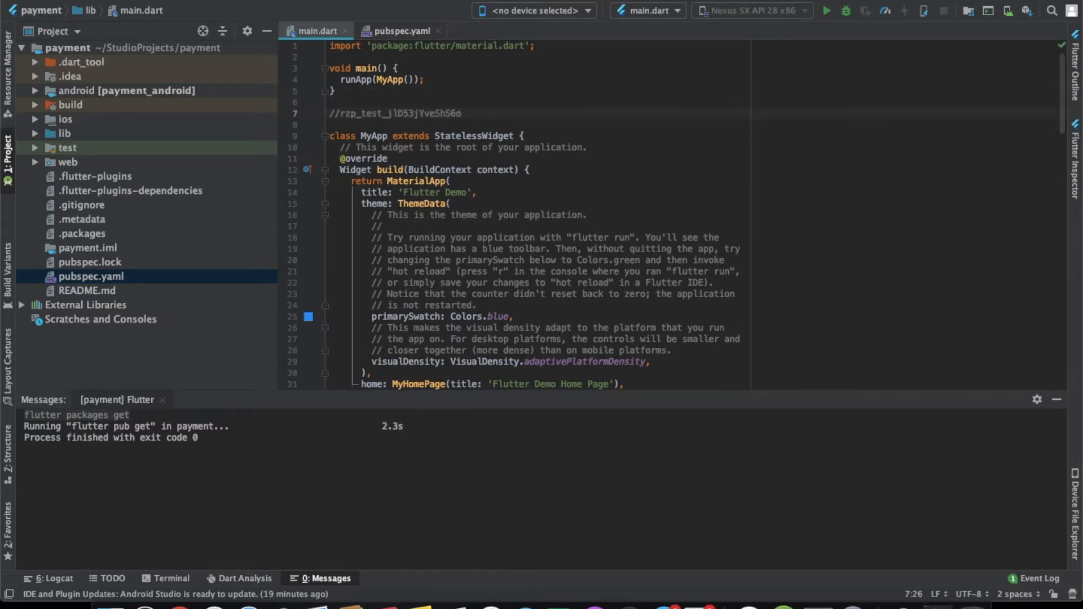
click(335, 90)
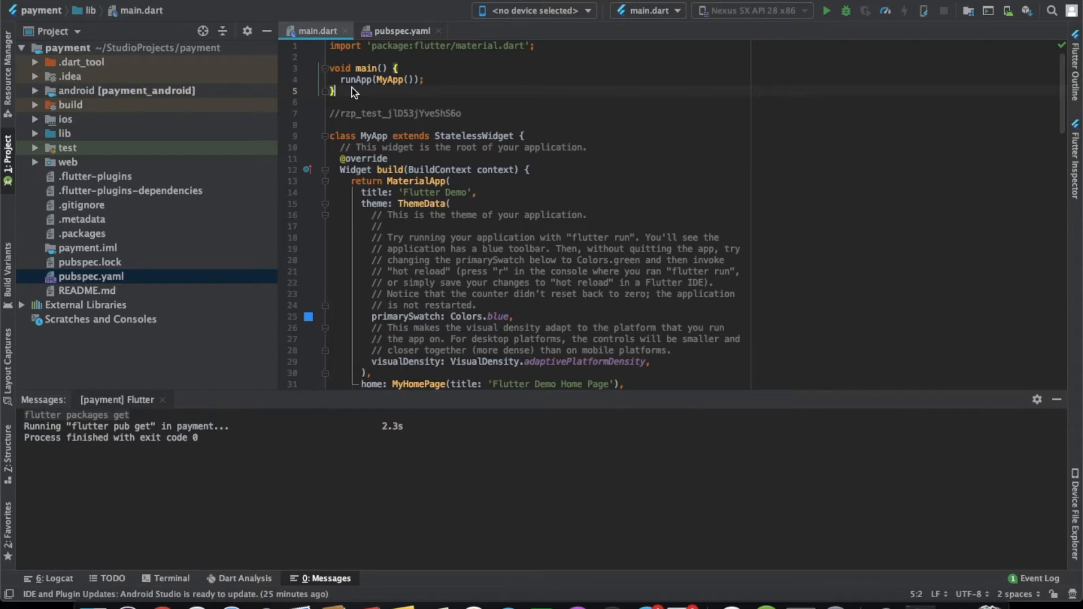
Create a new Dart file named payment in the lib folder
click(65, 134)
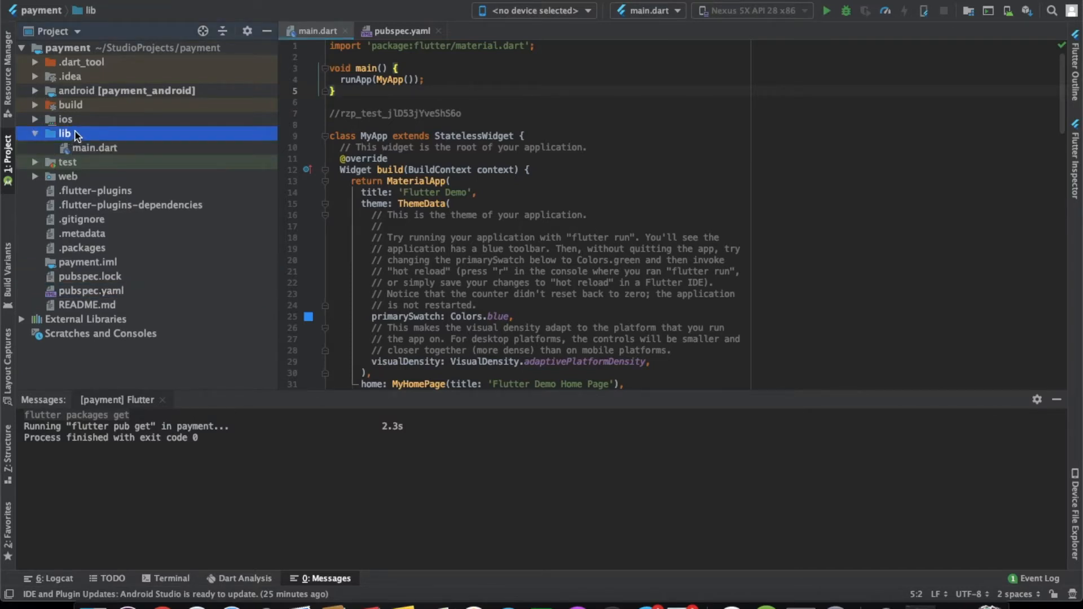
right_click(66, 133)
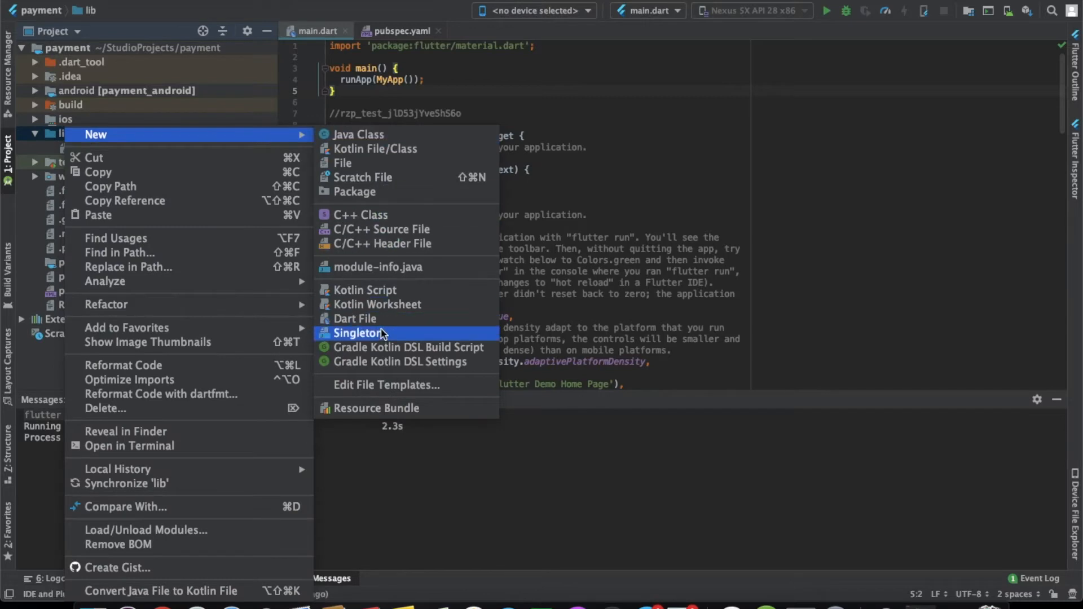
click(355, 318)
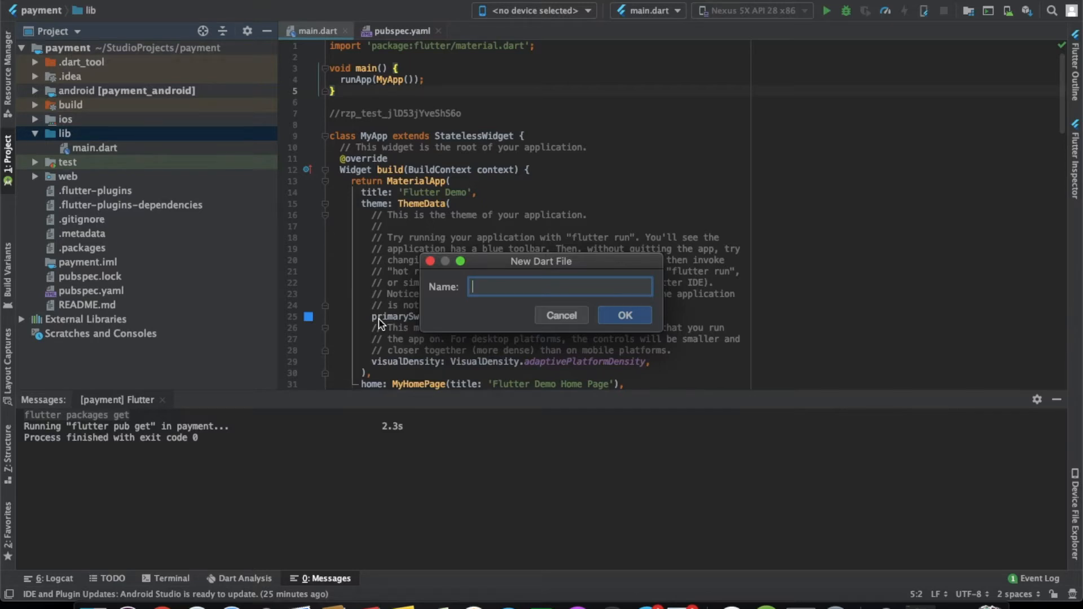
text(payment)
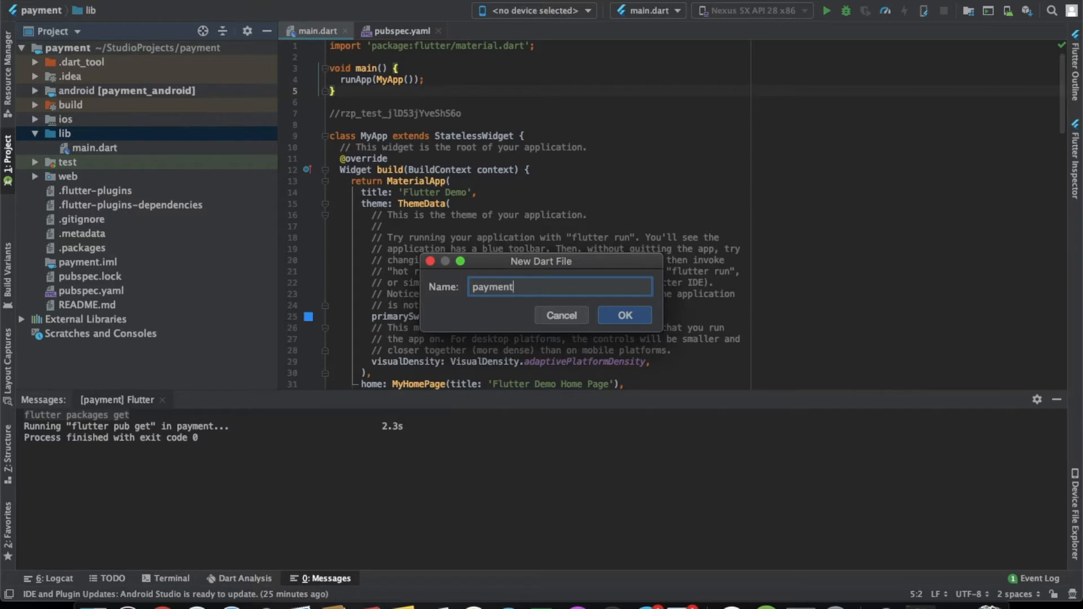
click(623, 314)
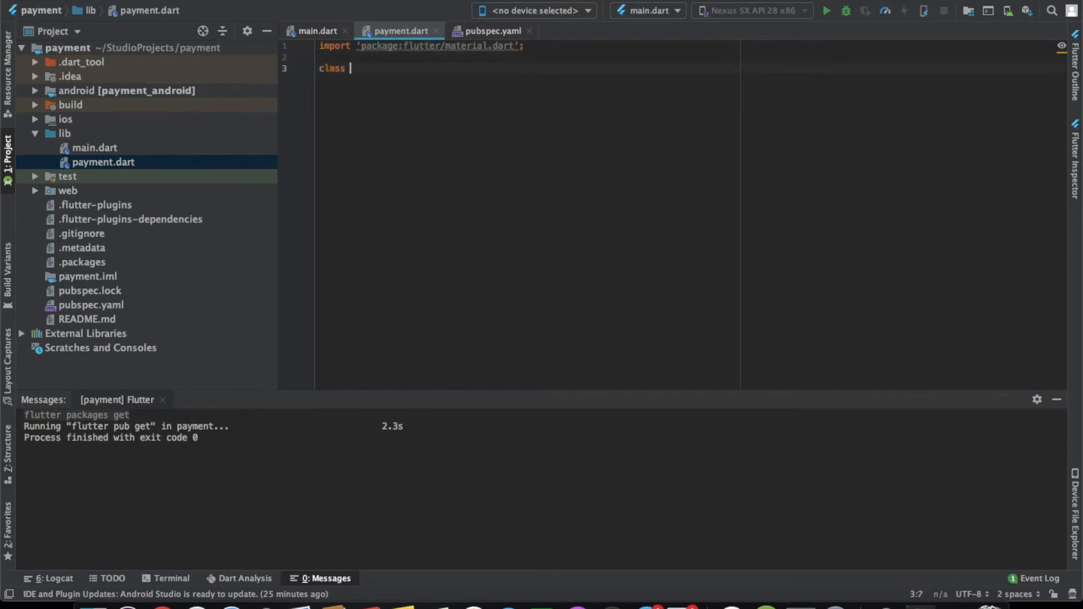
Write the Payment StatefulWidget and its State class, accepting the missing-overrides fix
text(Pya)
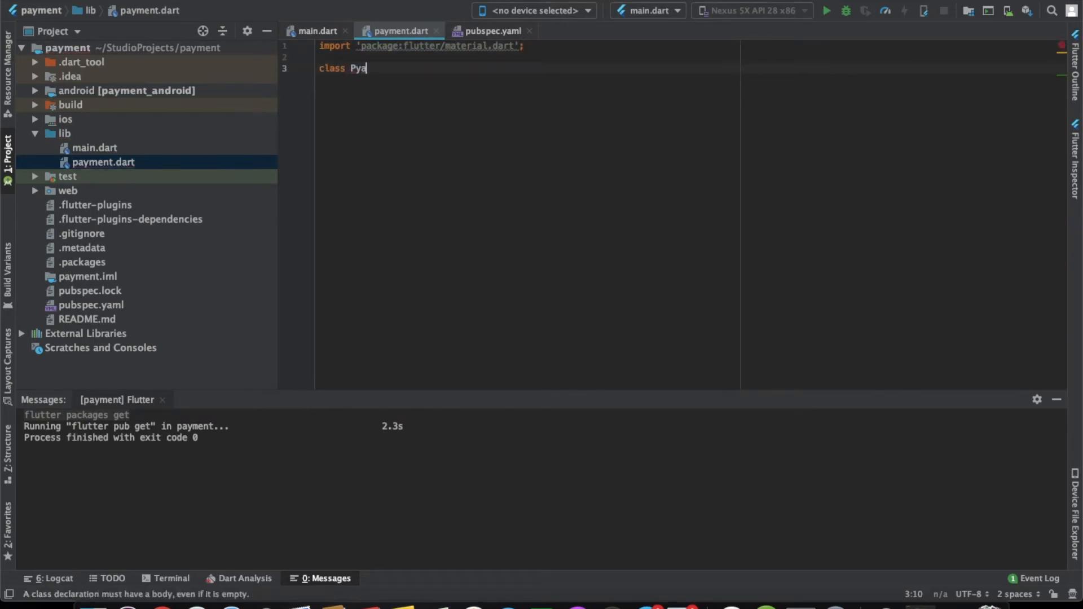
text(yment)
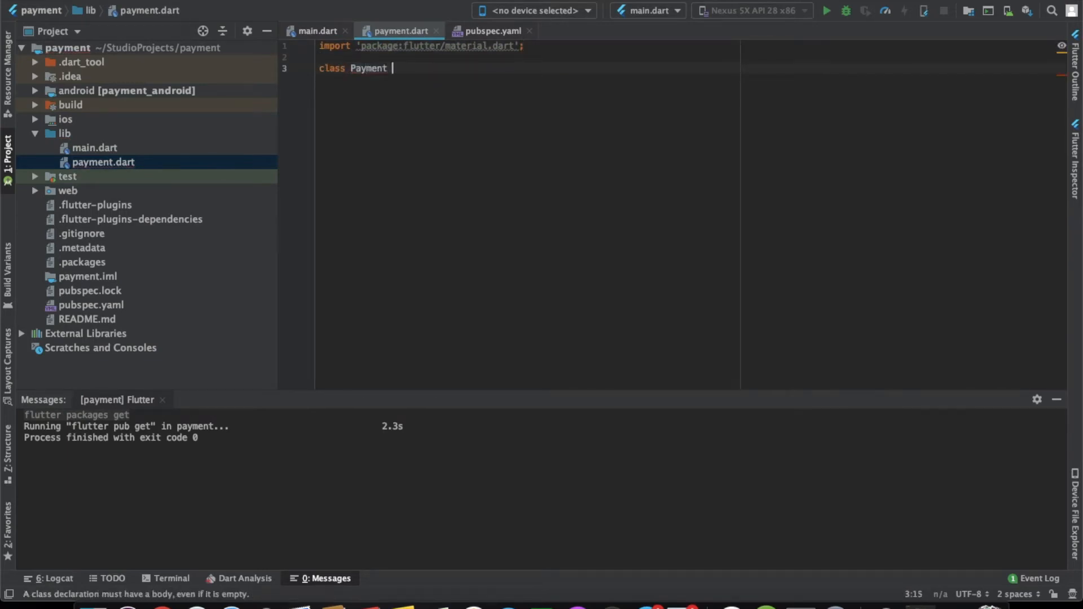
text(e)
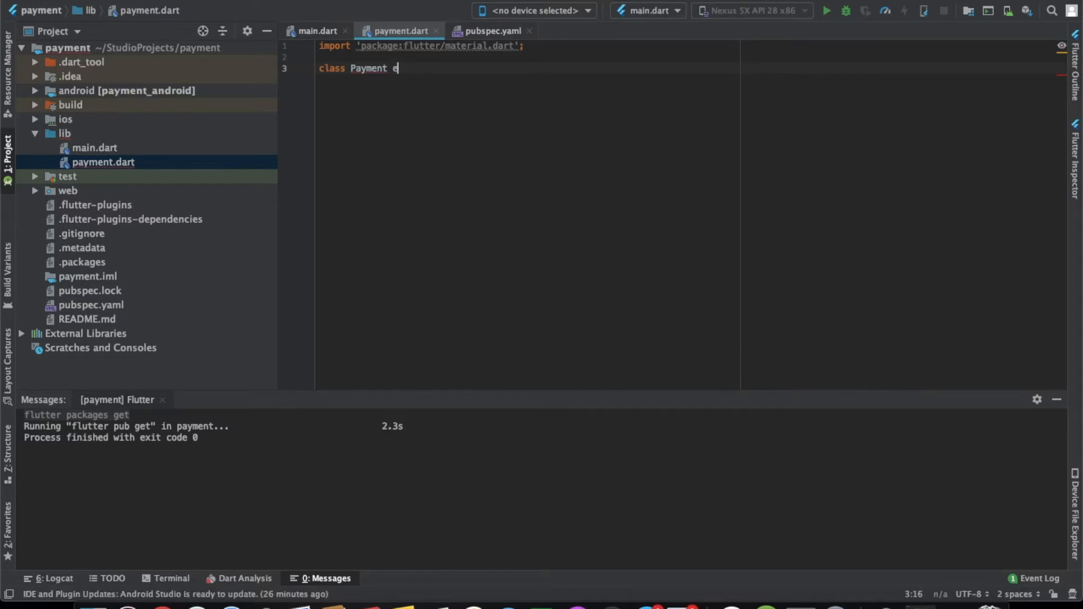
text(xtends StatelessWidget{)
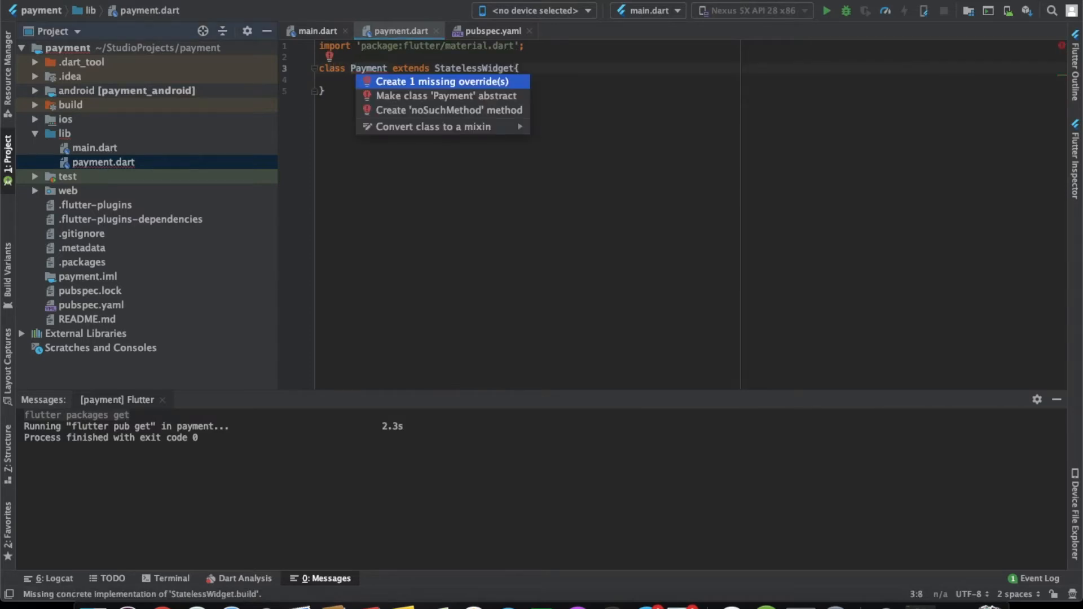
click(442, 81)
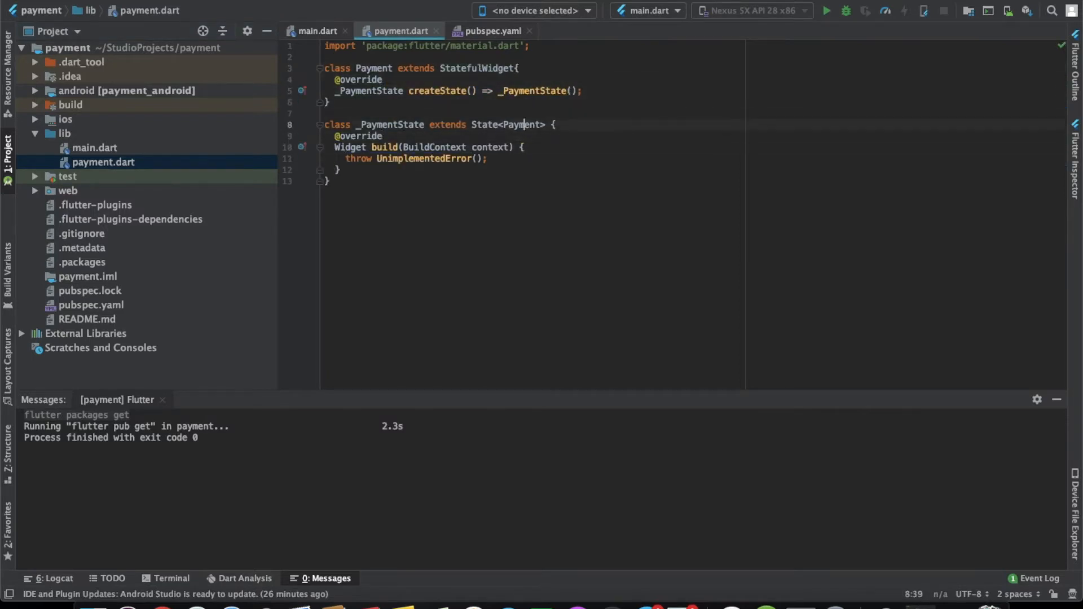
Declare a final Razorpay instance field in the state class, importing razorpay_flutter
key(Enter)
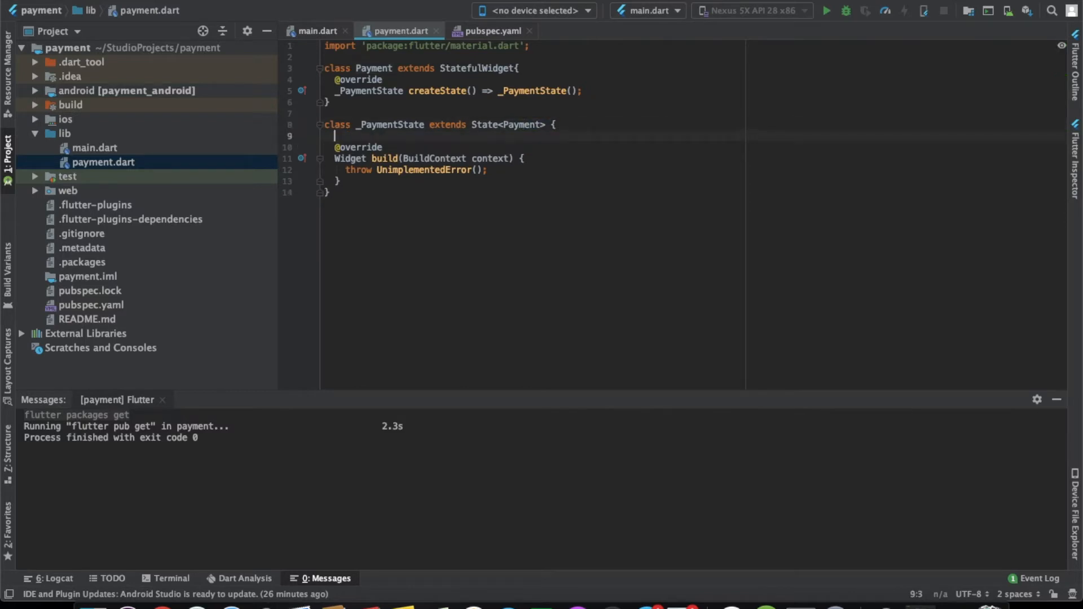
text(final)
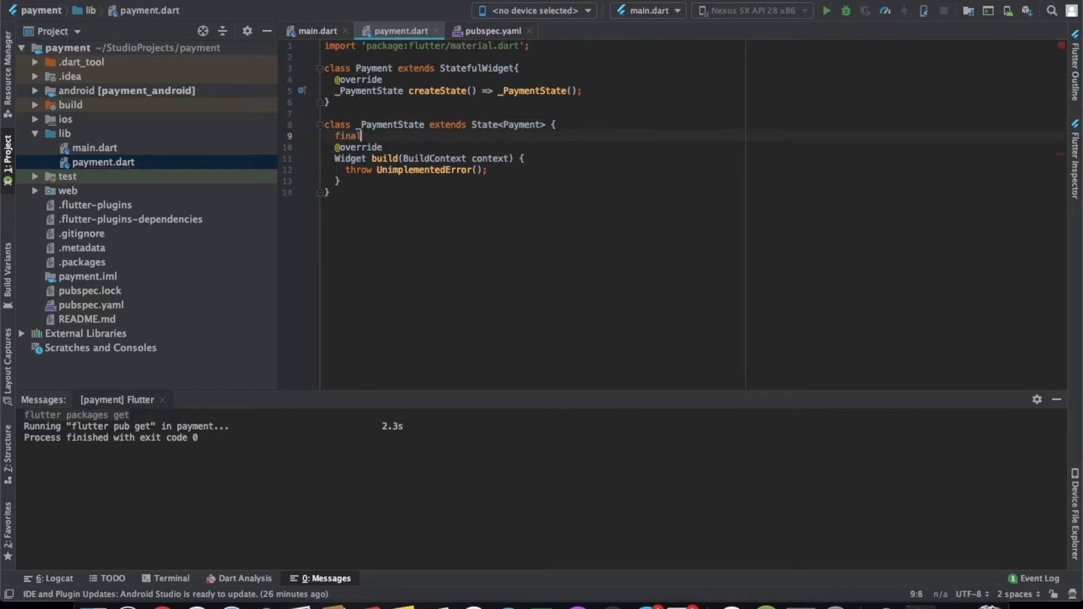
text(razorpay = Razorpay();)
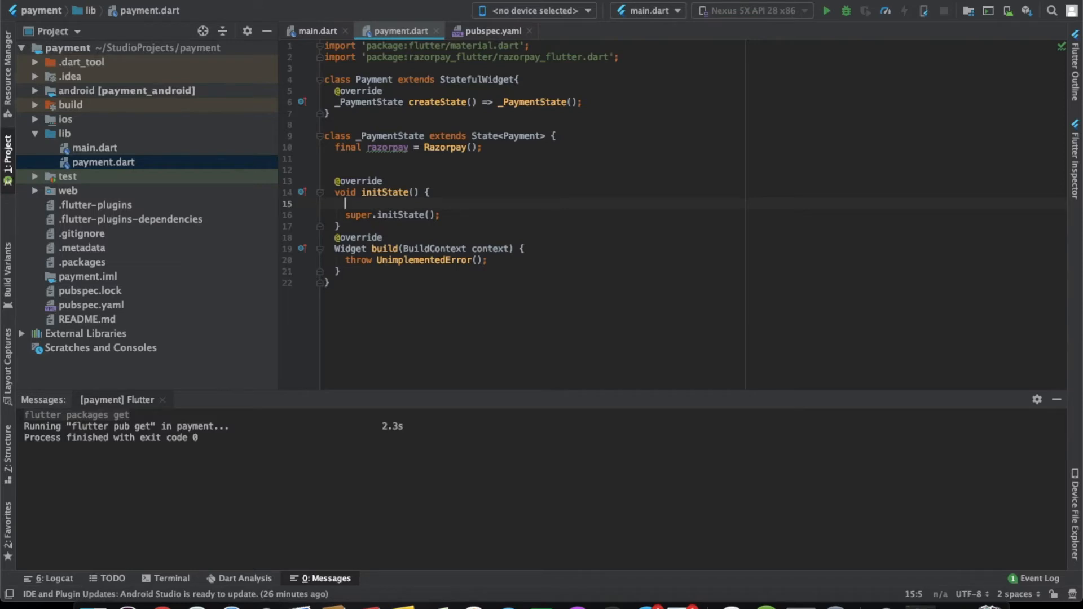
Register razorpay.on listeners for EVENT_EXTERNAL_WALLET, EVENT_PAYMENT_SUCCESS and EVENT_PAYMENT_ERROR in initState
text(ra)
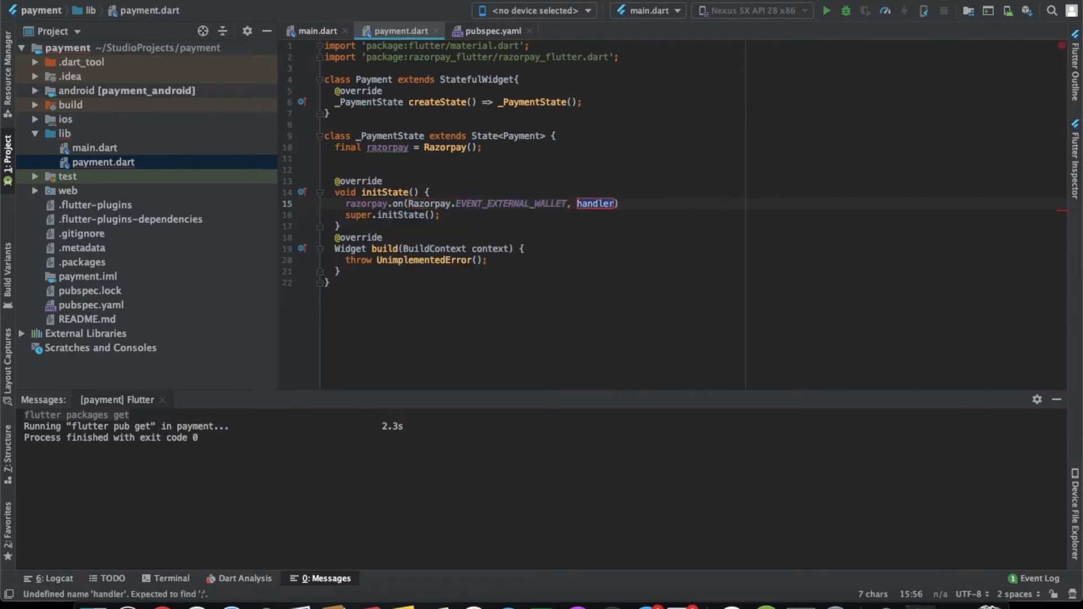
text(externalWallet)
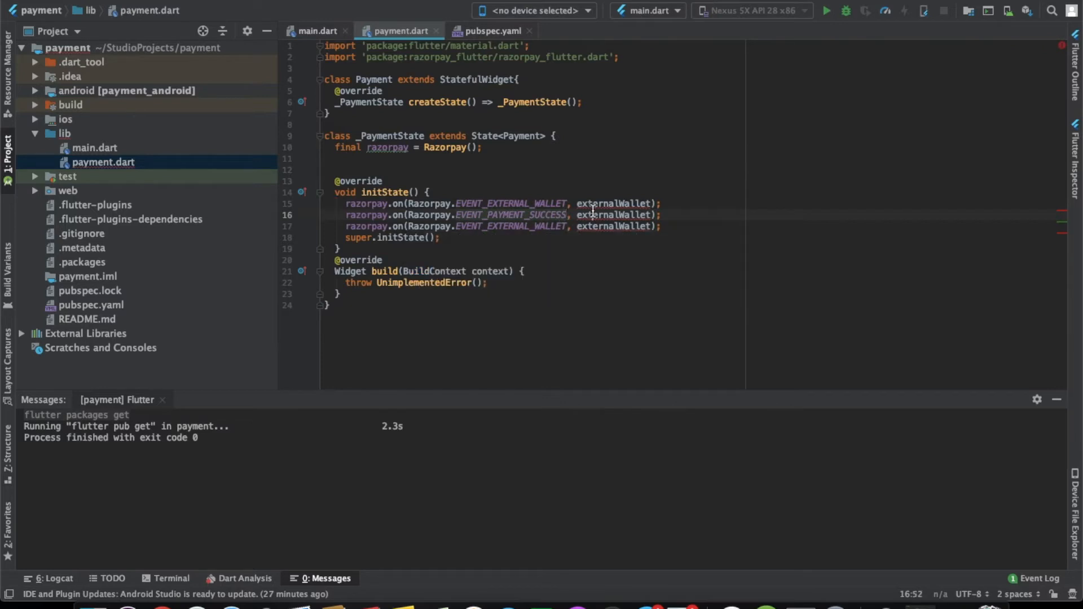
text(paySuccess)
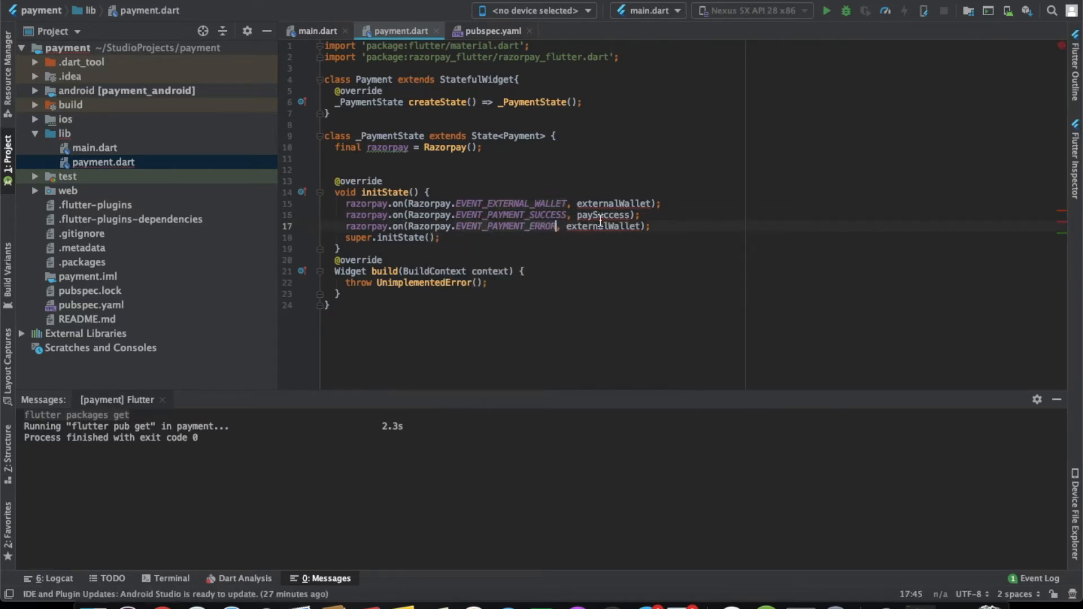
text(er)
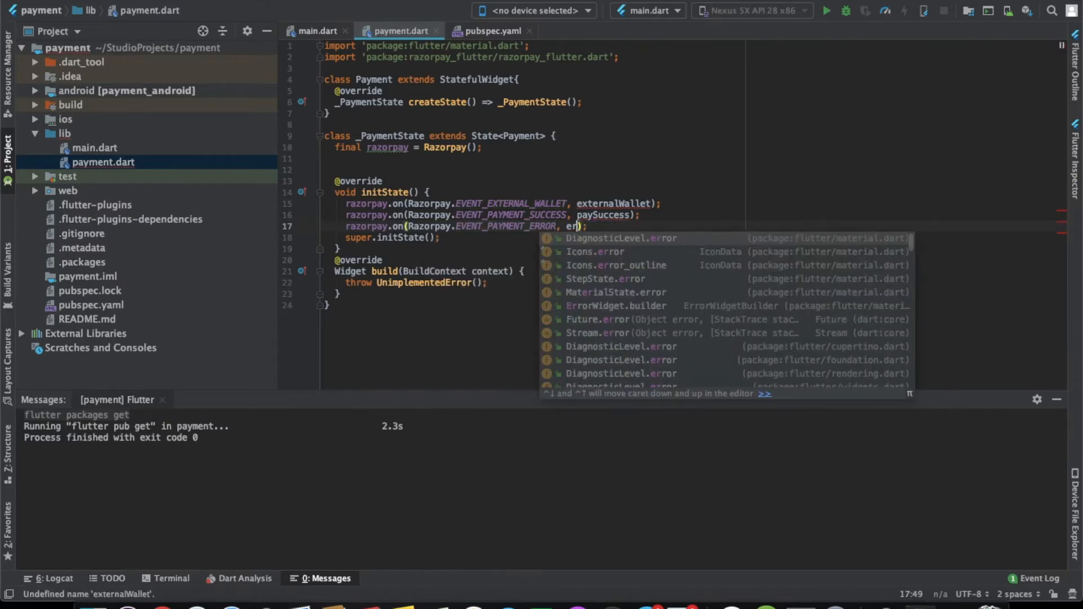
text(payErro)
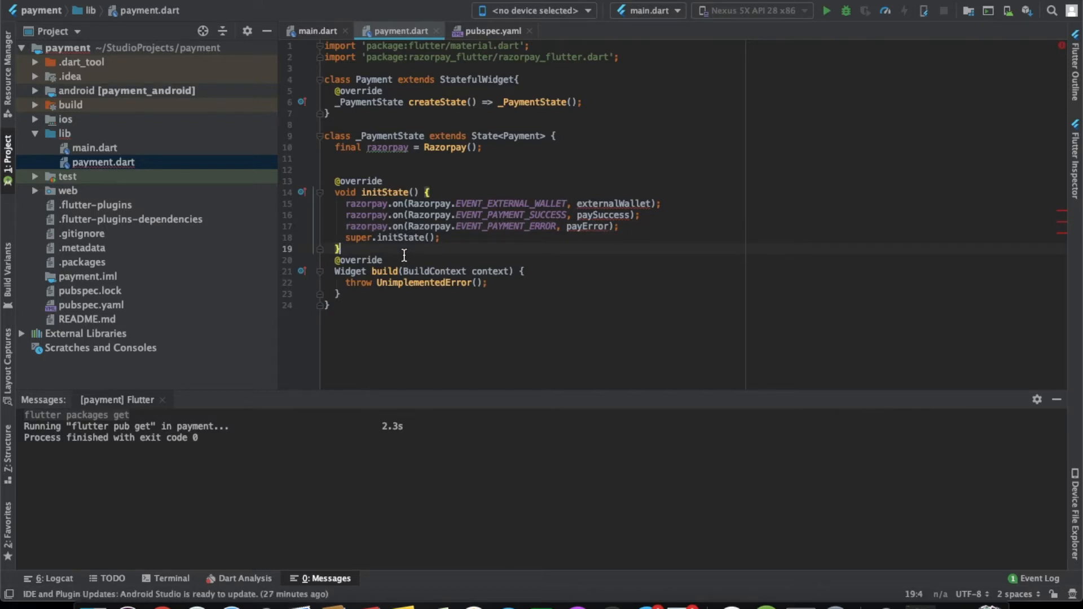
text(void)
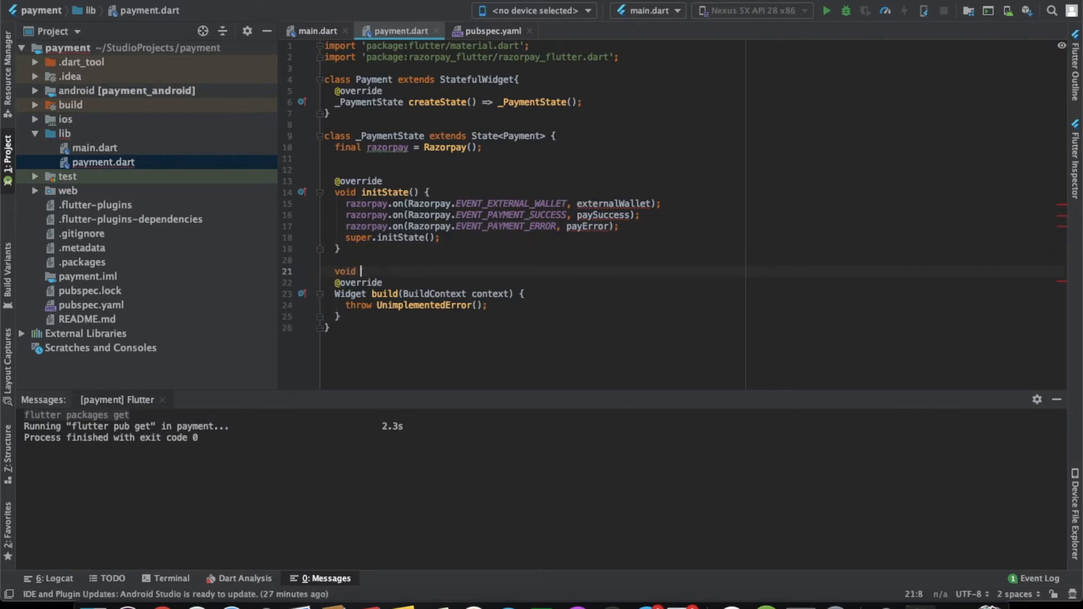
Write paySuccess(PaymentSuccessResponse response) printing response.paymentId.toString()
text(paySu)
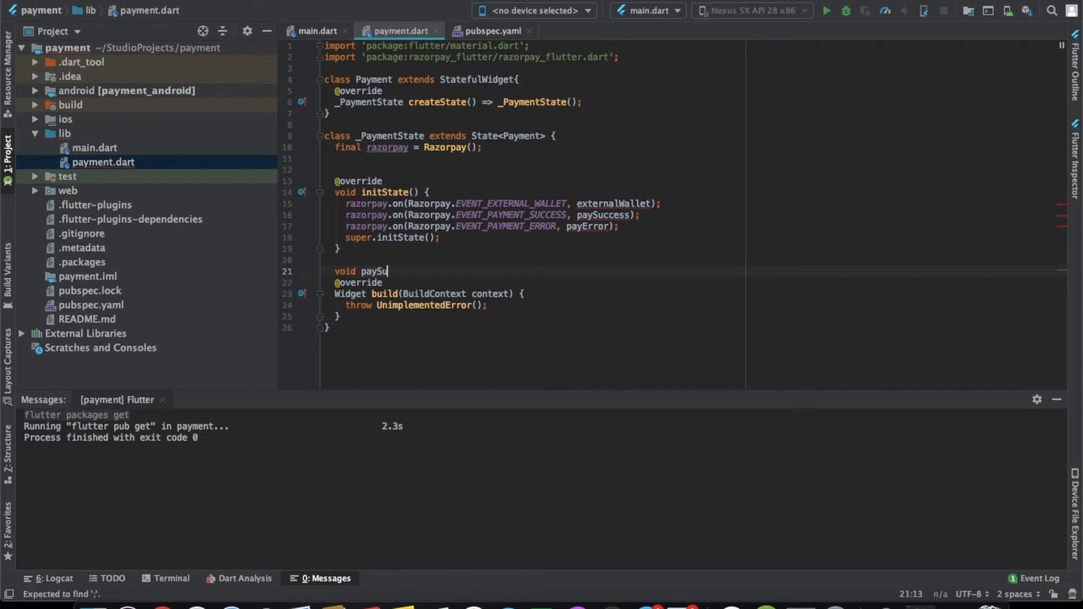
text(ccess)
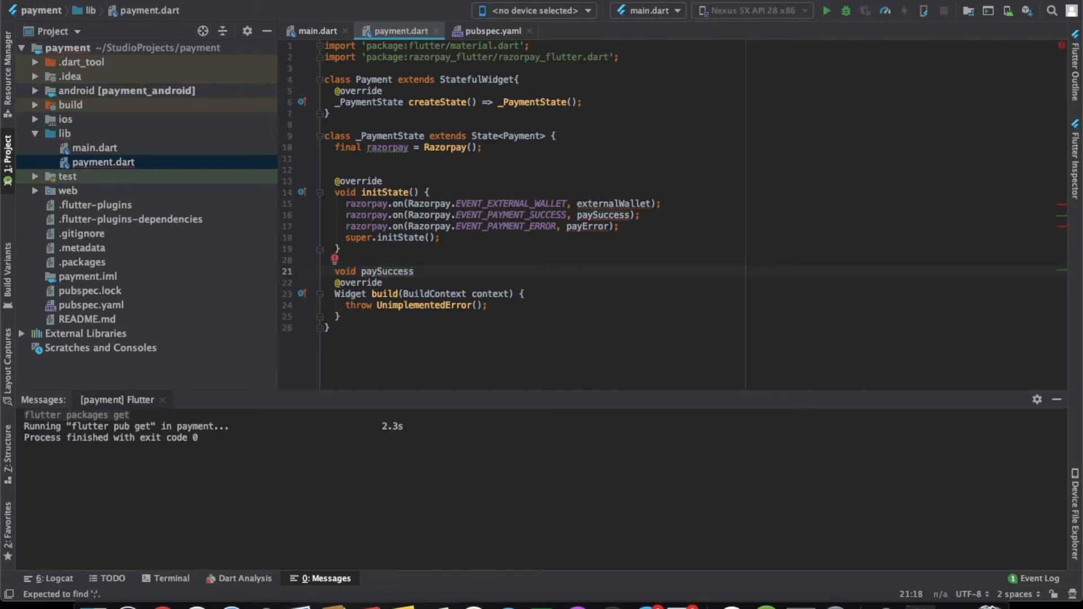
text((response))
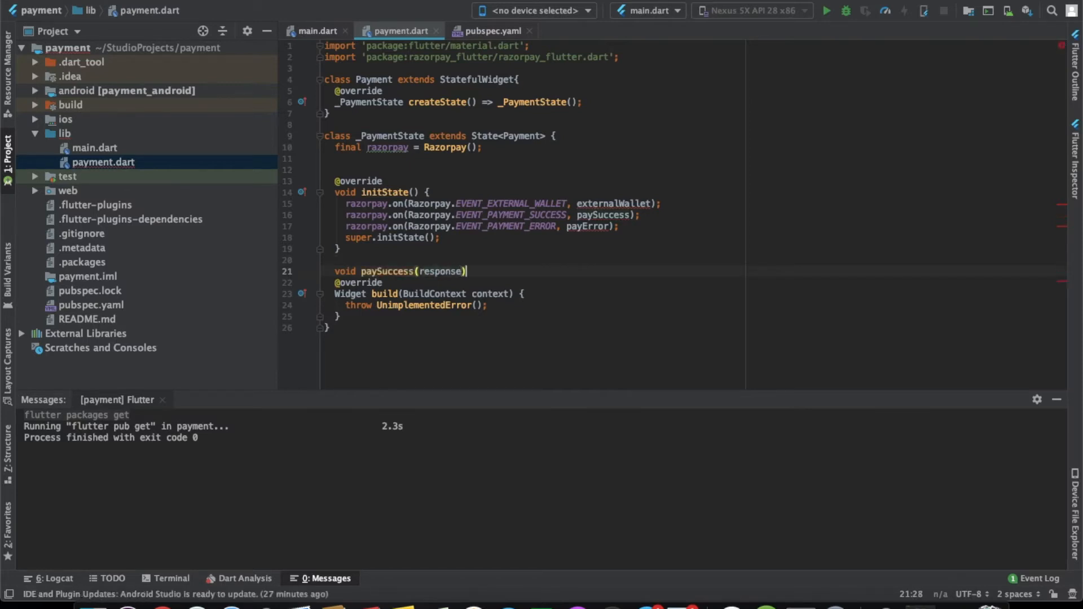
text({)
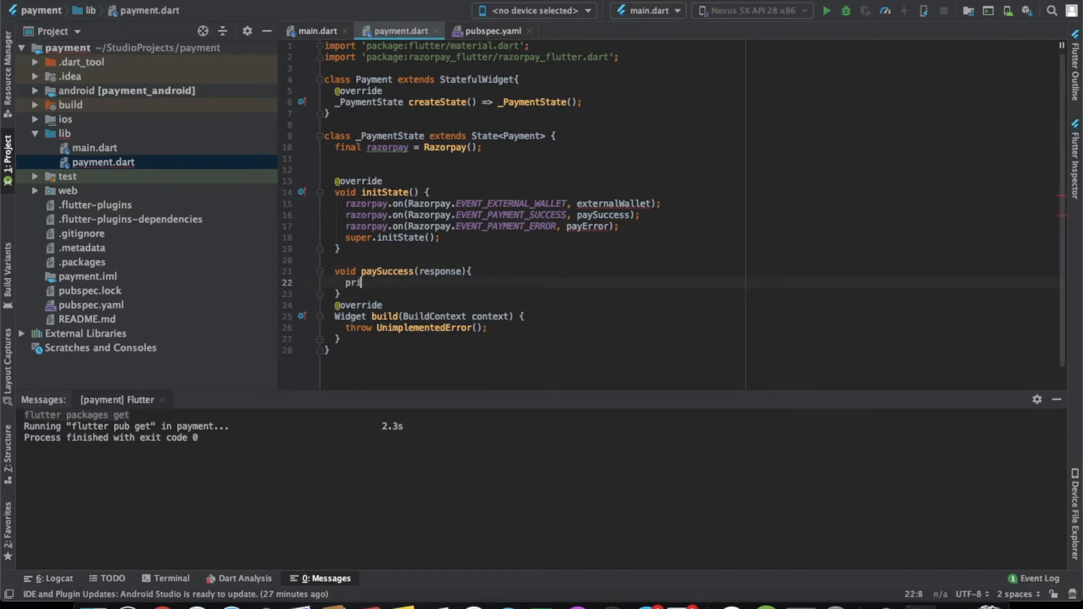
text(int();)
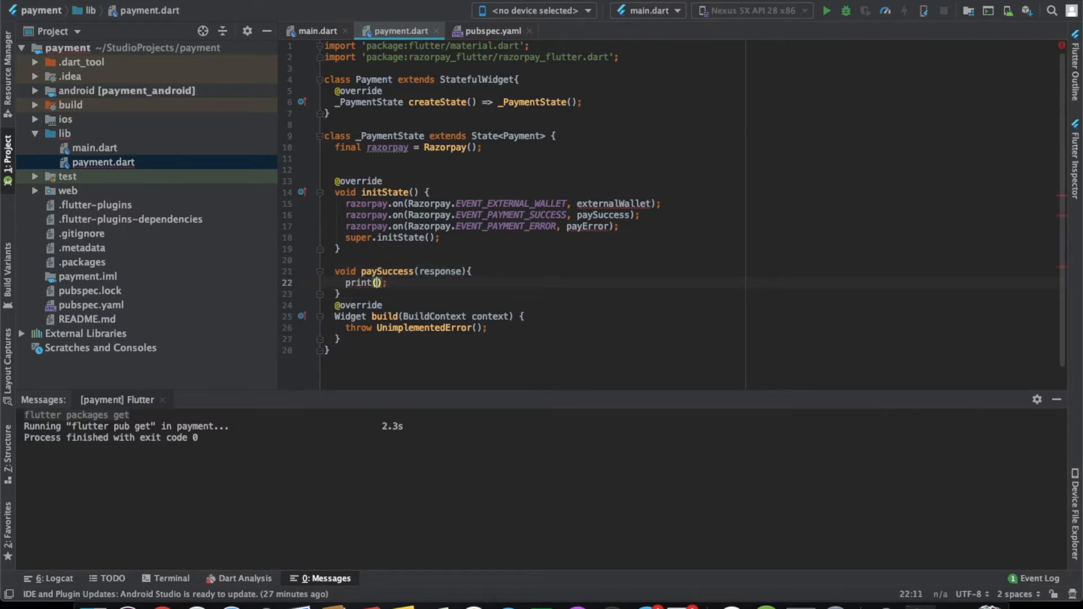
text(response.)
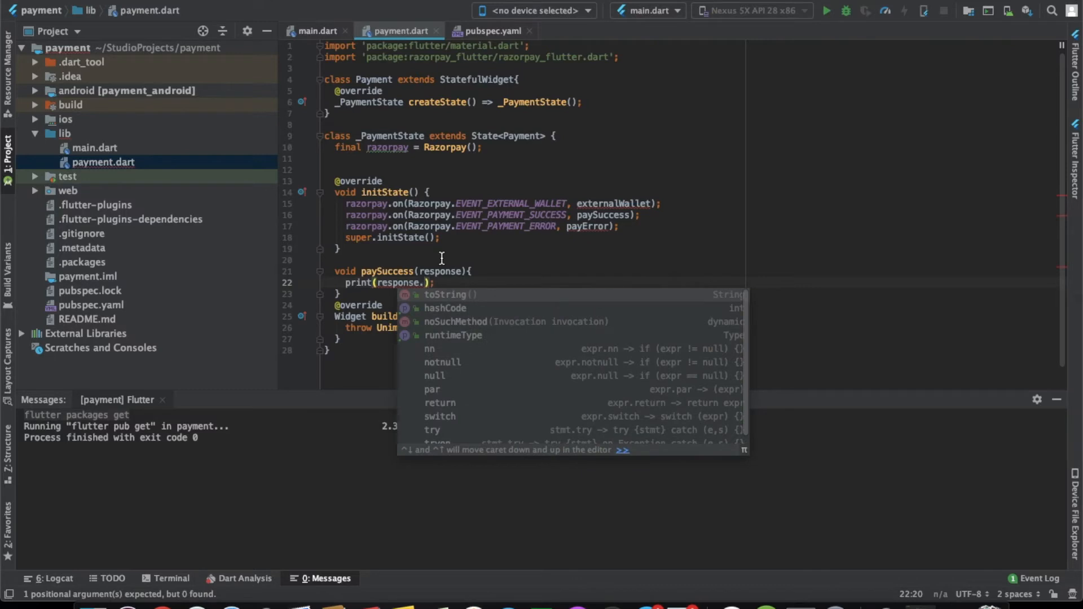
key(Escape)
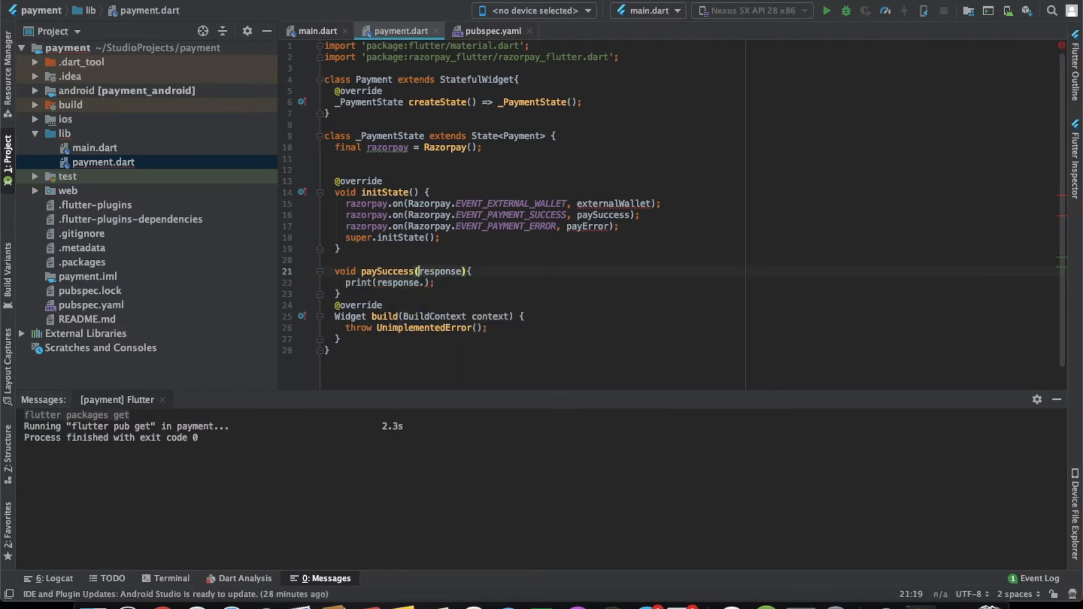
text(PaymentSuccessResponse)
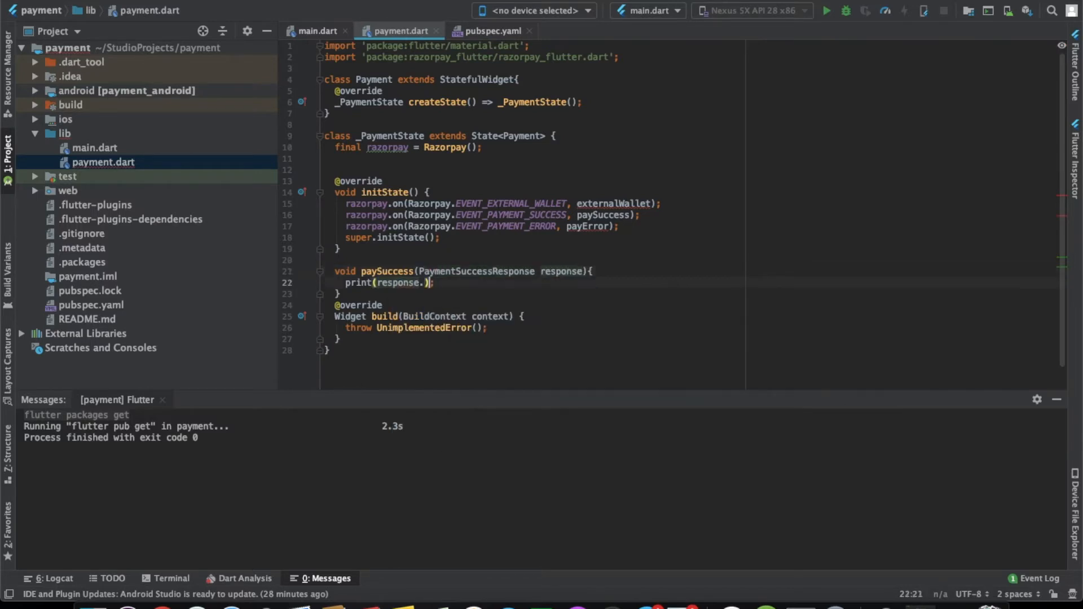
key(Backspace)
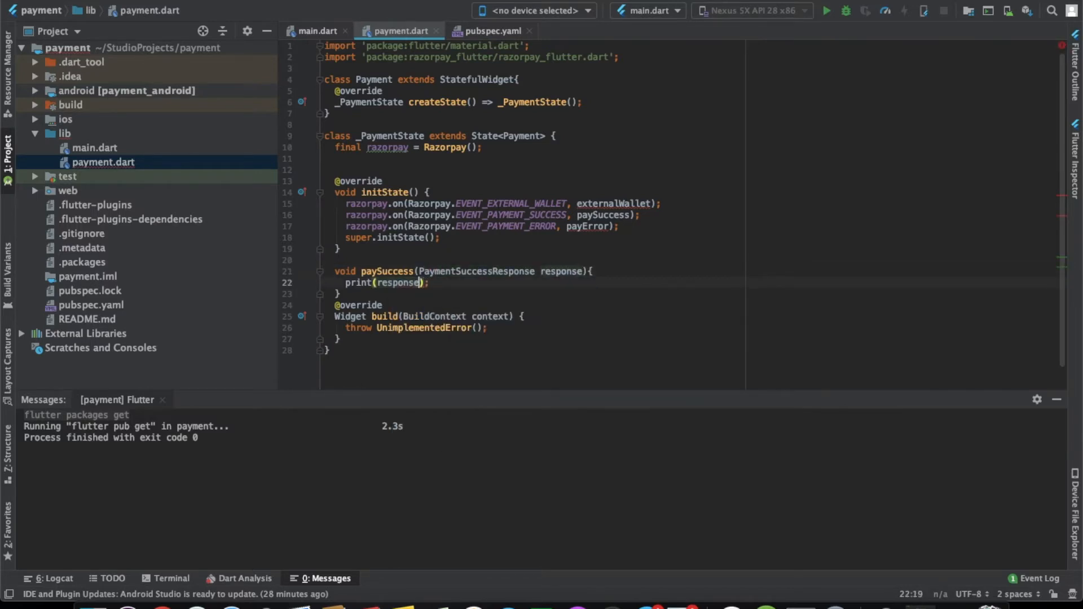
text(.paymentId.)
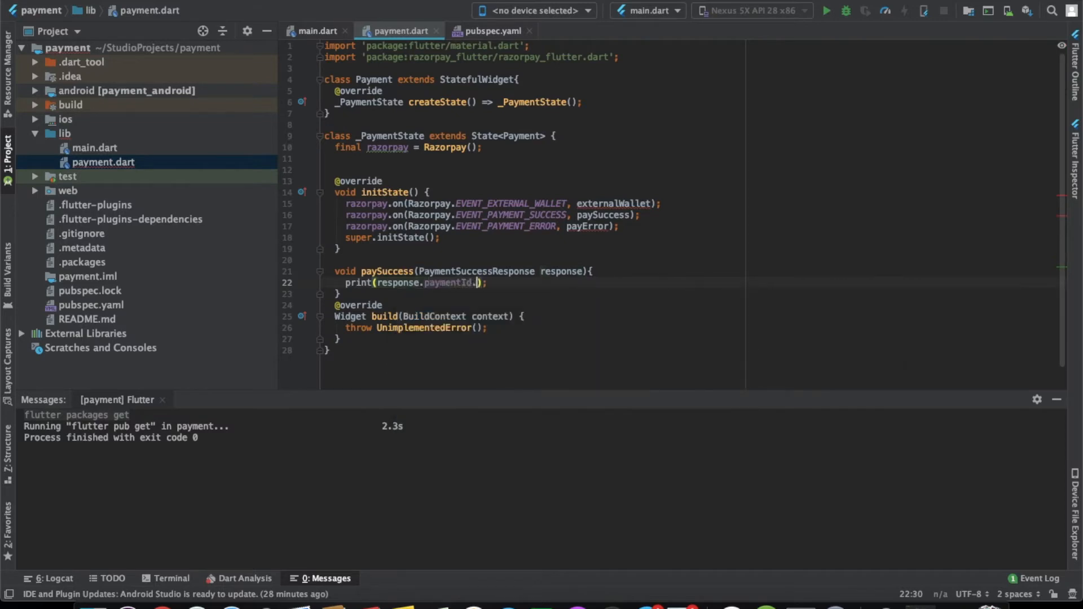
text(toString())
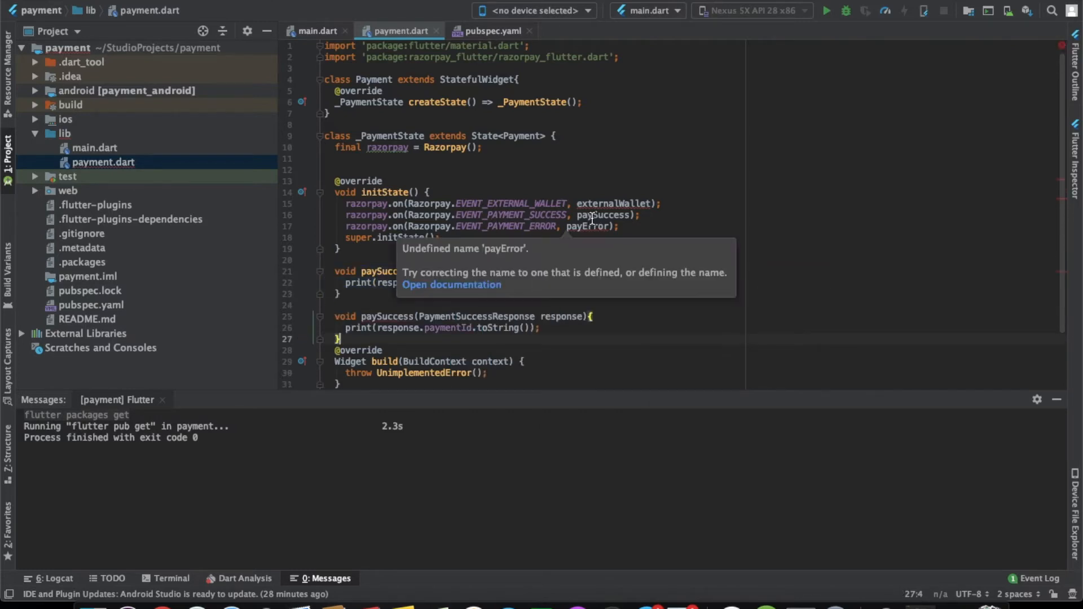
Rename the duplicate to payError(PaymentFailureResponse) printing the failure message
double_click(387, 316)
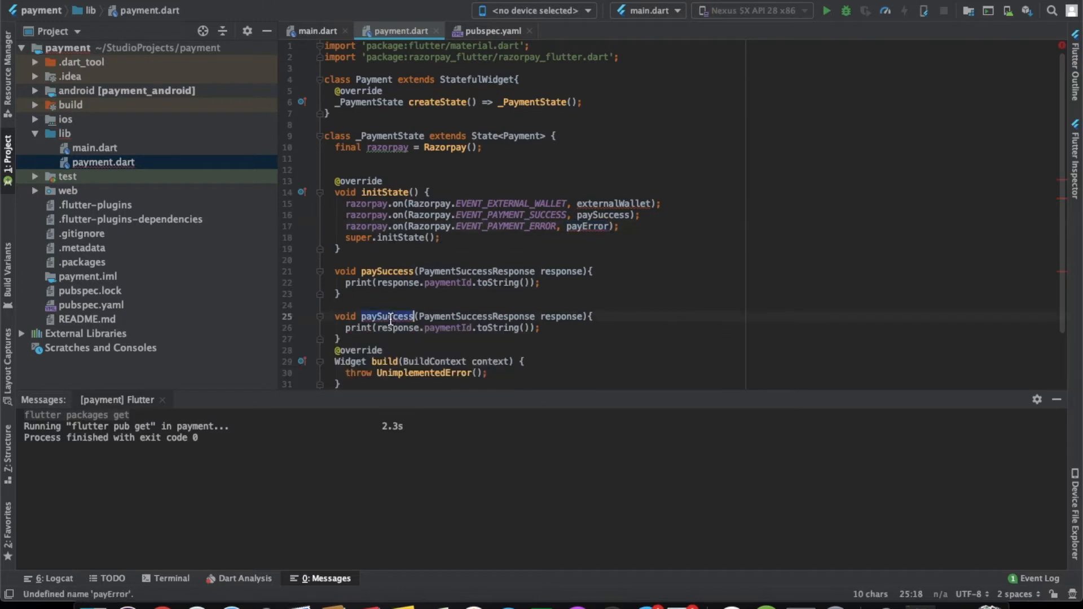
text(payError(Pay response){)
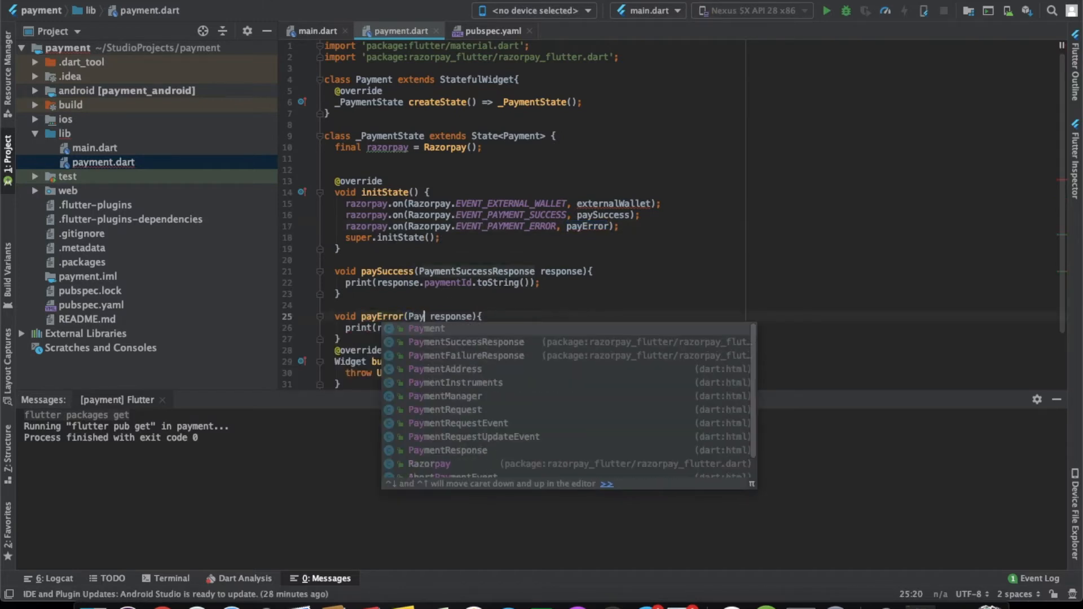
click(466, 356)
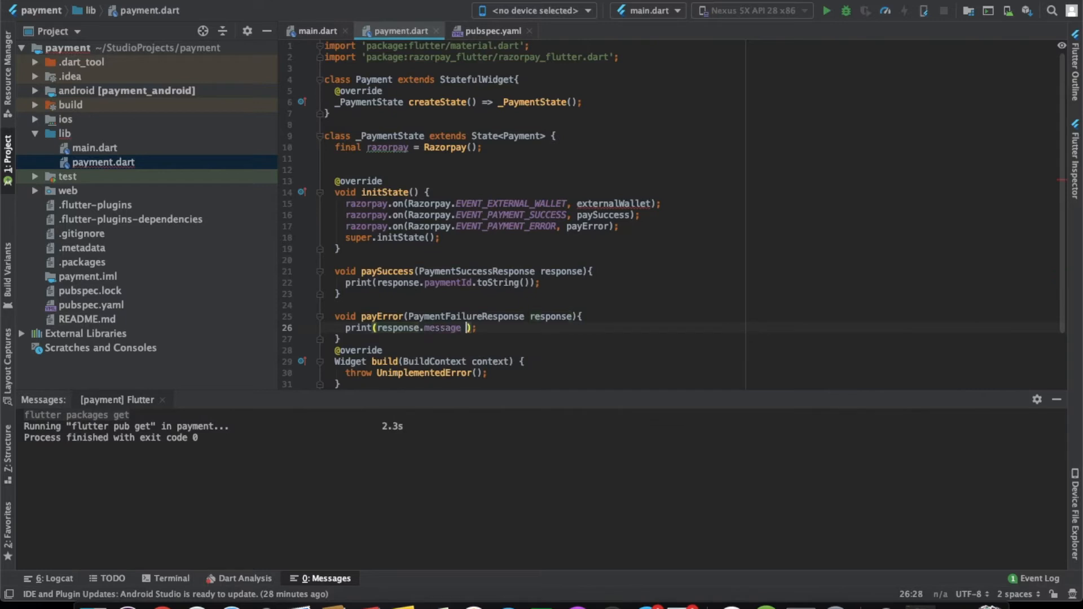
text(+ pa)
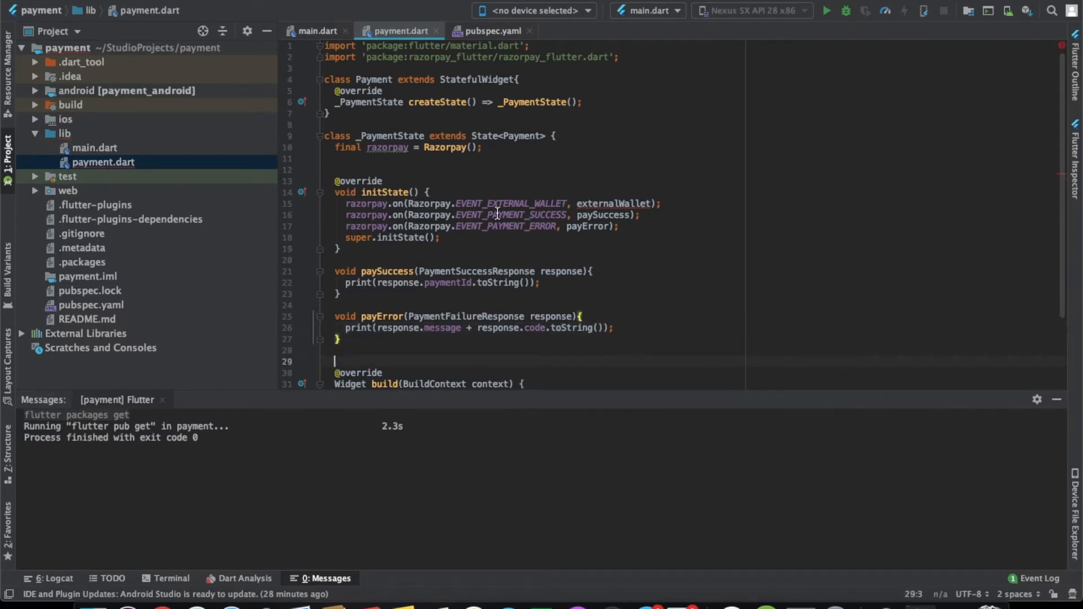
Write externalWallet(ExternalWalletResponse response) printing response.walletName
text(void externalWallet()
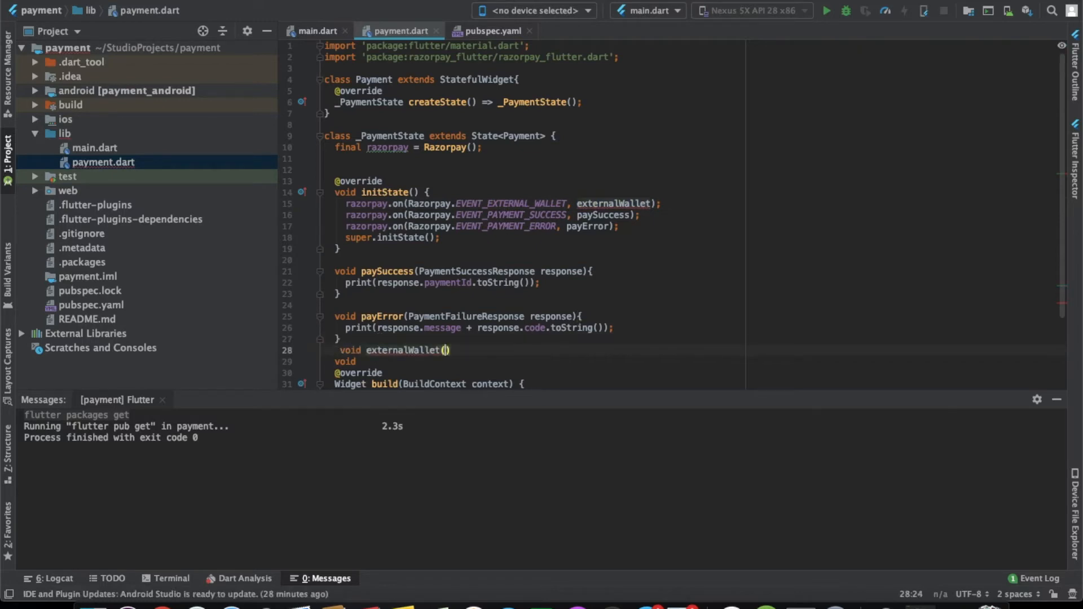
text(ExternalWalletResponse response)
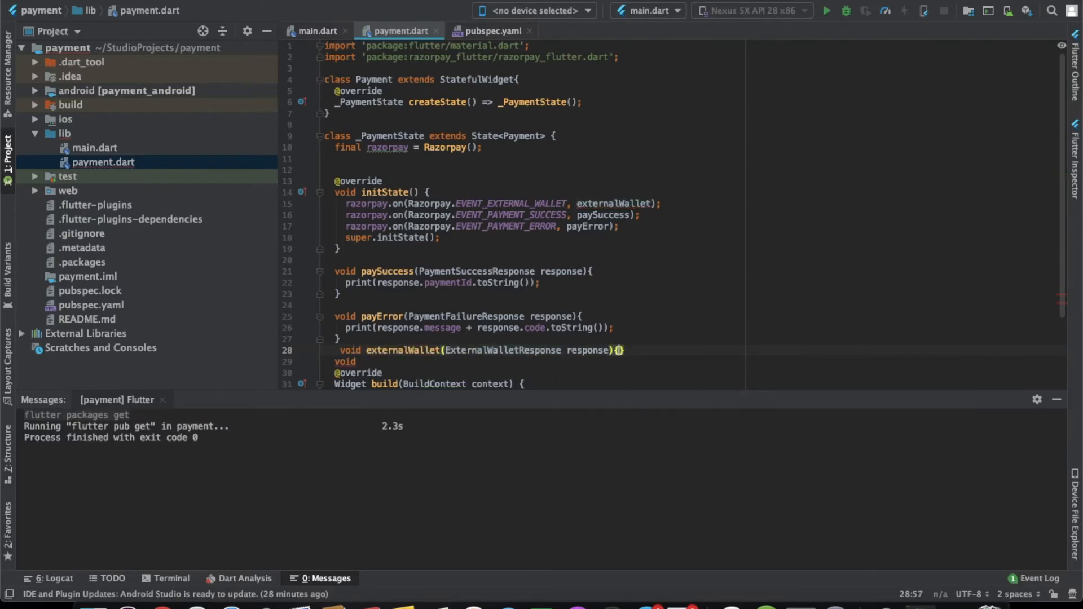
text(print())
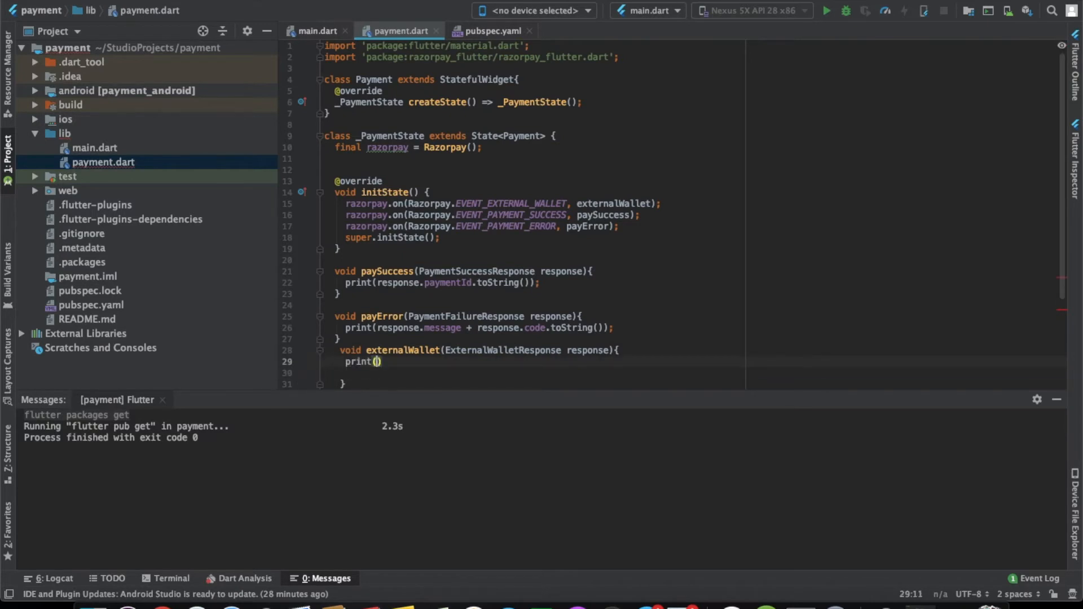
text(response.walletName)
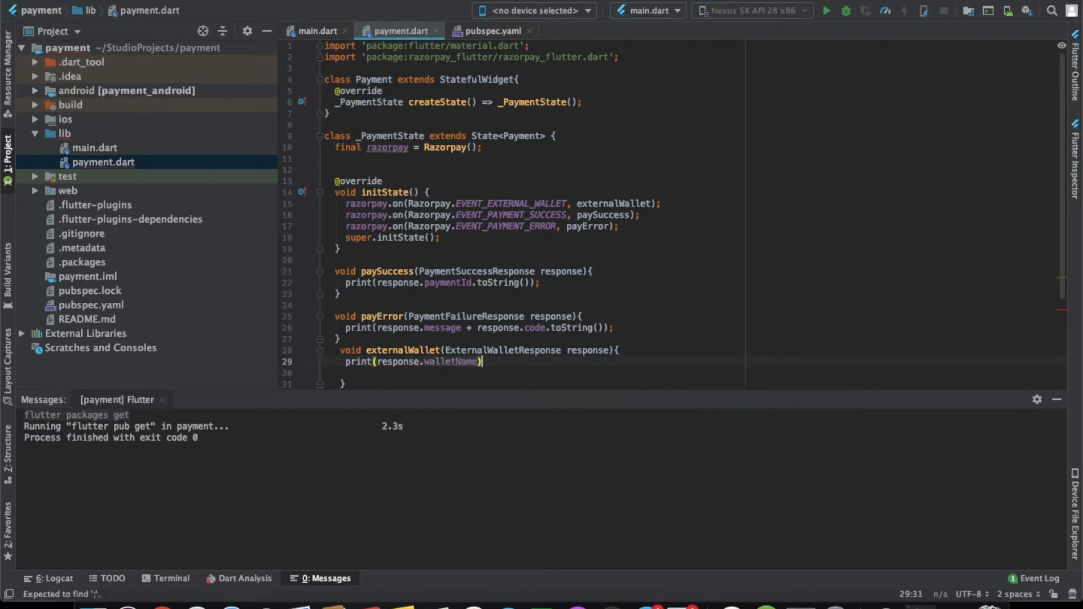
text(;)
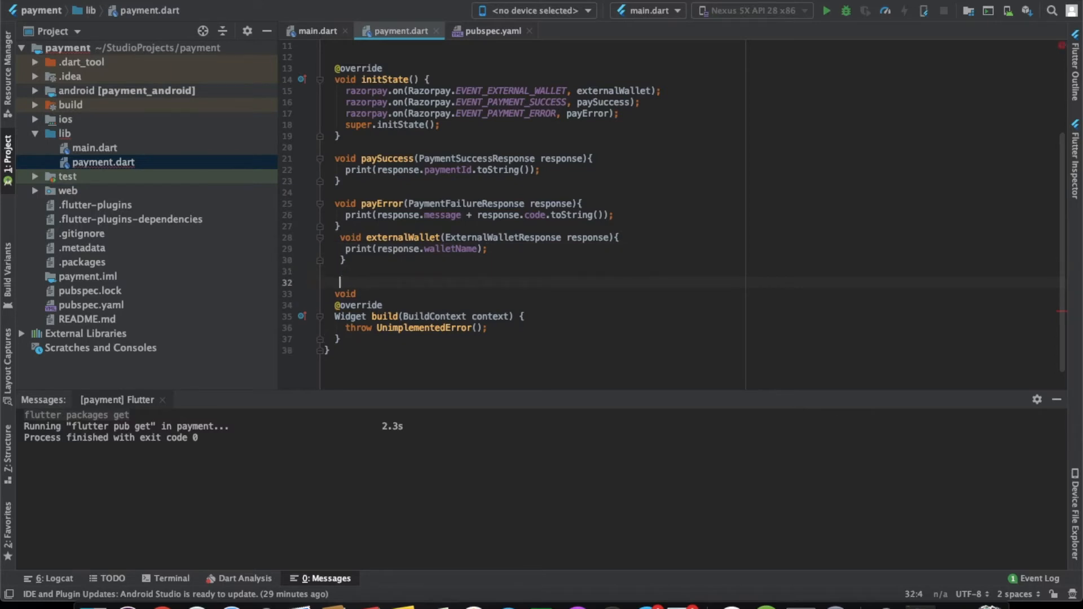
Start getPayment() with a var option map containing a 'key' entry
text(getPa)
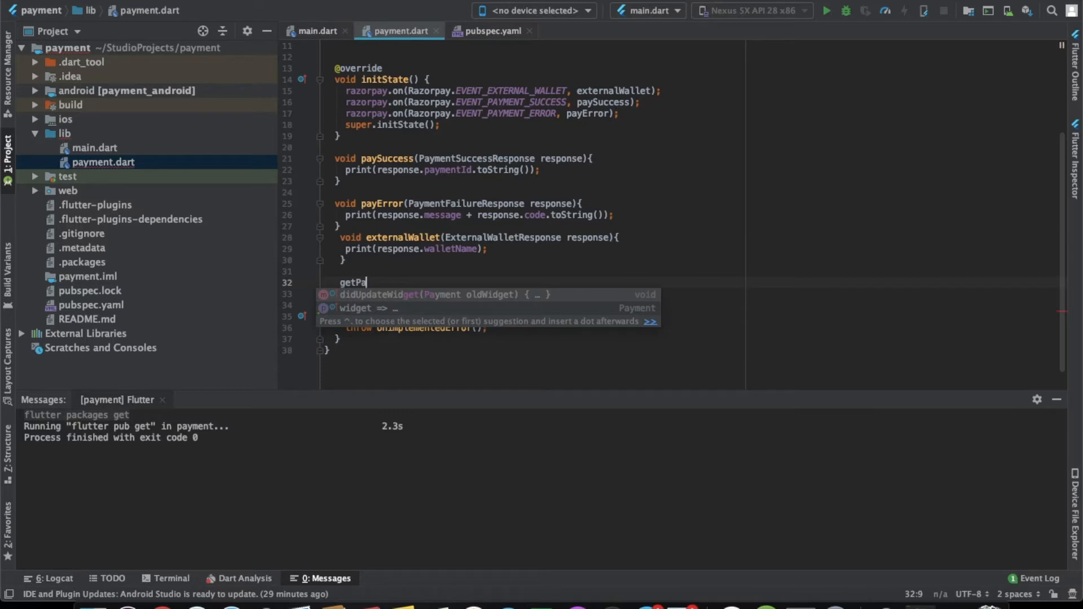
text(yment())
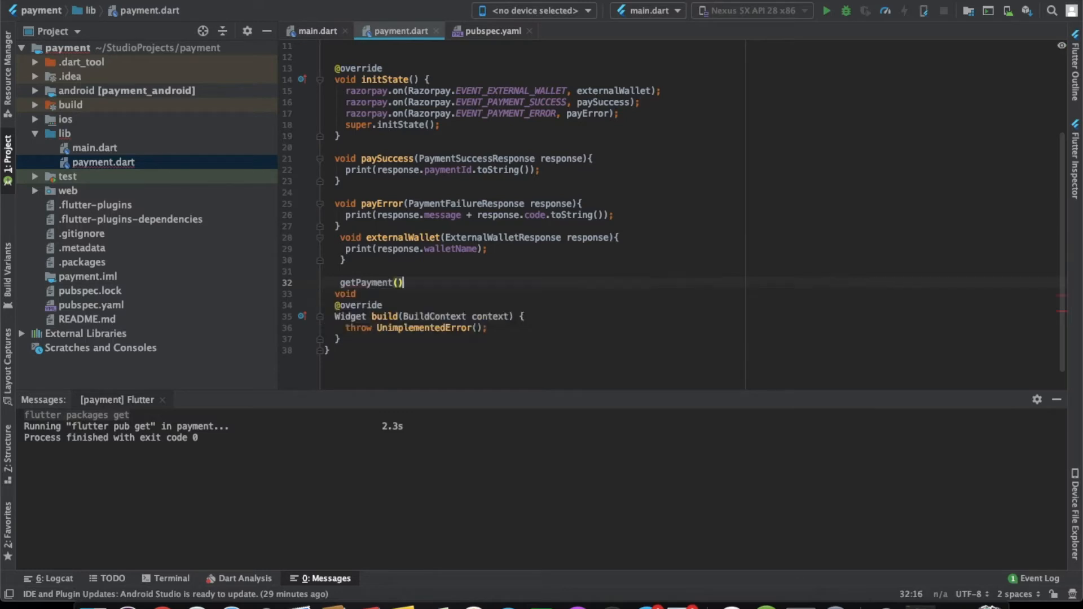
text({)
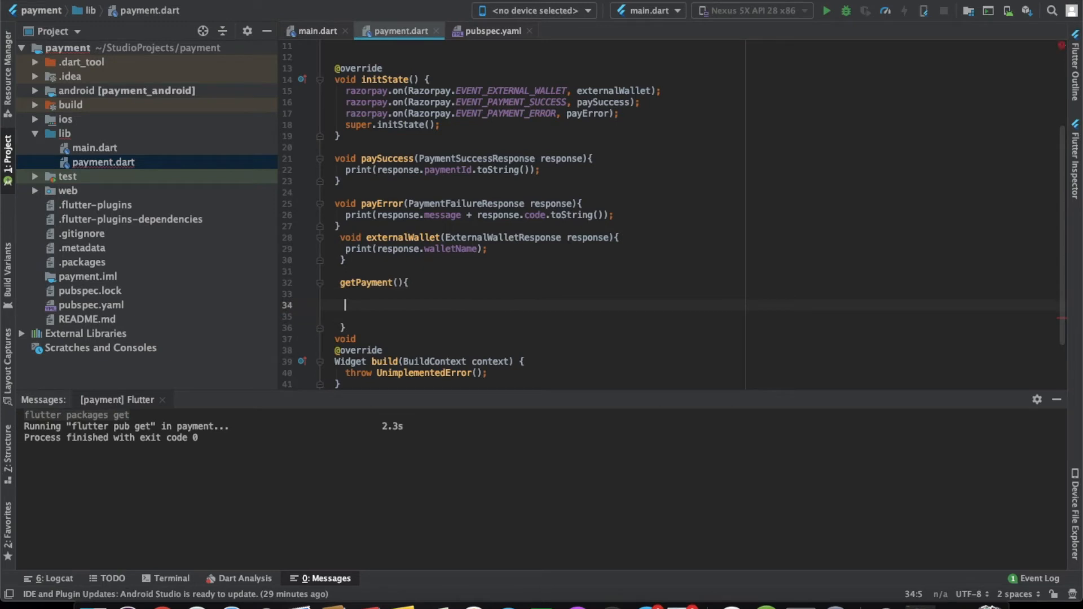
text(var option)
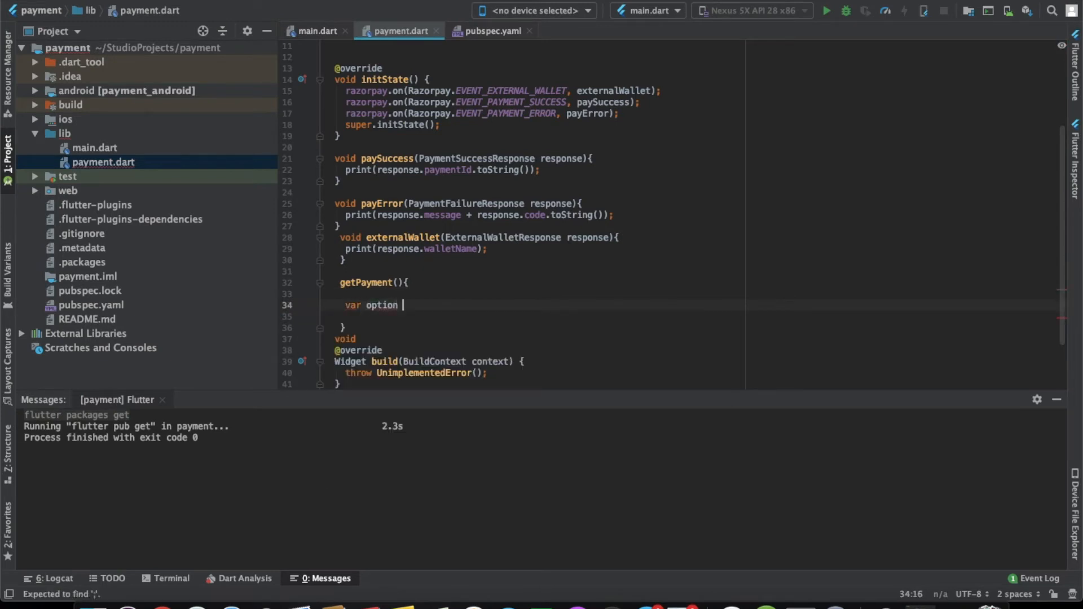
text(= {})
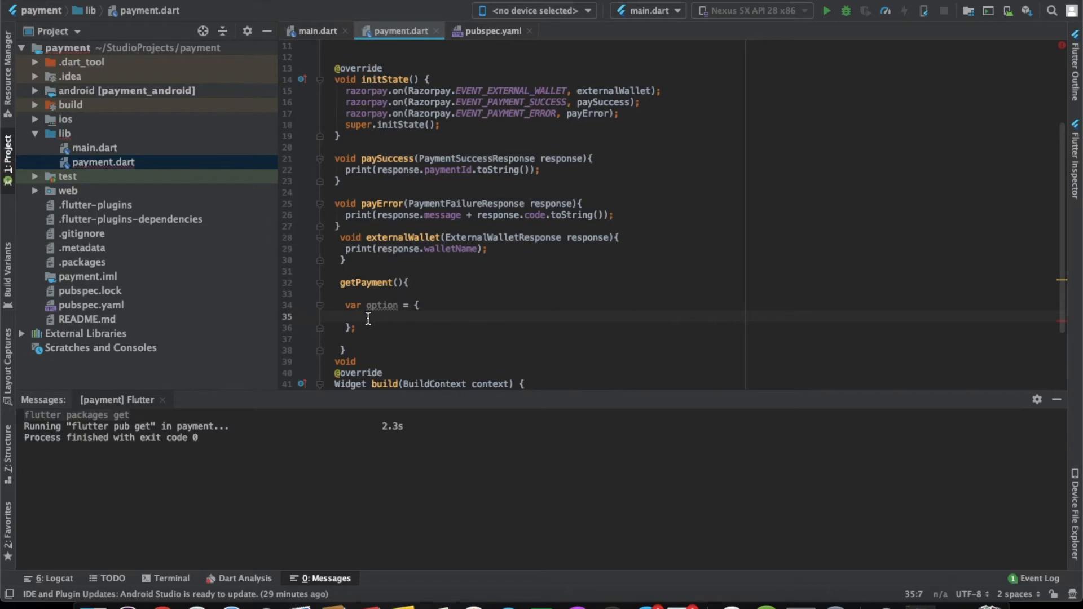
text('key':)
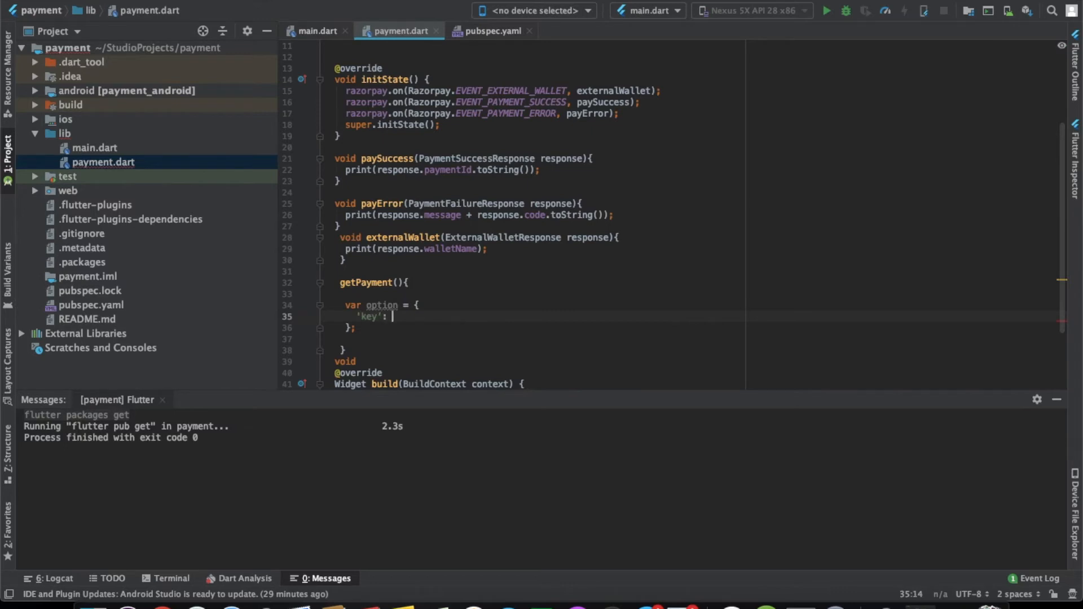
Copy the rzp_test key from main.dart into the key value and begin the 'amount' entry
click(315, 30)
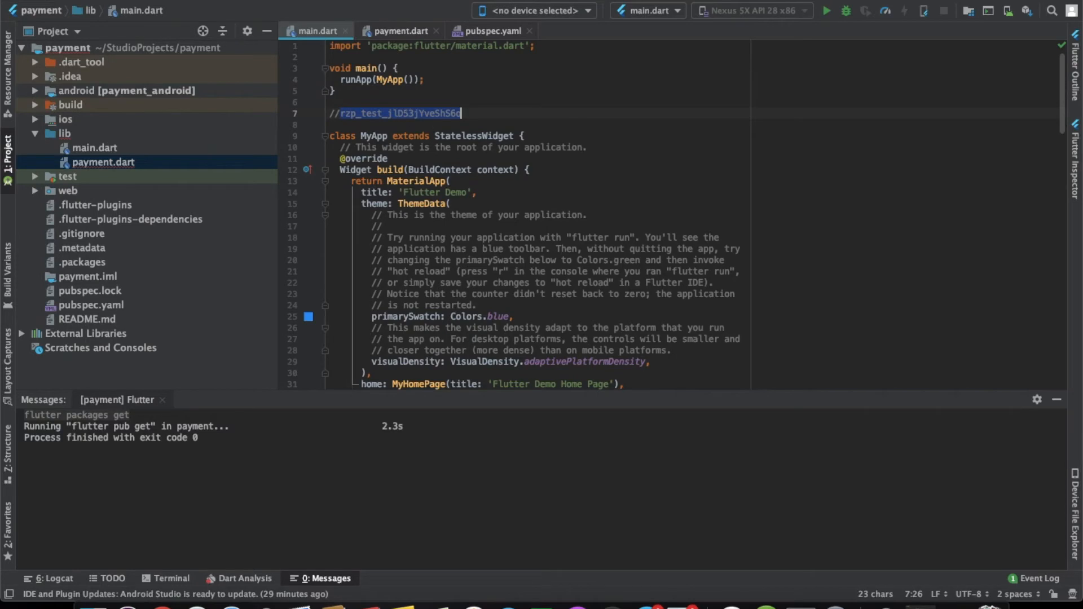
click(398, 30)
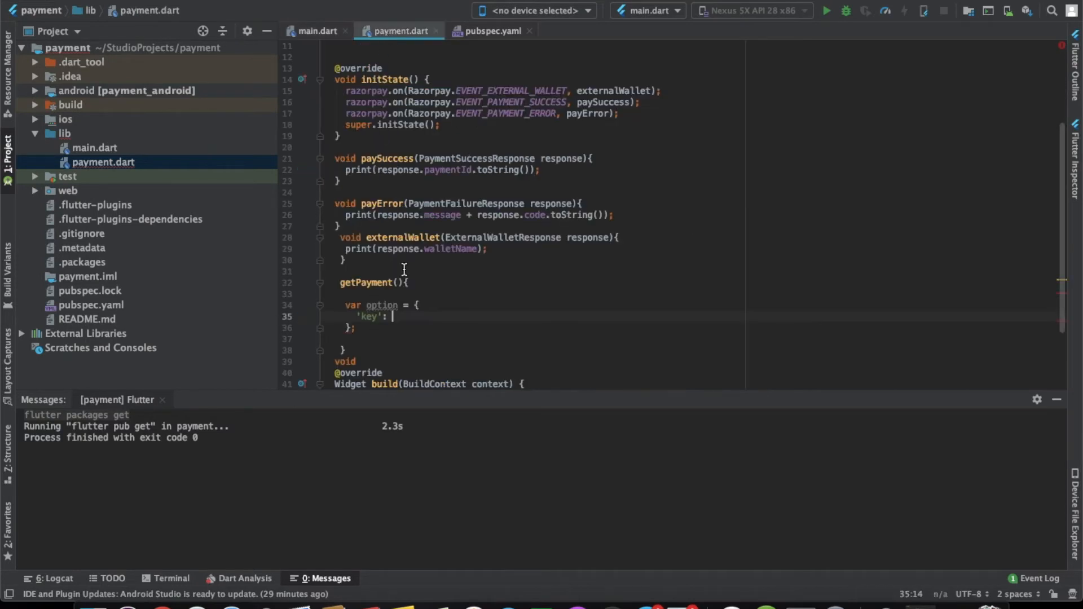
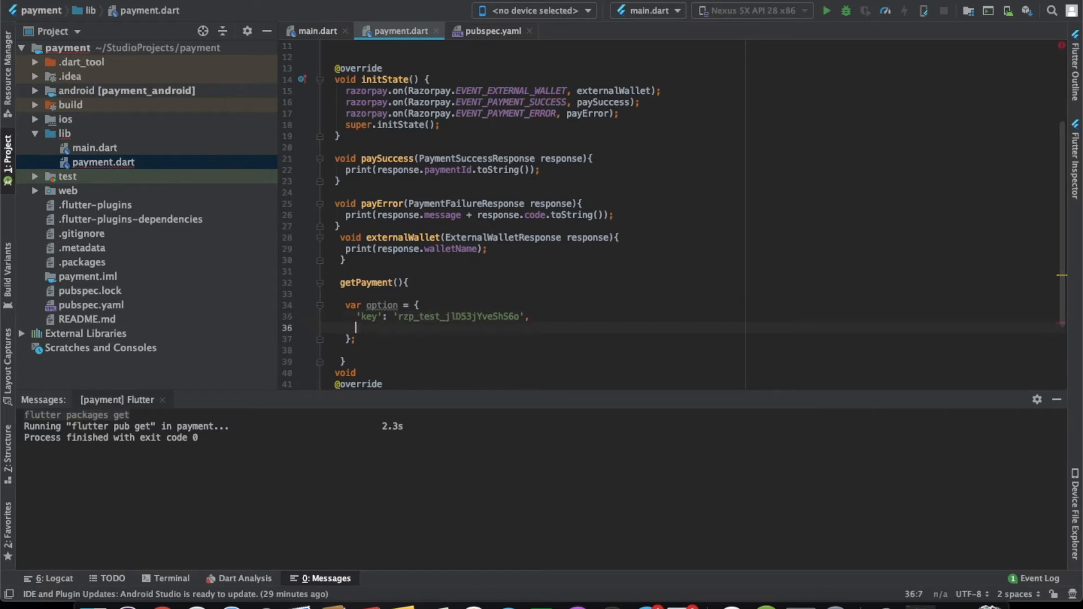
text('amount')
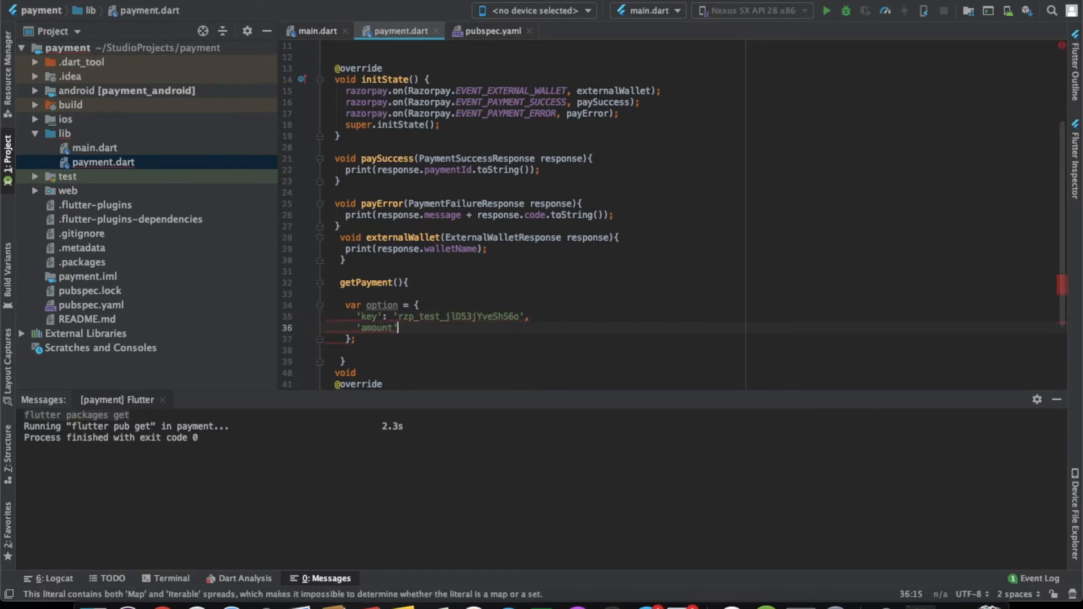
text(: ')
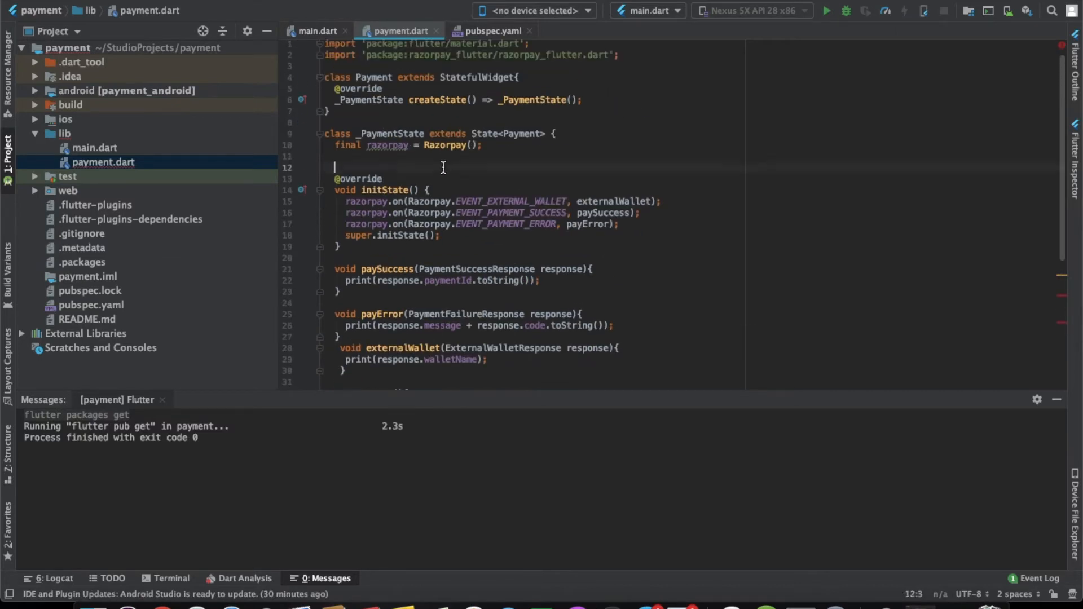
Declare TextEditingController controller = TextEditingController(); below the razorpay field
text(T)
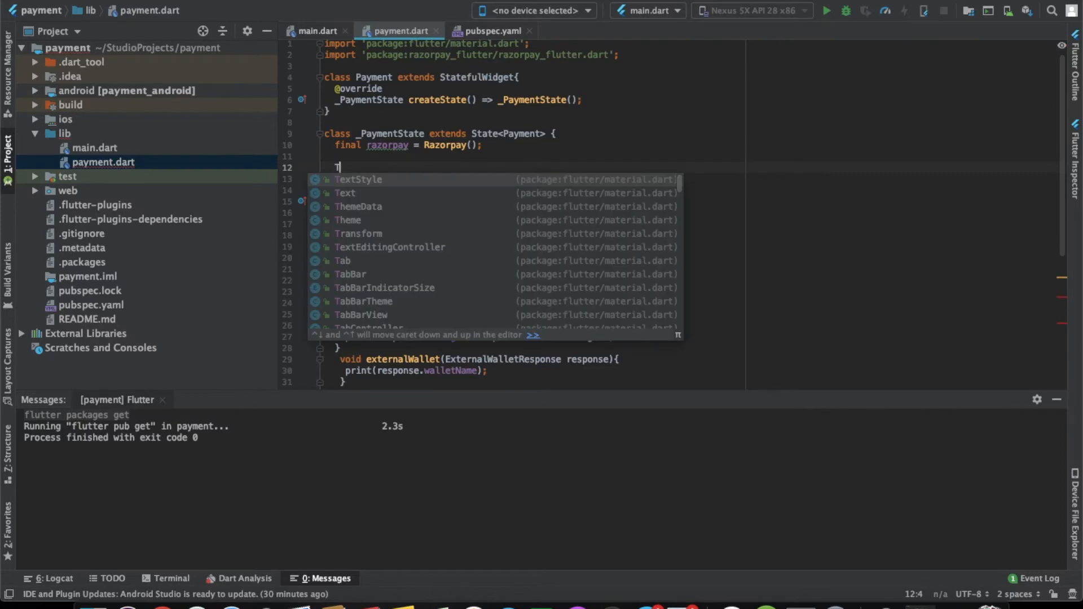
text(extF)
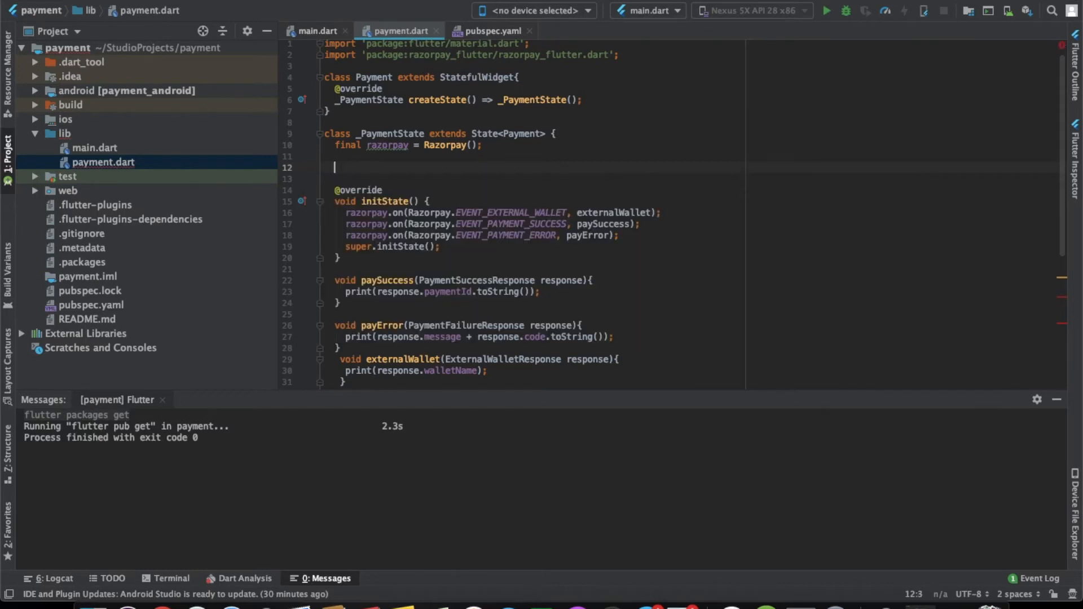
text(TextEditingController)
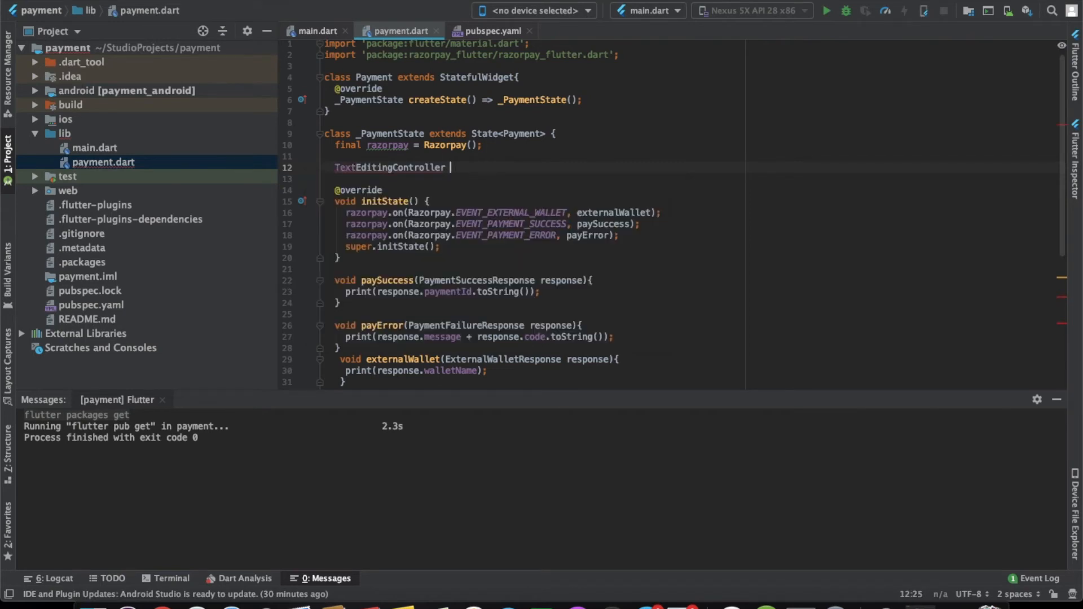
text(controller = Te)
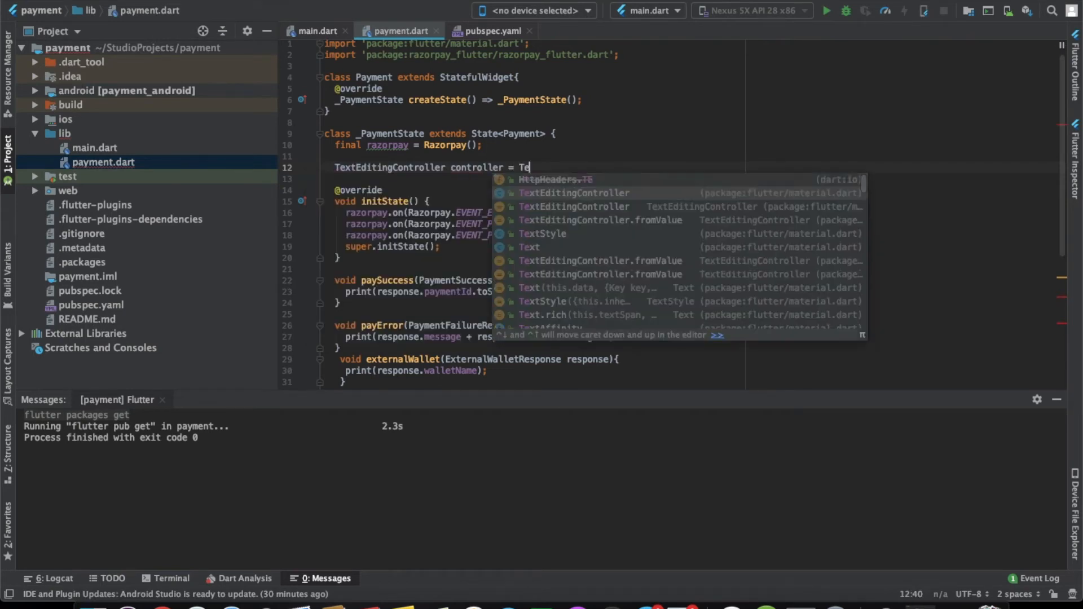
click(574, 193)
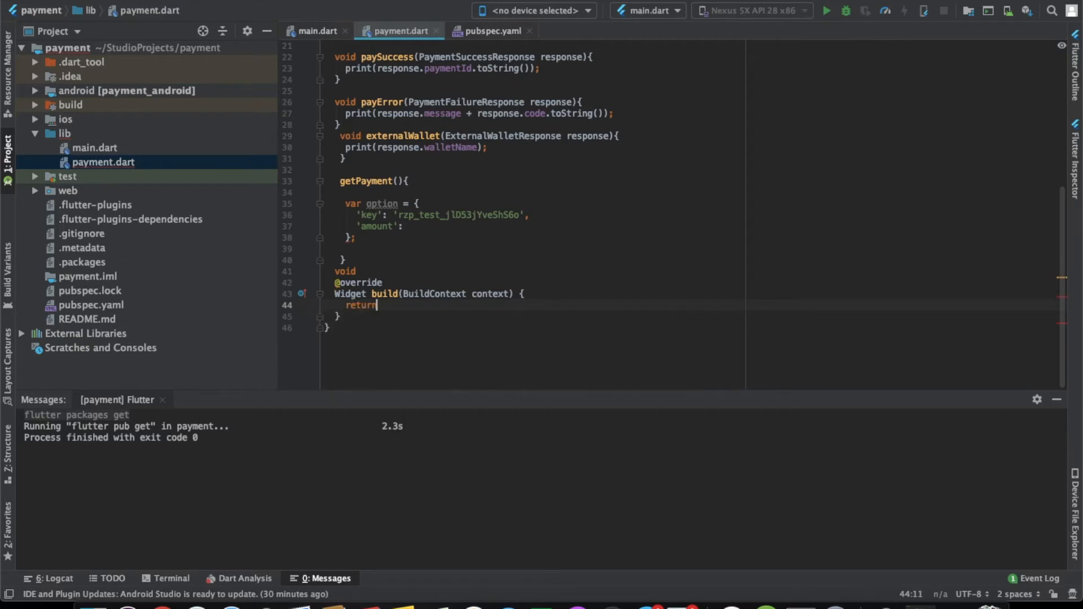
Return a Scaffold whose body is a Column with CrossAxisAlignment.start, mainAxisSize and a <Widget> children list
text(Scaffold())
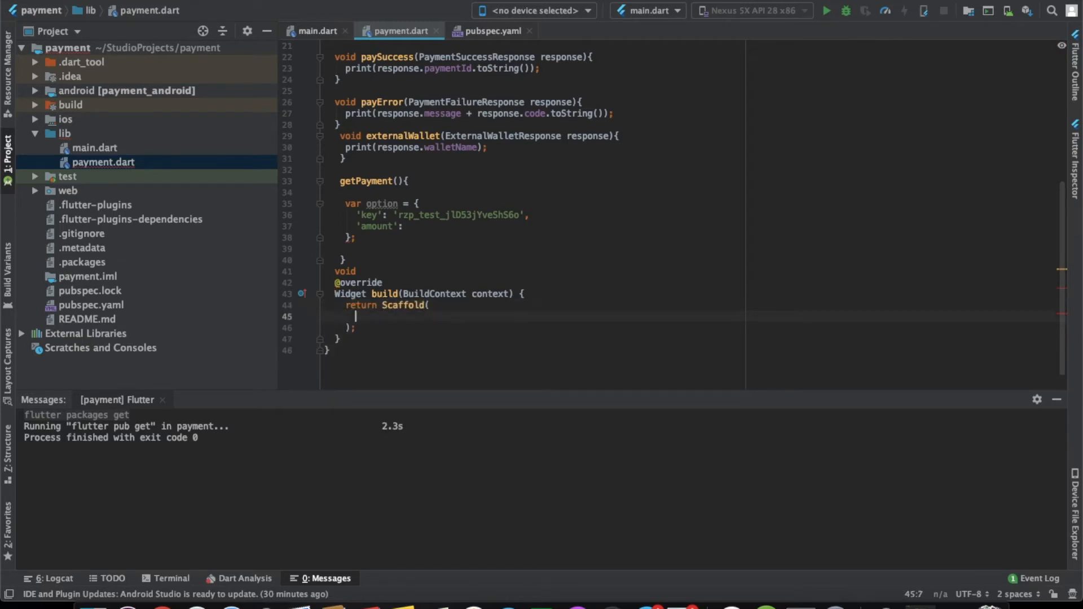
text(c)
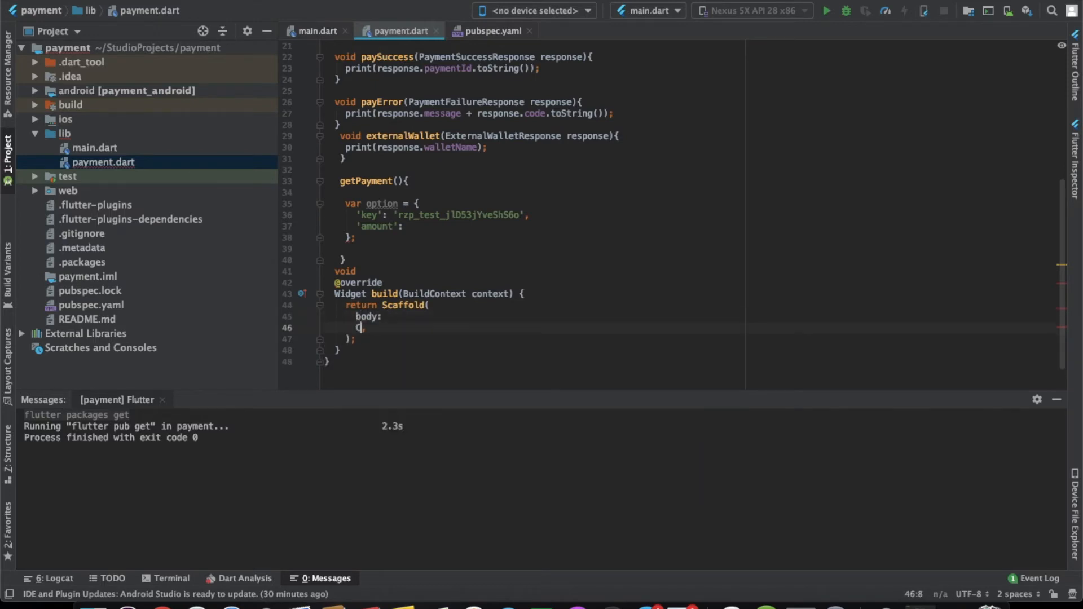
text(olumn()
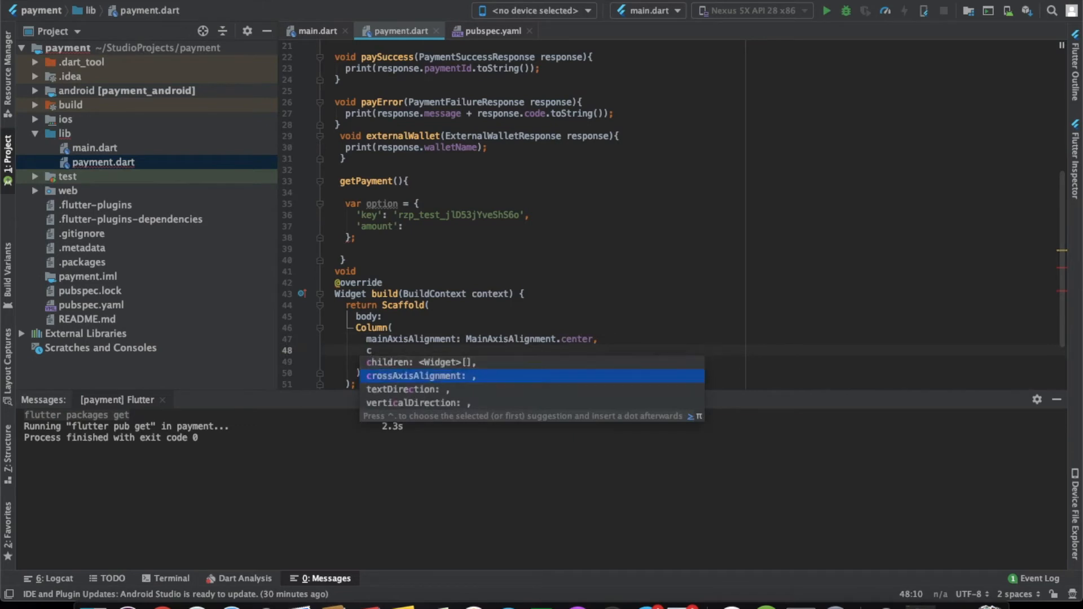
text(CrossAxisAlignment.start,)
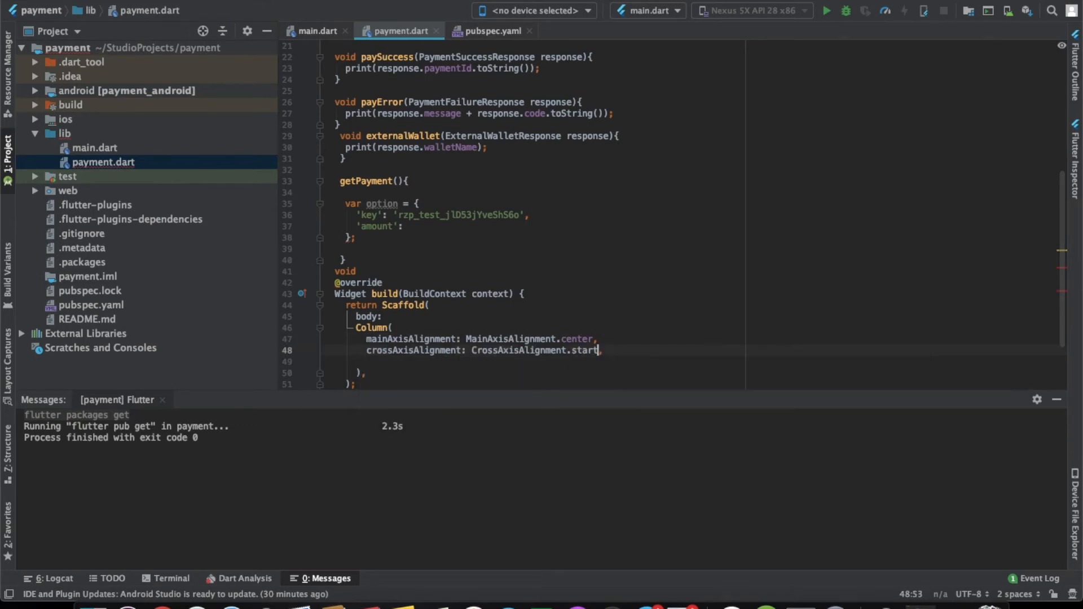
text(mainAxisSize: MainAxisSize.max,)
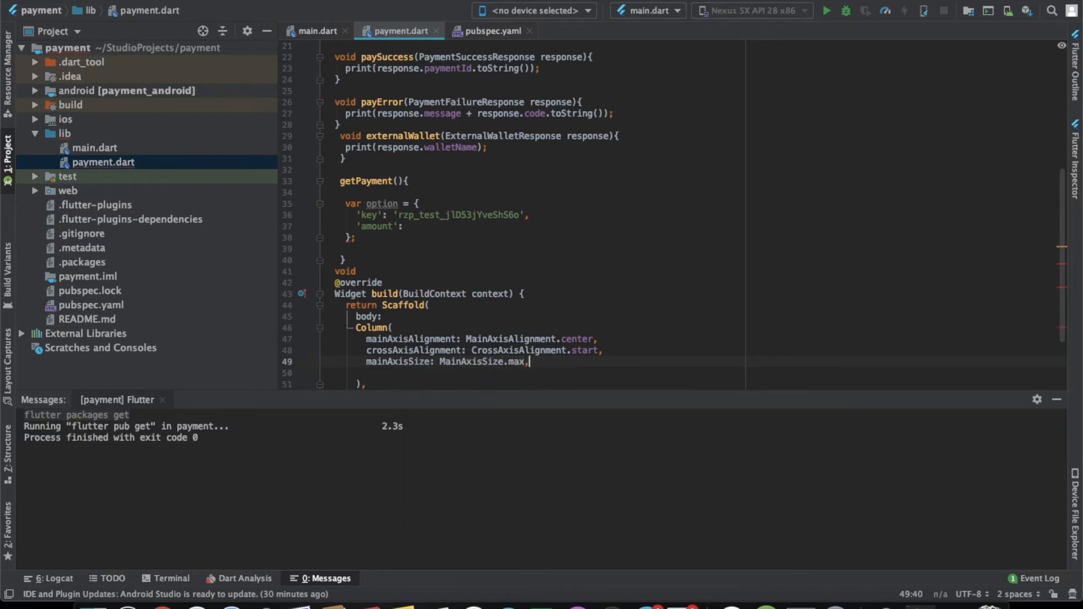
text(children: <Widget>[)
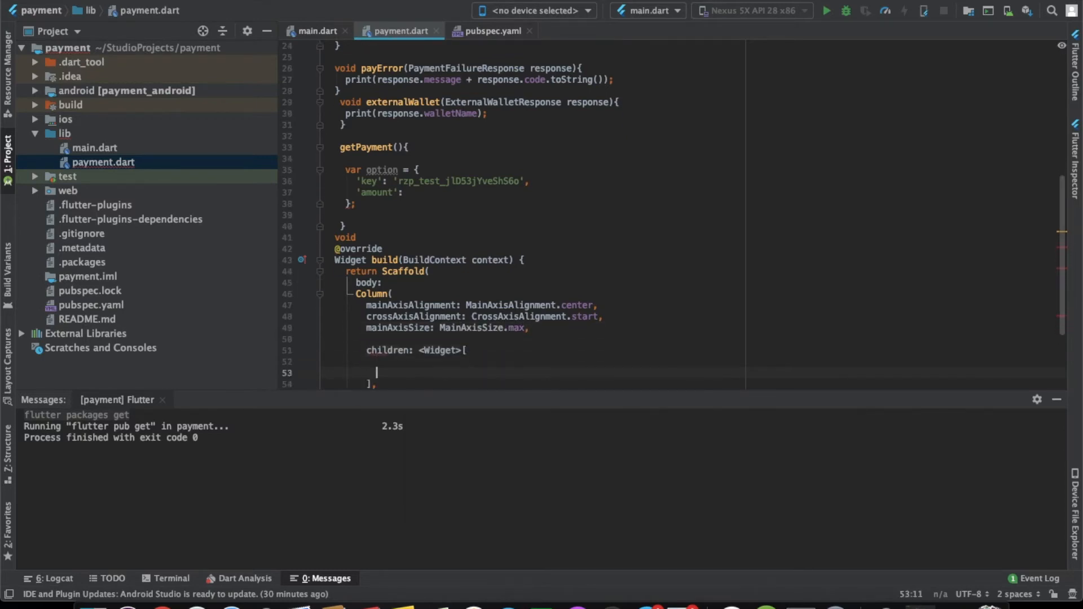
Add a TextField bound to the controller with keyboardType TextInputType.number
text(Te)
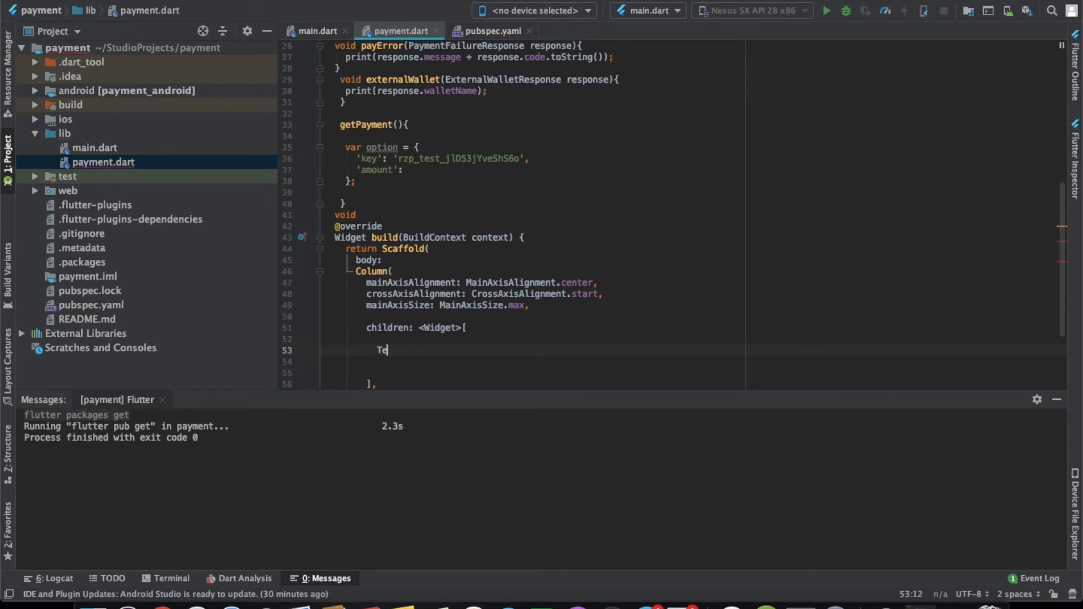
text(xtField)
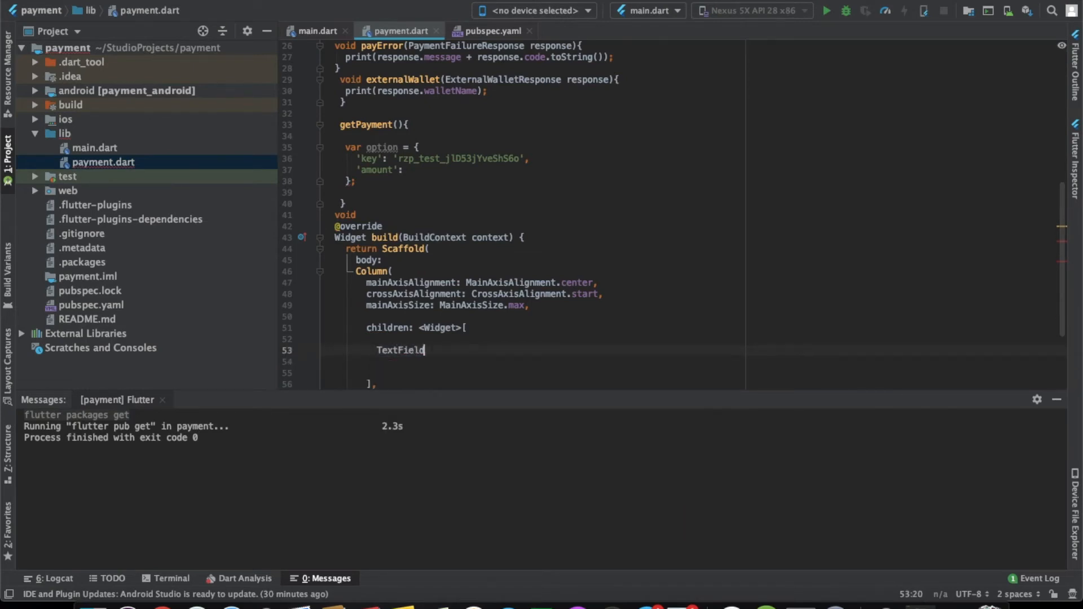
text(c)
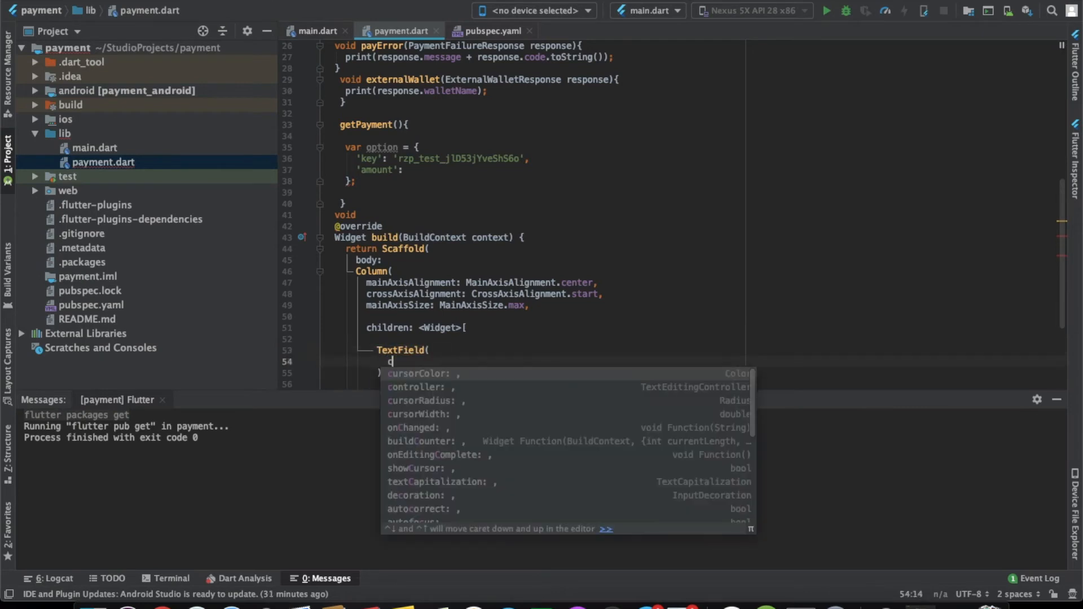
key(Down)
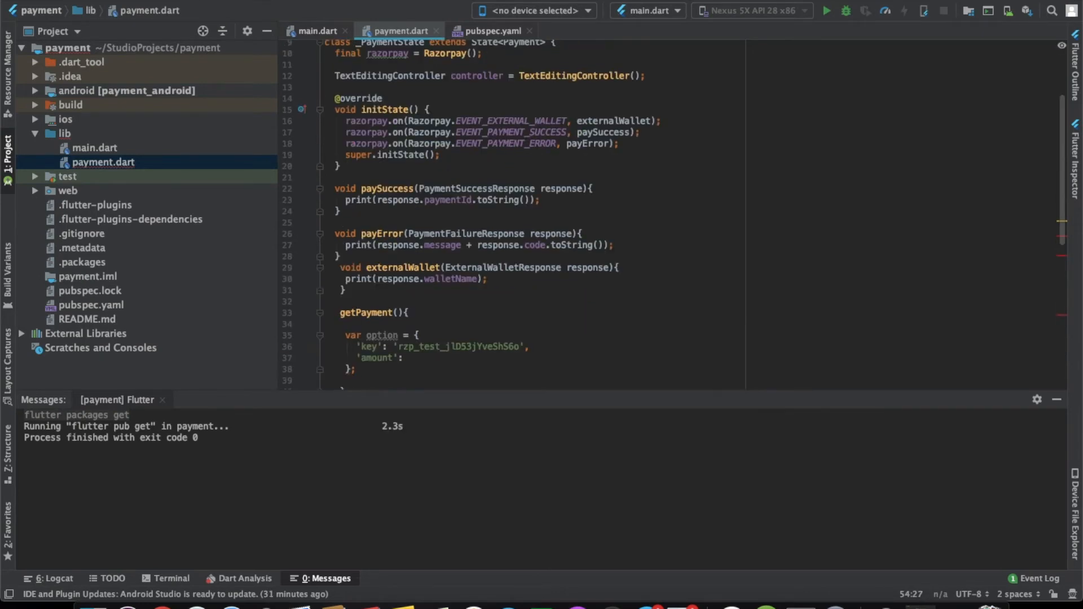
scroll(down, 3)
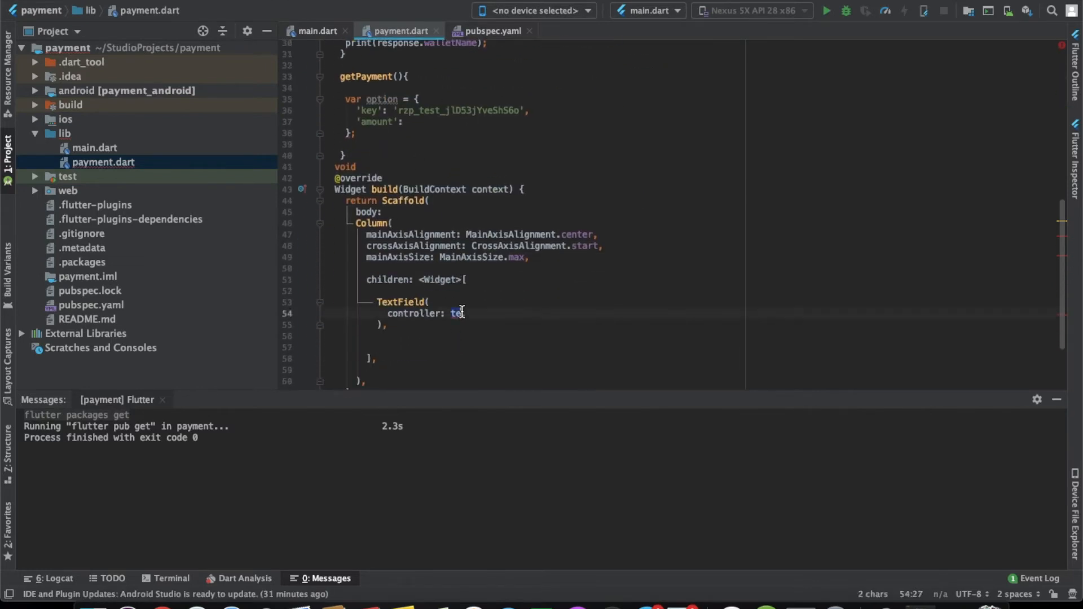
text(controller,)
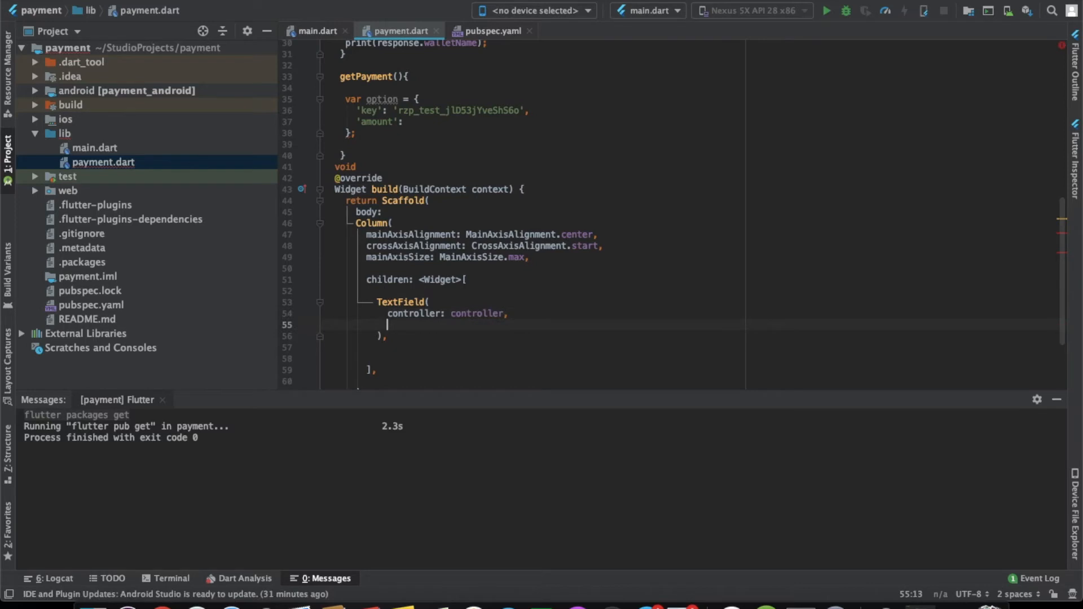
text(keyboardType: Inpue,)
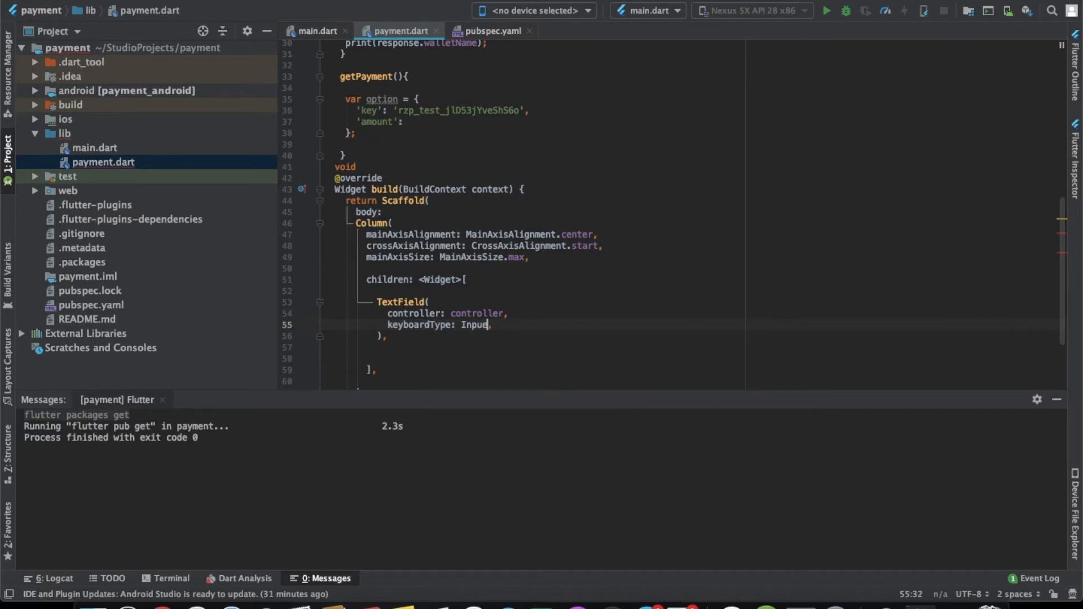
text(T)
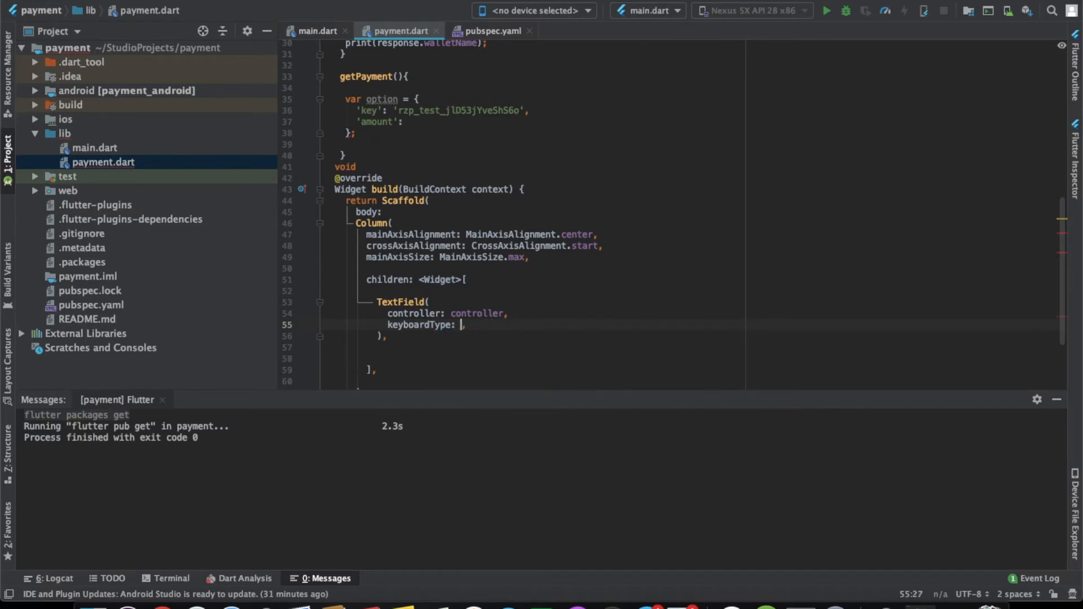
text(I)
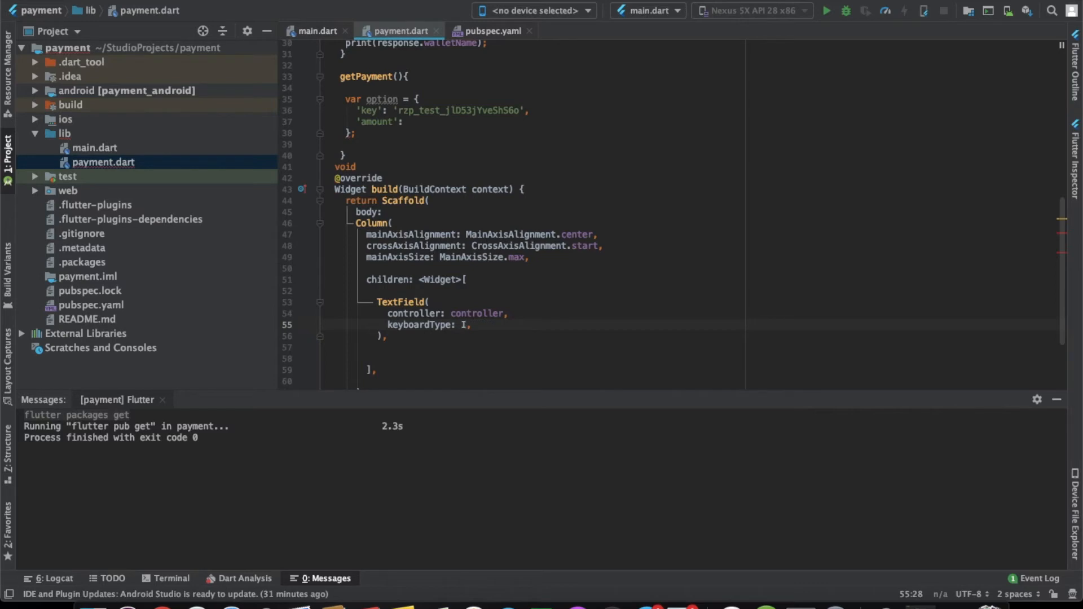
text(nputType.number)
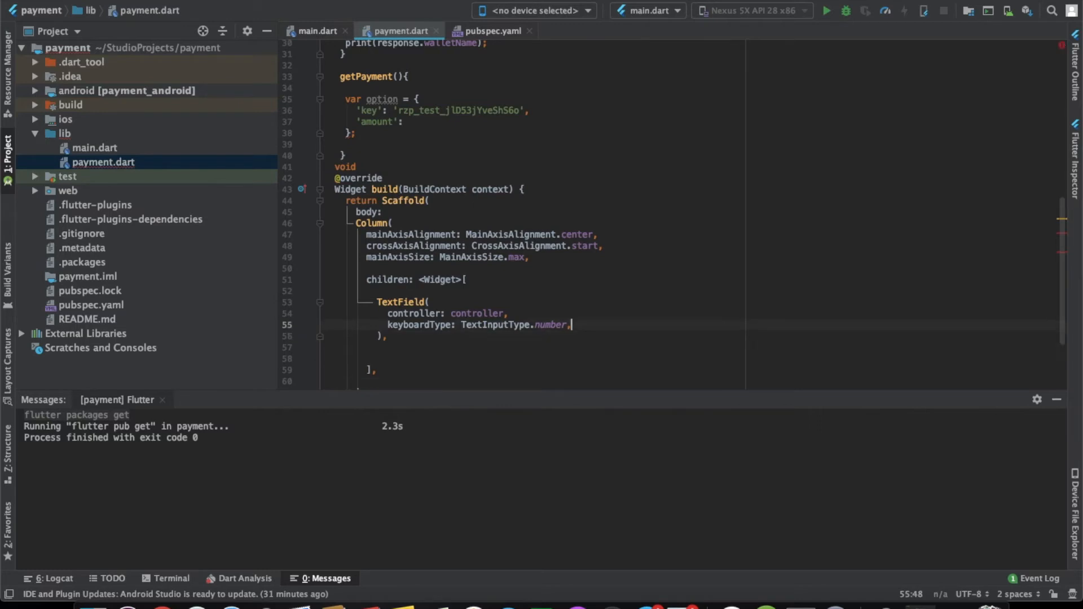
Add a RaisedButton with child Text('pay') and an onPressed handler
text(RaisedButton()
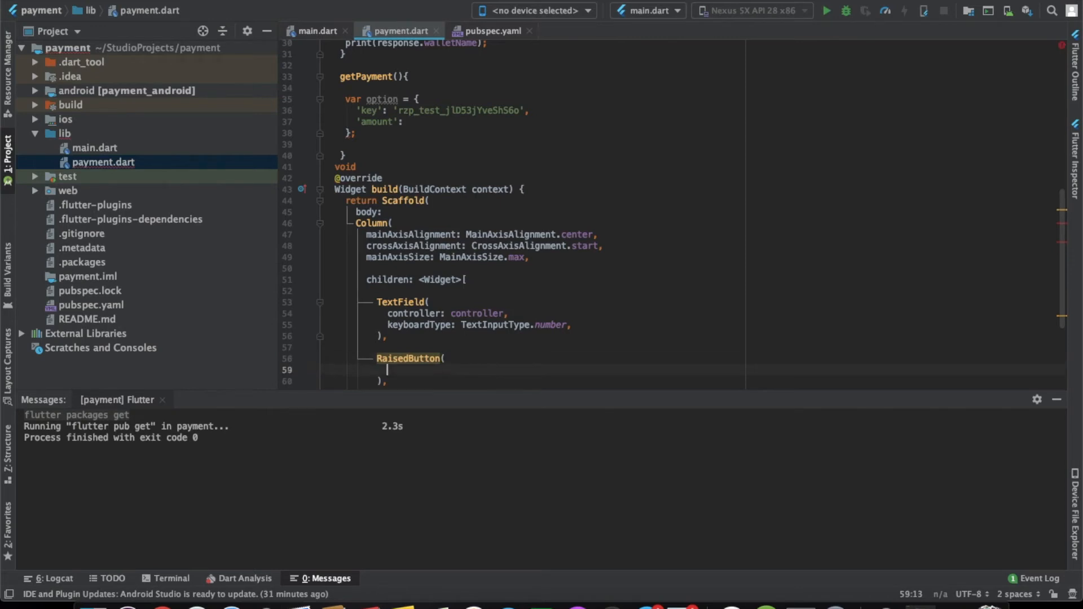
text(child: Text(''),)
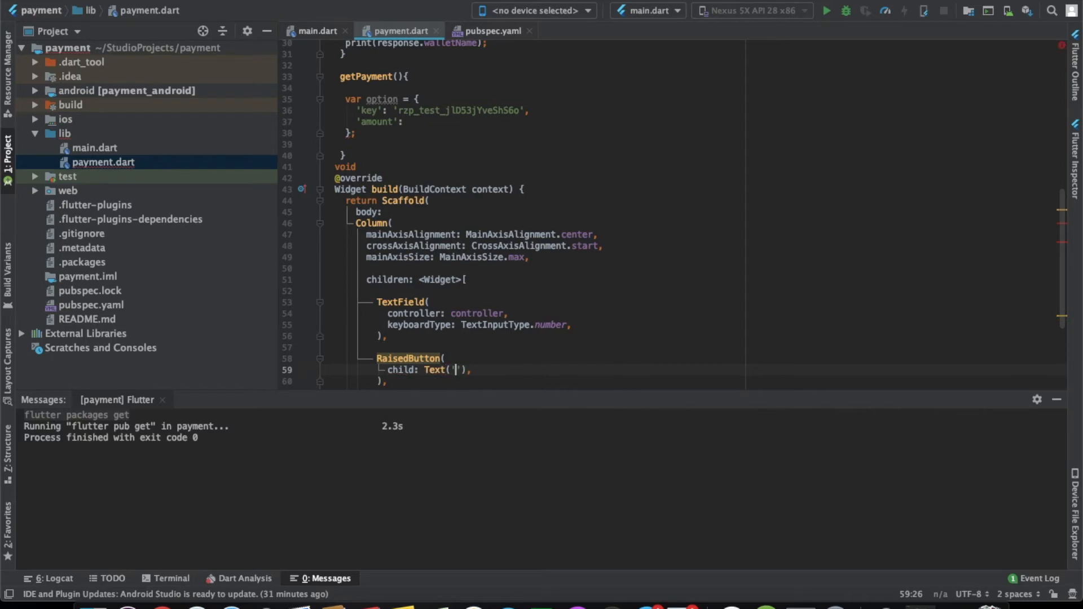
text(pay)
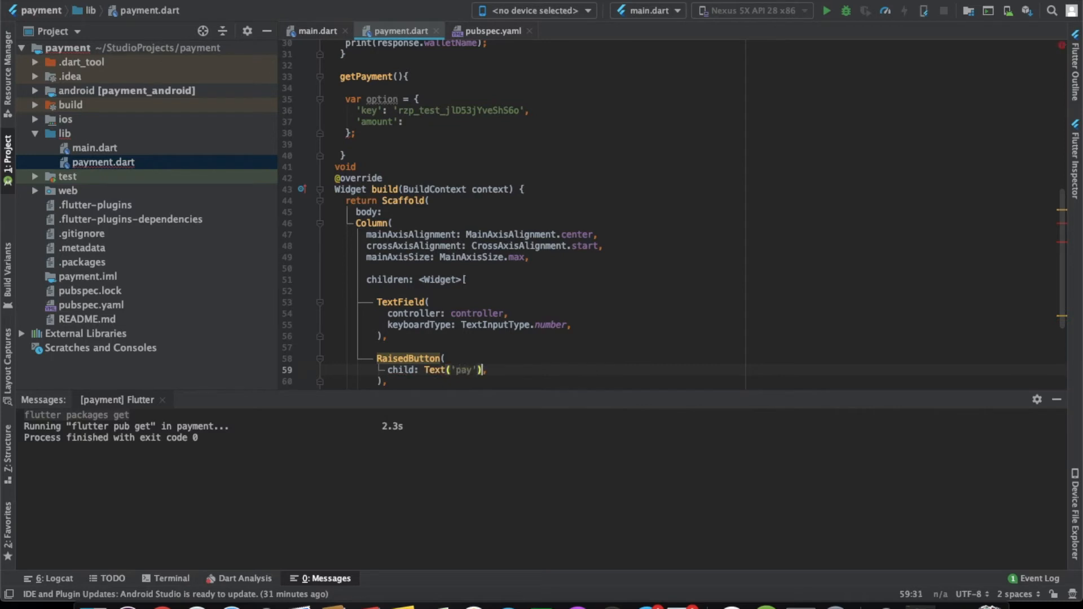
text(onPressed: ()=>,)
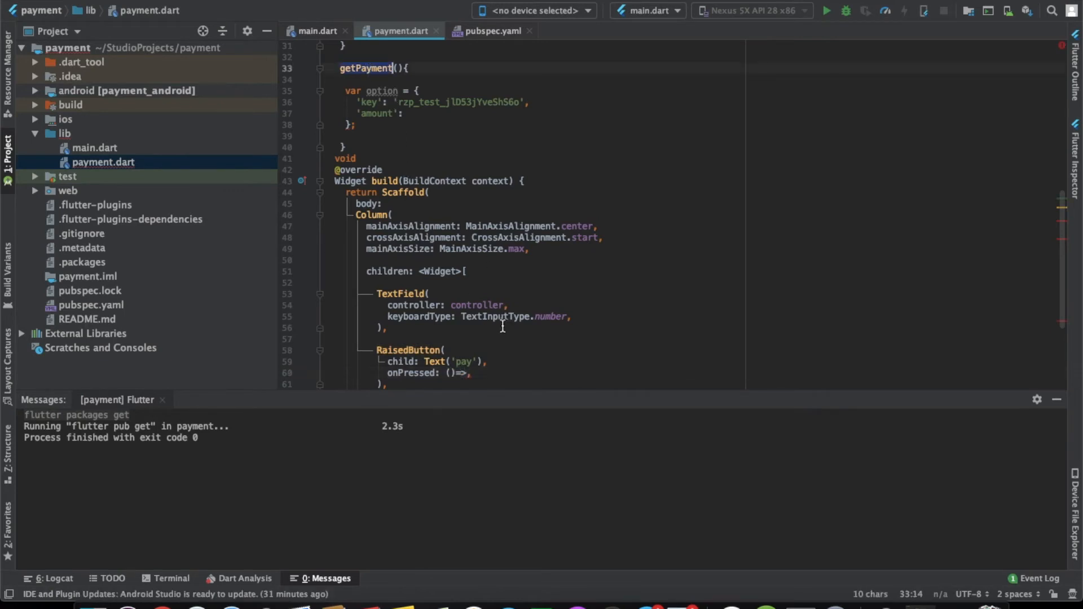
Call getPayment and set the option amount to double.parse(controller.text.trim()) * 100
text(getPayment()
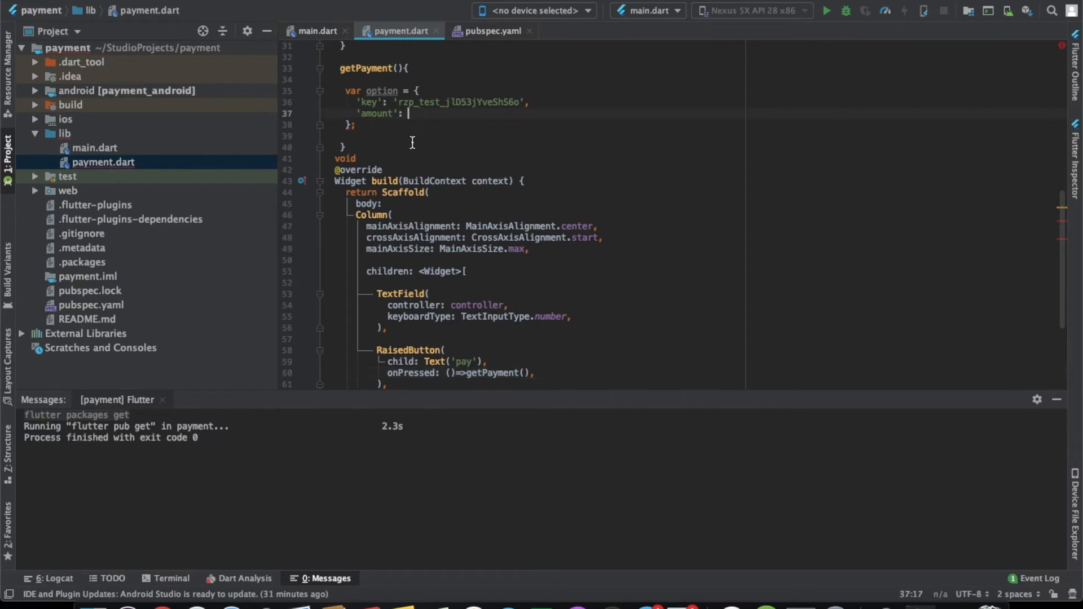
mouse_move(500, 161)
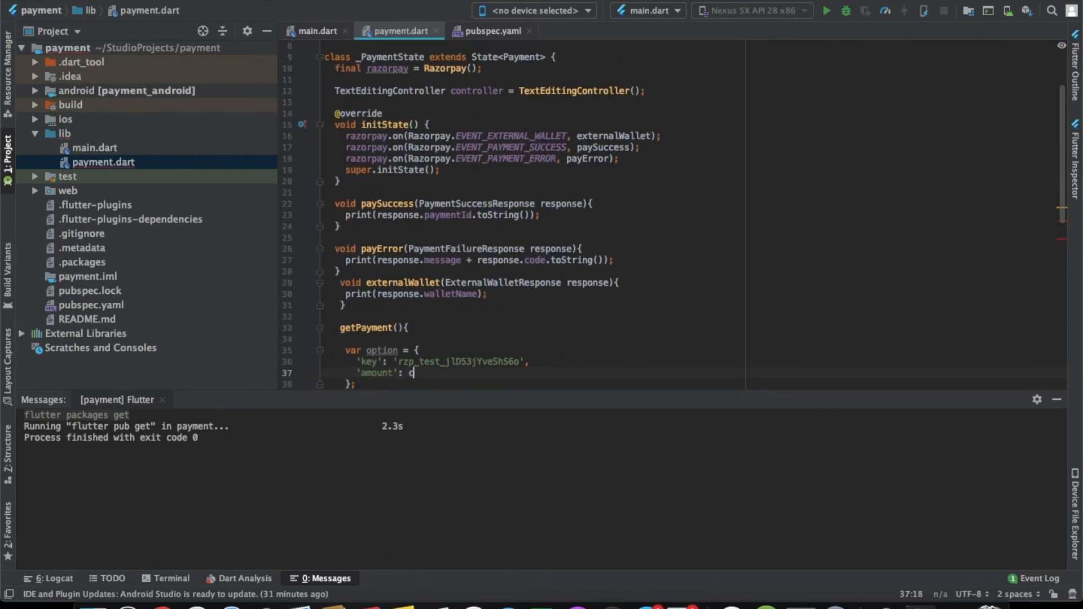
text(controller.te)
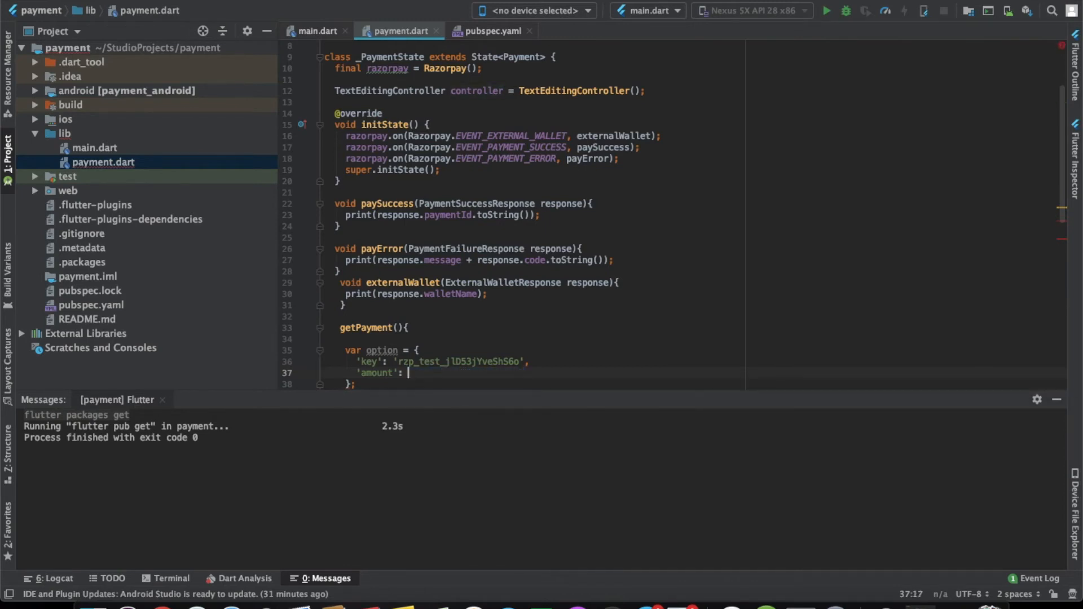
text(double,)
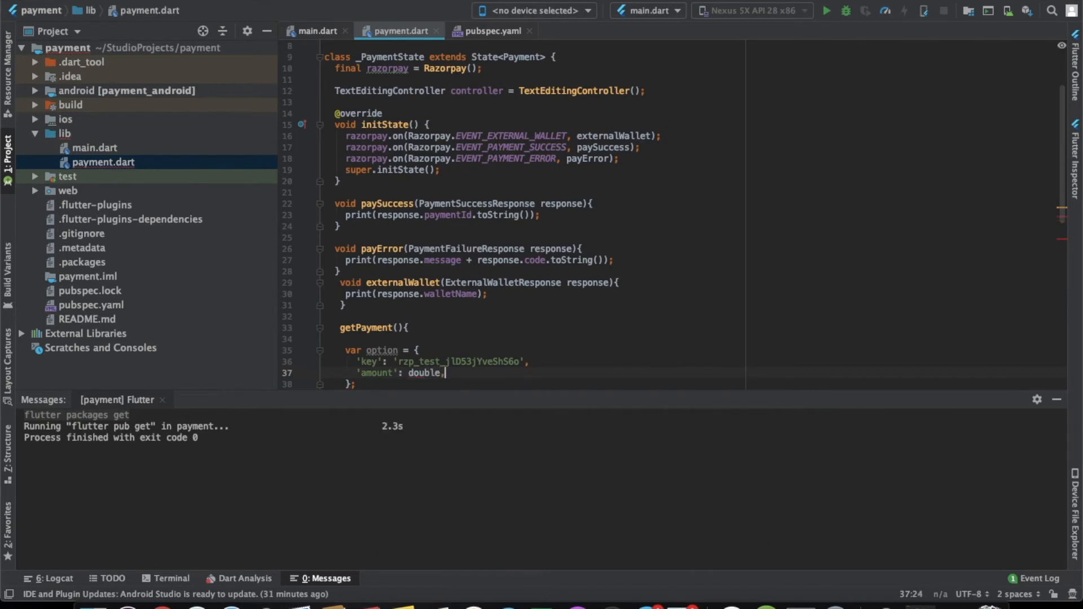
text(par)
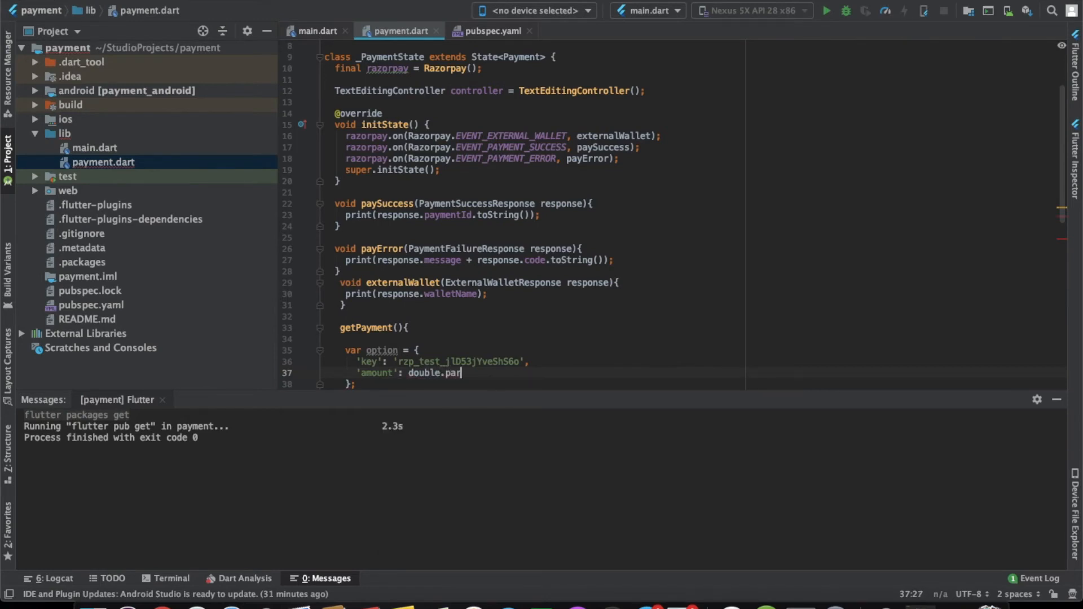
text(se(controller.text.trim()))
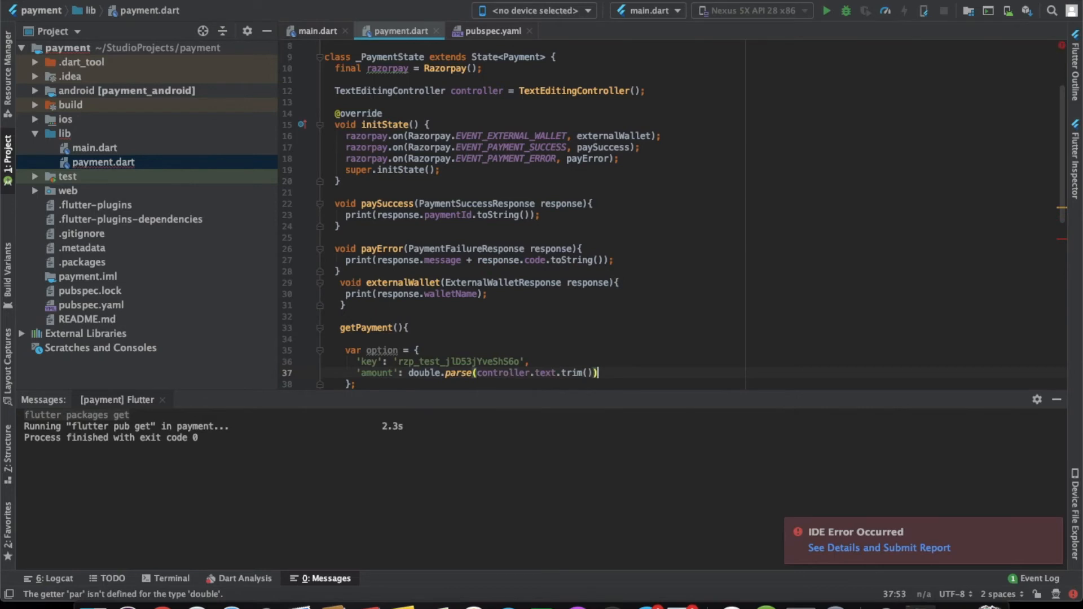
text(* 100)
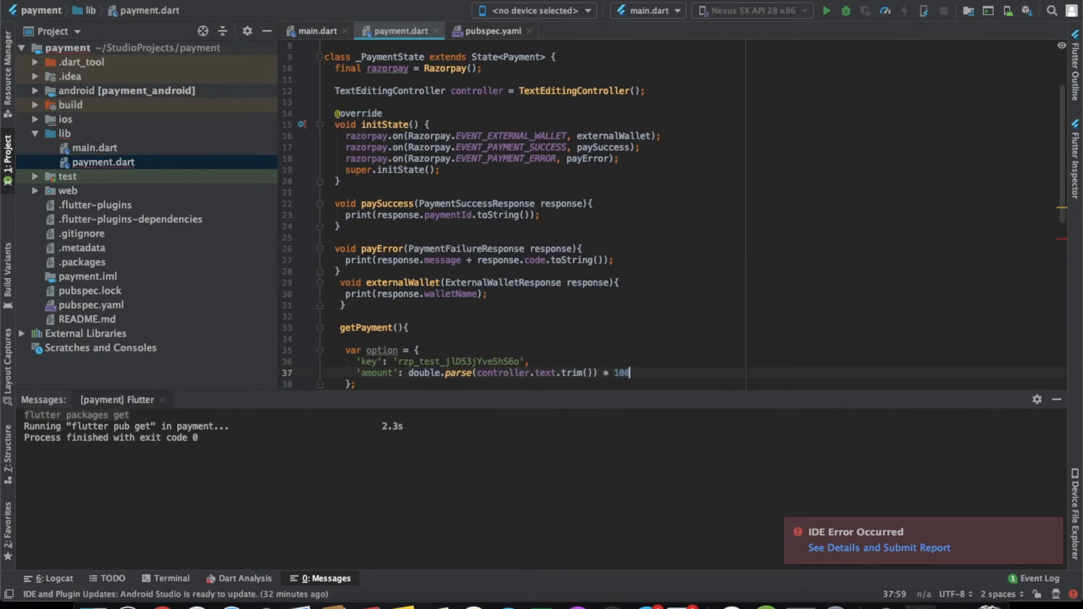
text(,)
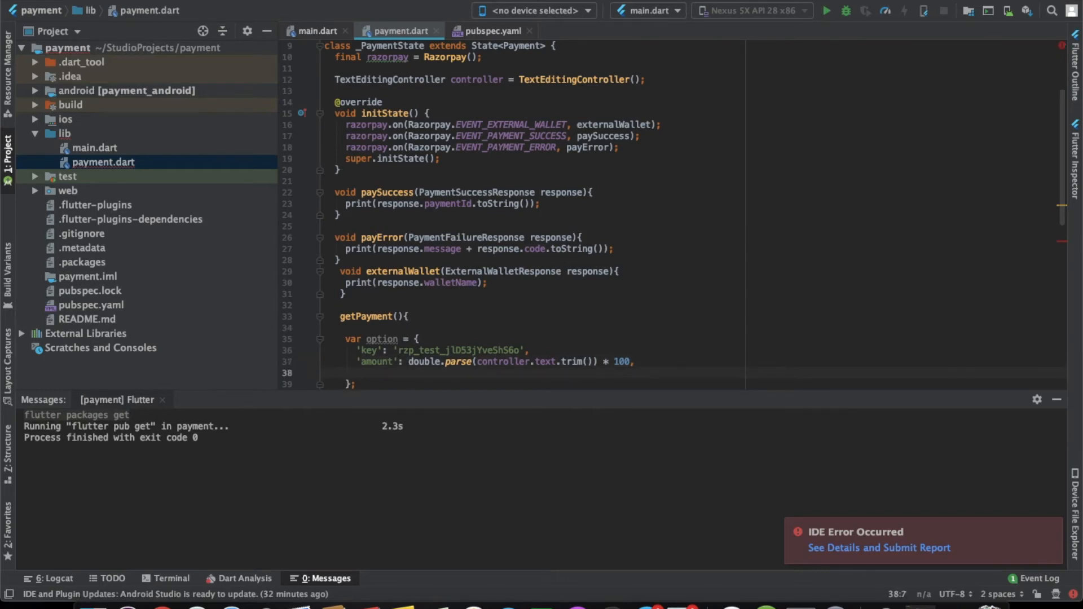
Add 'name' and an 'order_id' built from the controller text to the option map
text('name':)
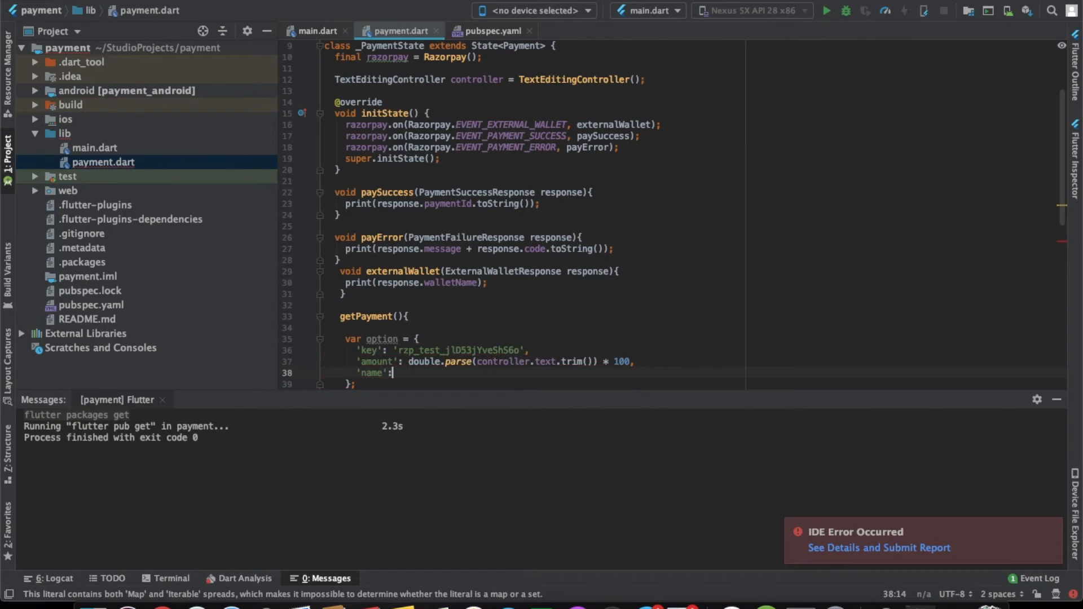
text(W')
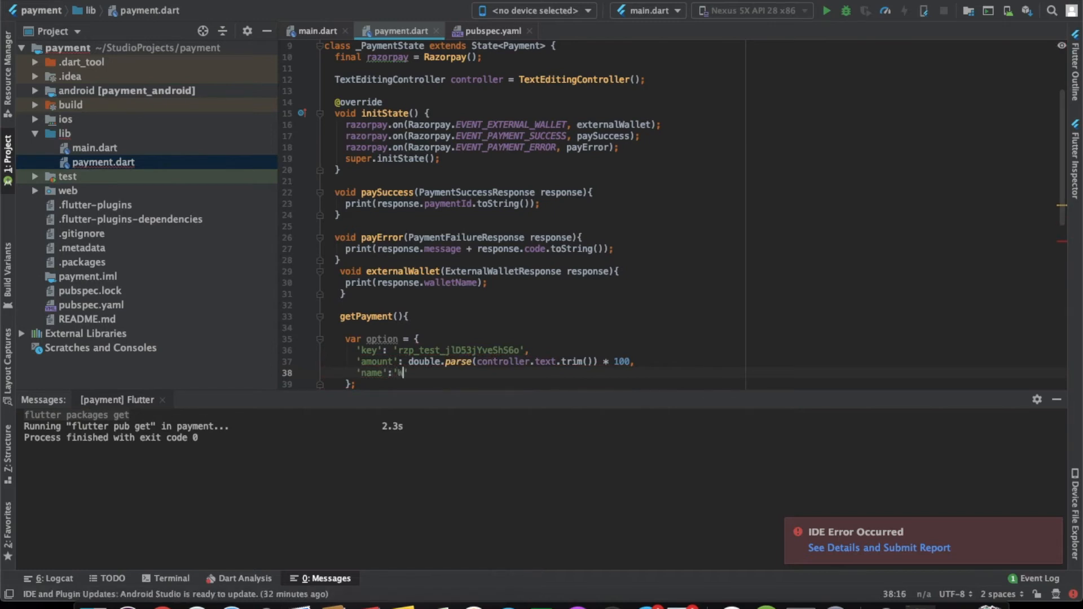
key(Backspace)
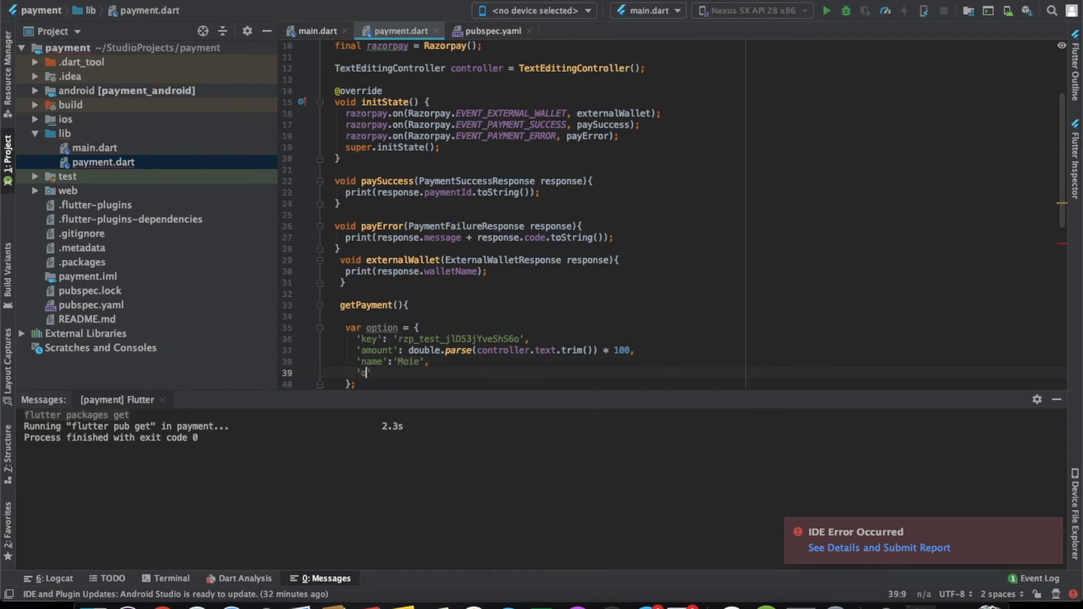
text(rder_id)
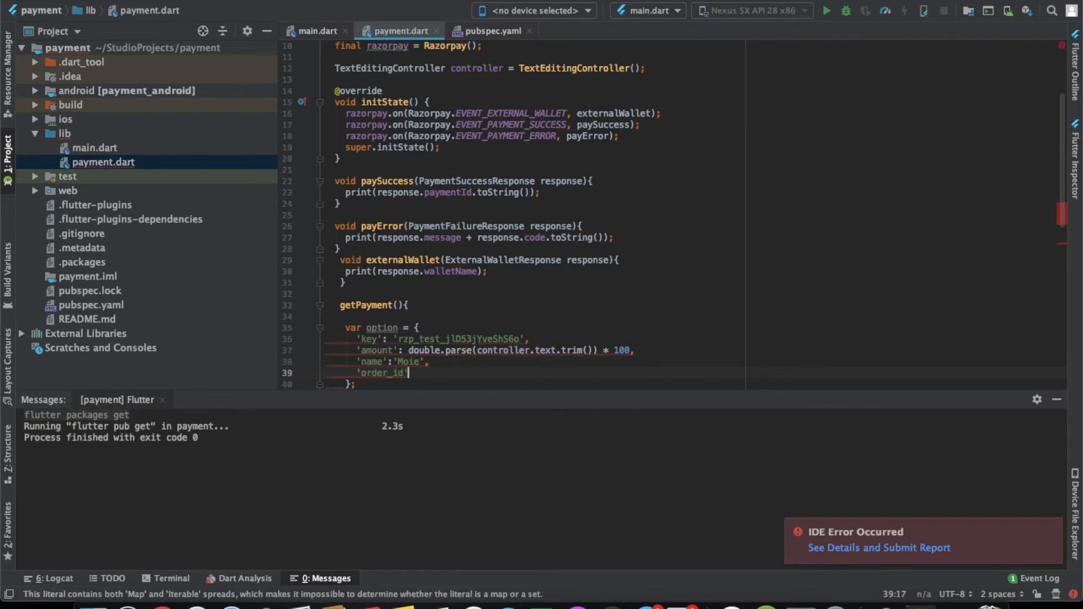
text(:')
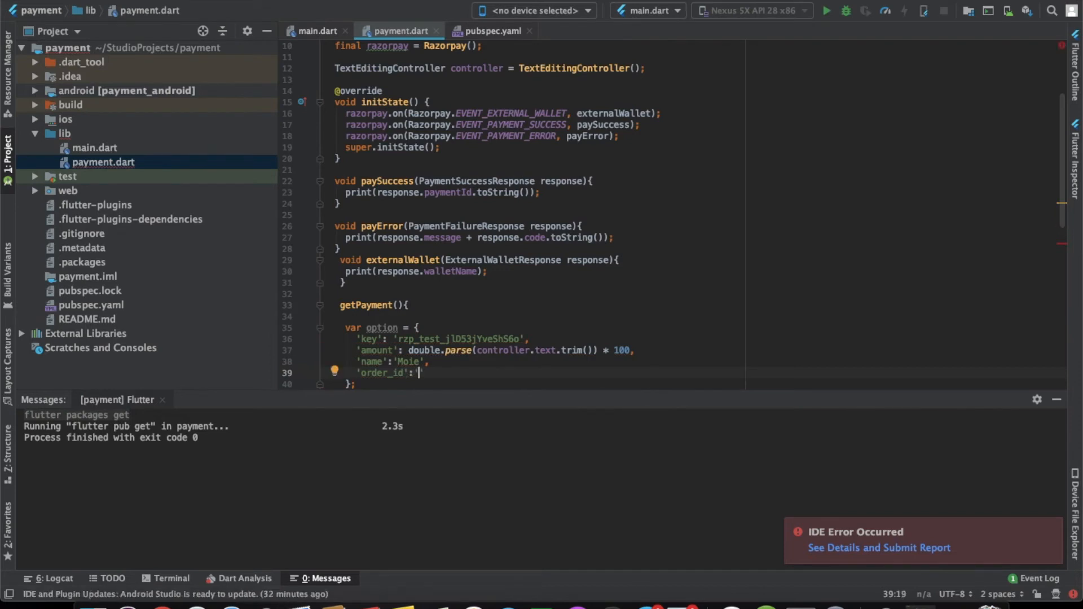
text($)
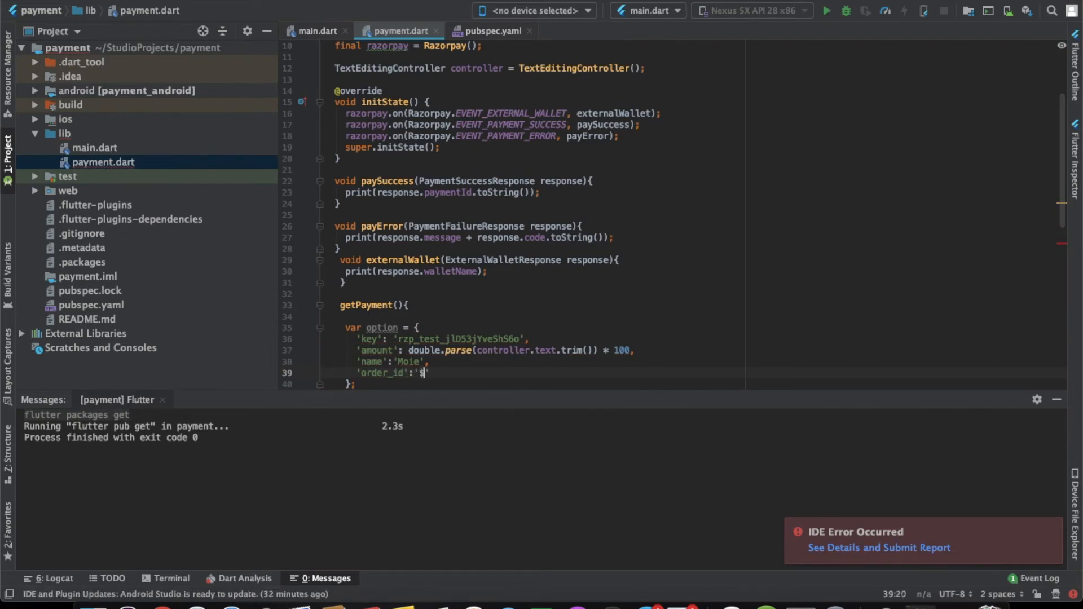
text({controller.text.trim()
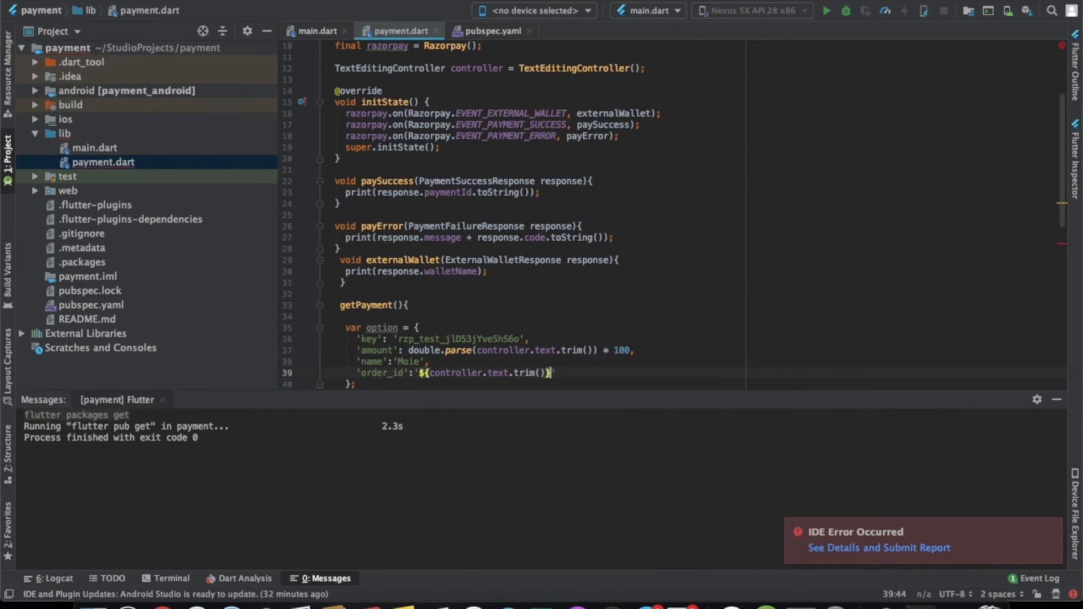
text(moie)
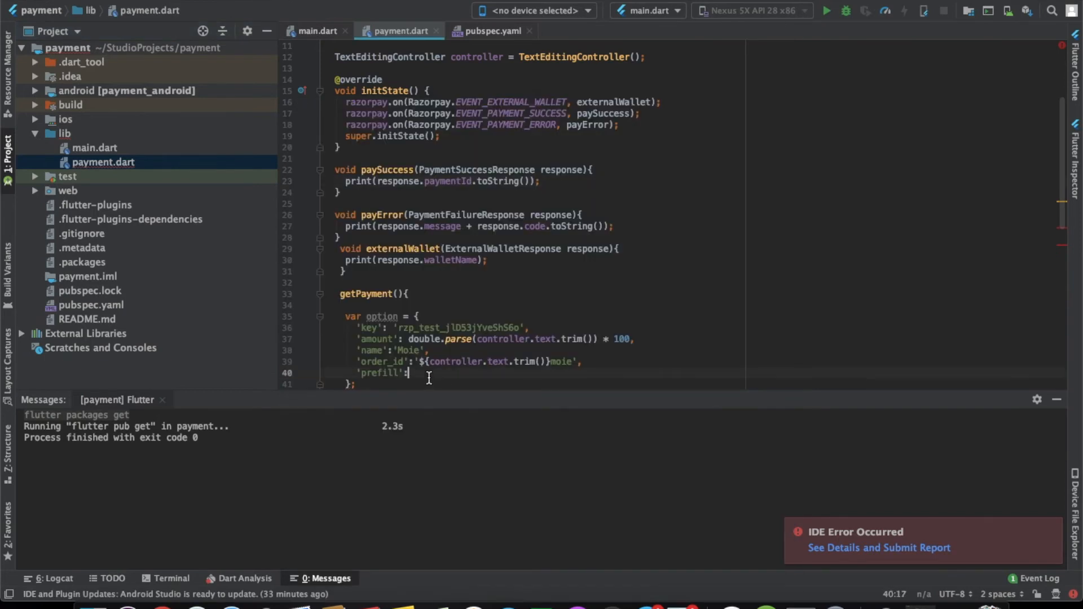
text({})
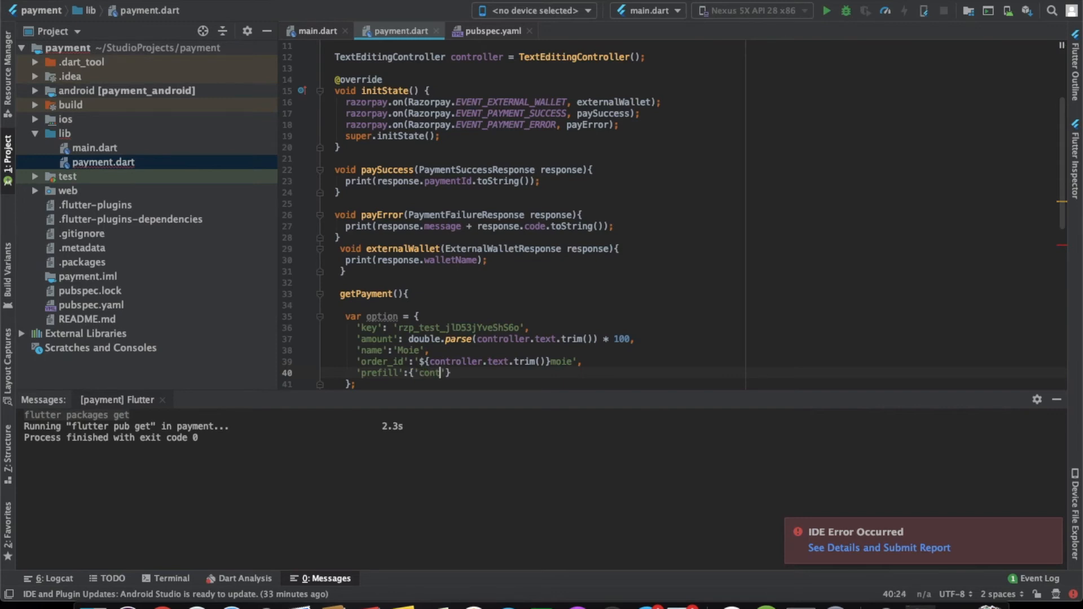
text(act)
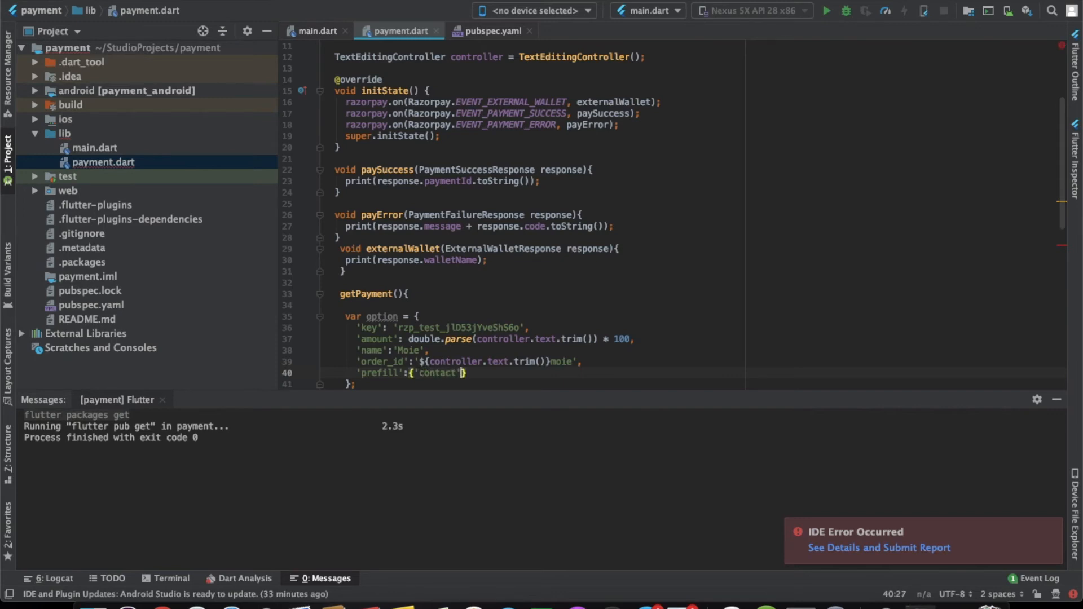
text(:')
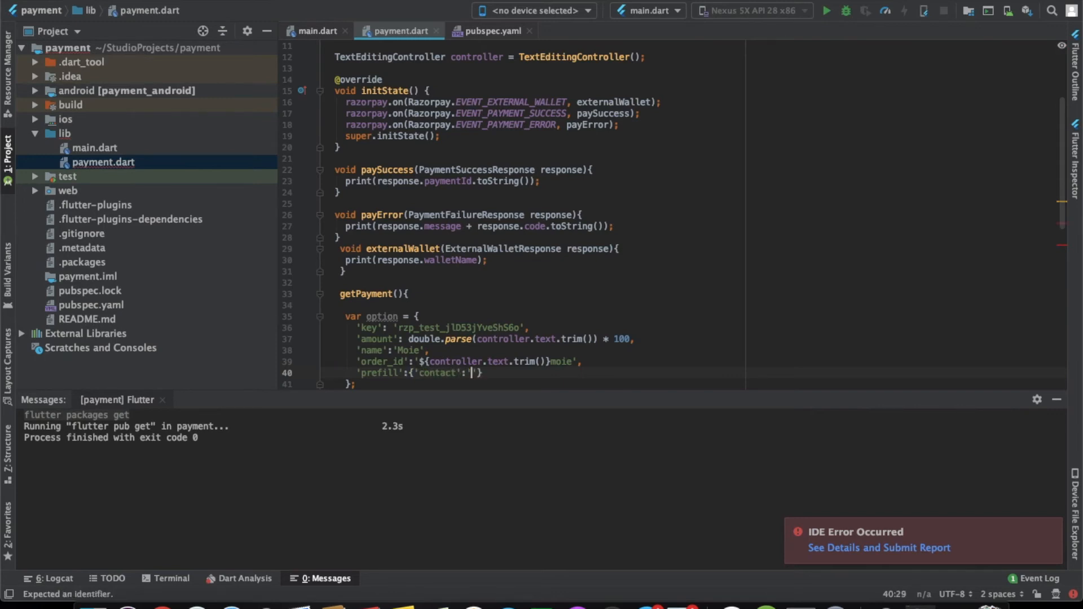
text(1234567890)
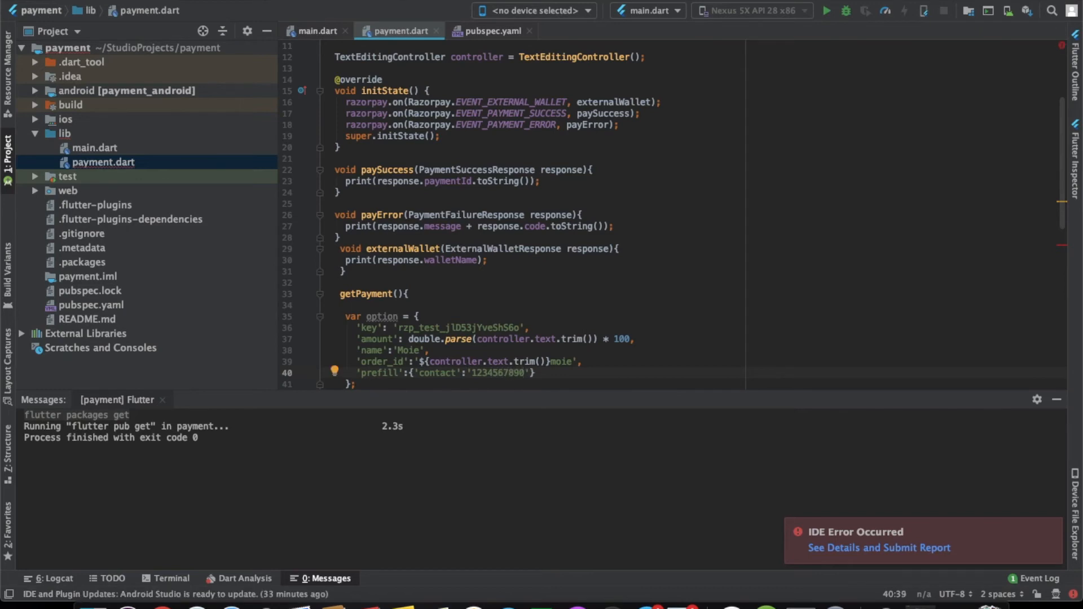
text(, ')
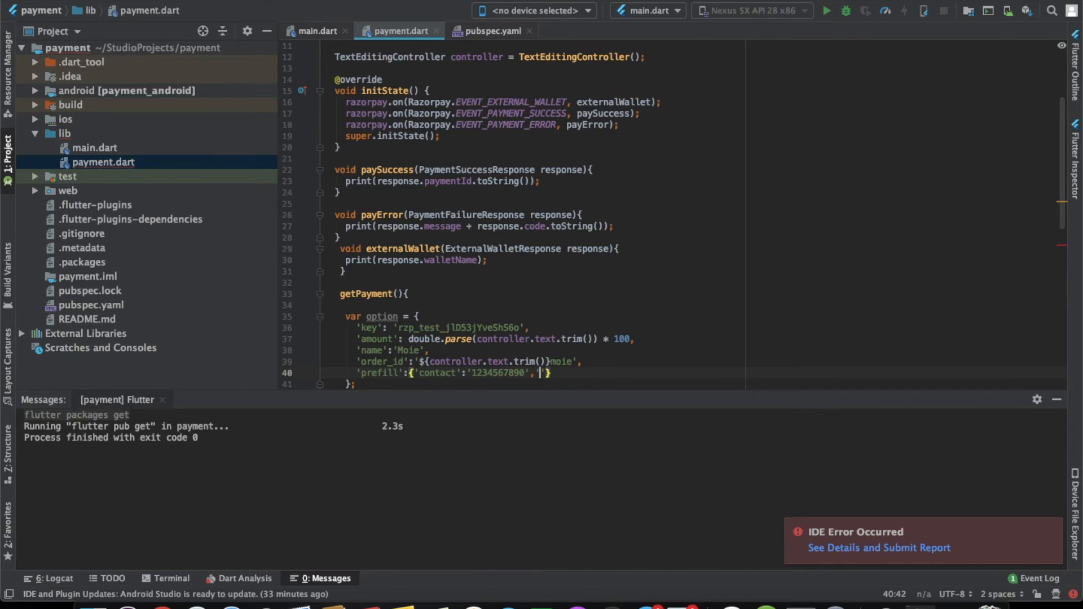
text('email':')
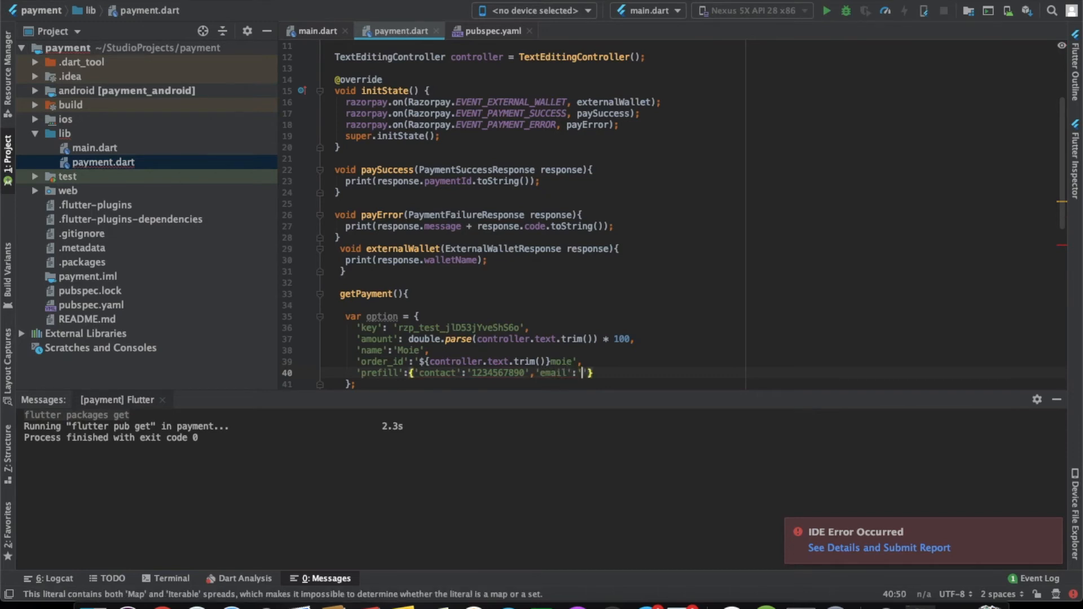
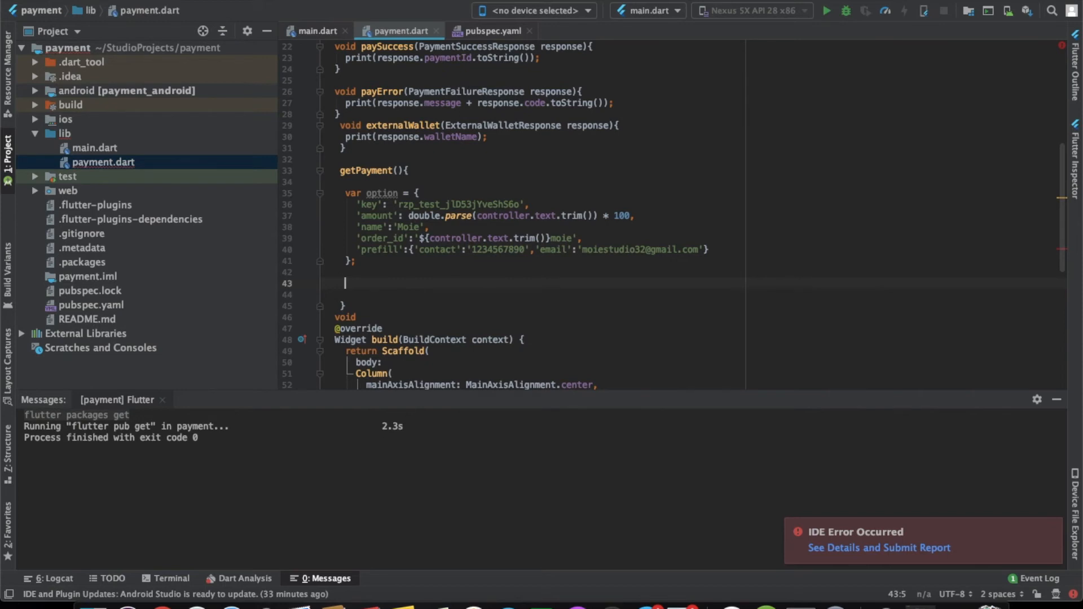
Wrap razorpay.open(option) in a try block with catch(e) printing 'erroris ${e}'
text(try{)
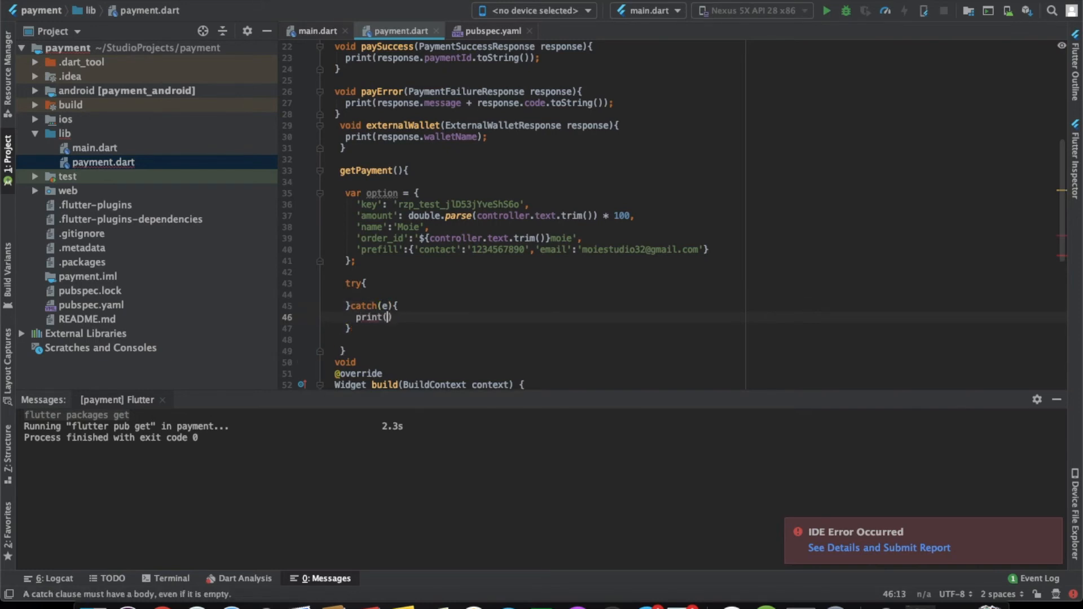
text(erroris)
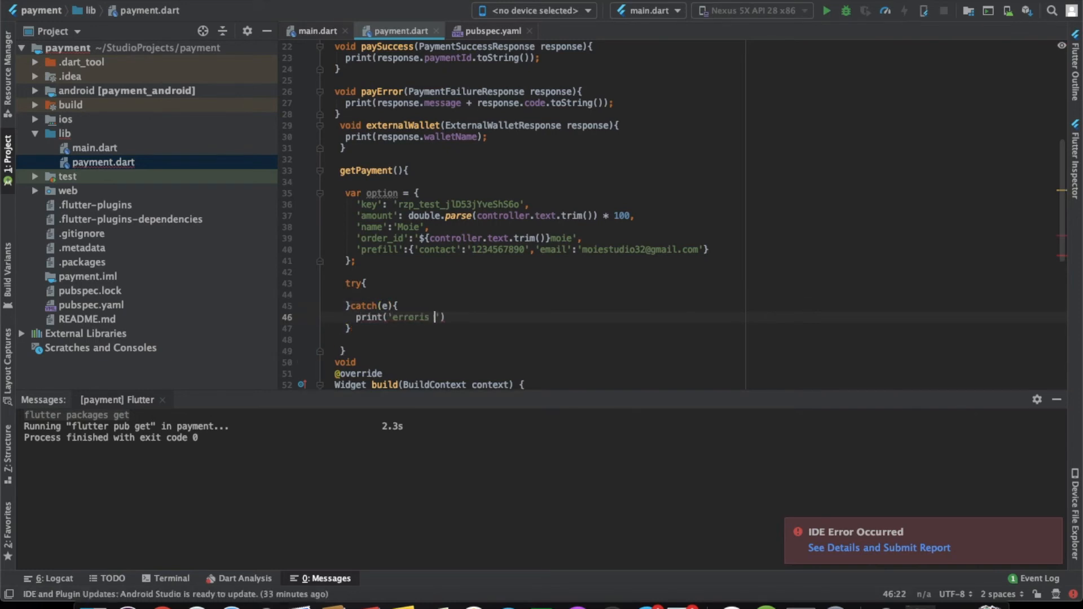
text(${e})
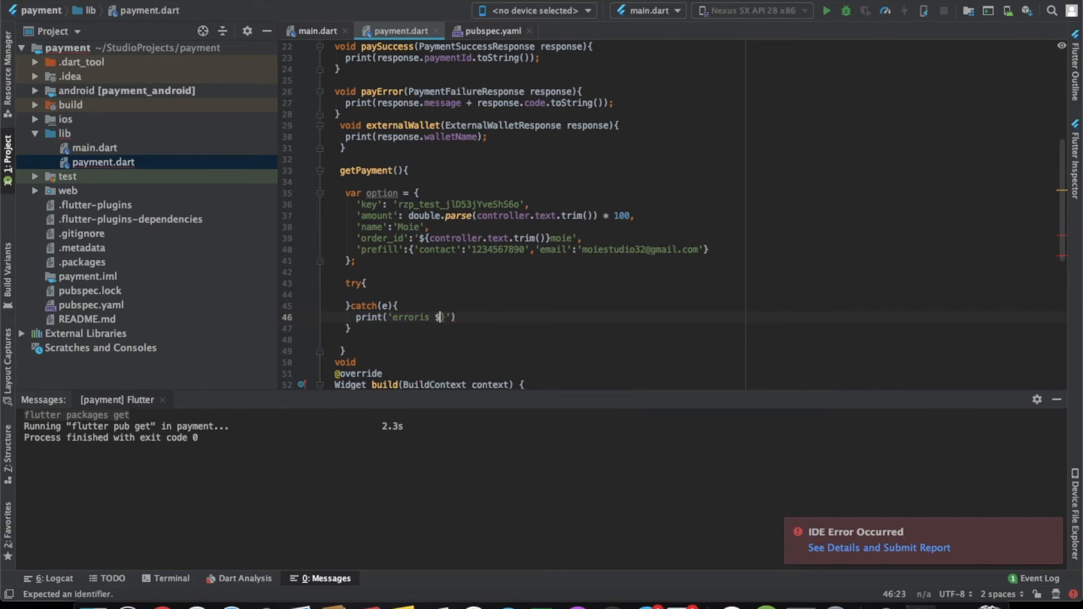
text(e)
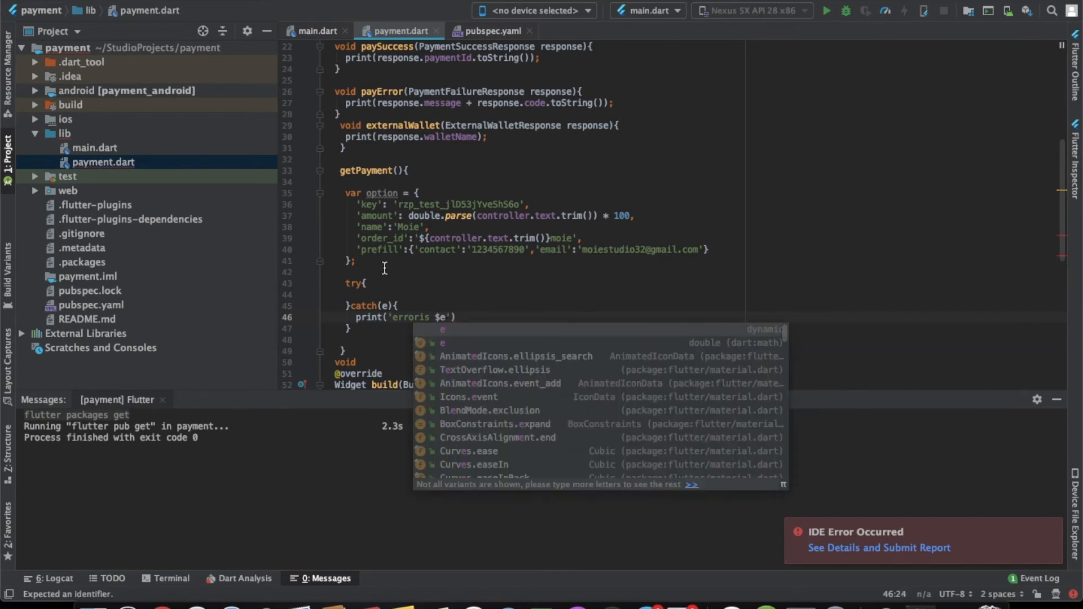
text(razorpay.)
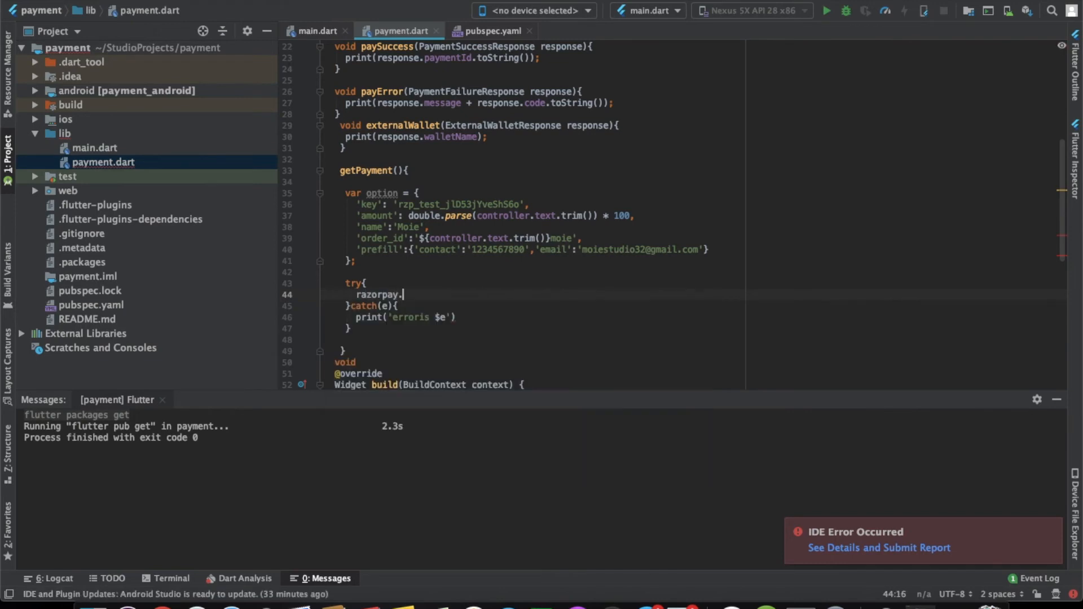
text(.)
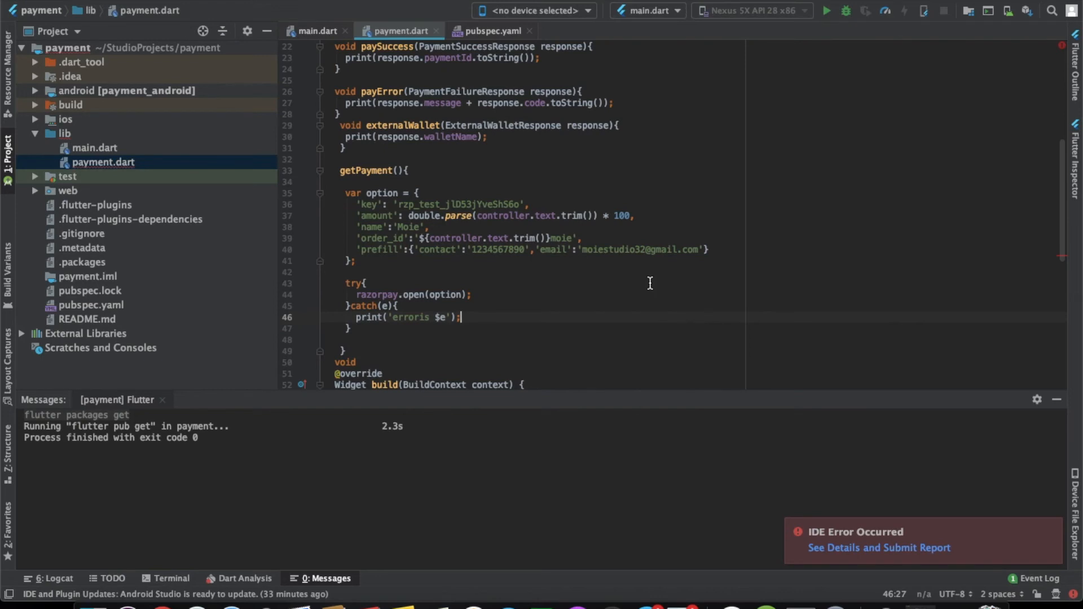
Run the app, see the minSdkVersion error, and open android/app/build.gradle
click(826, 10)
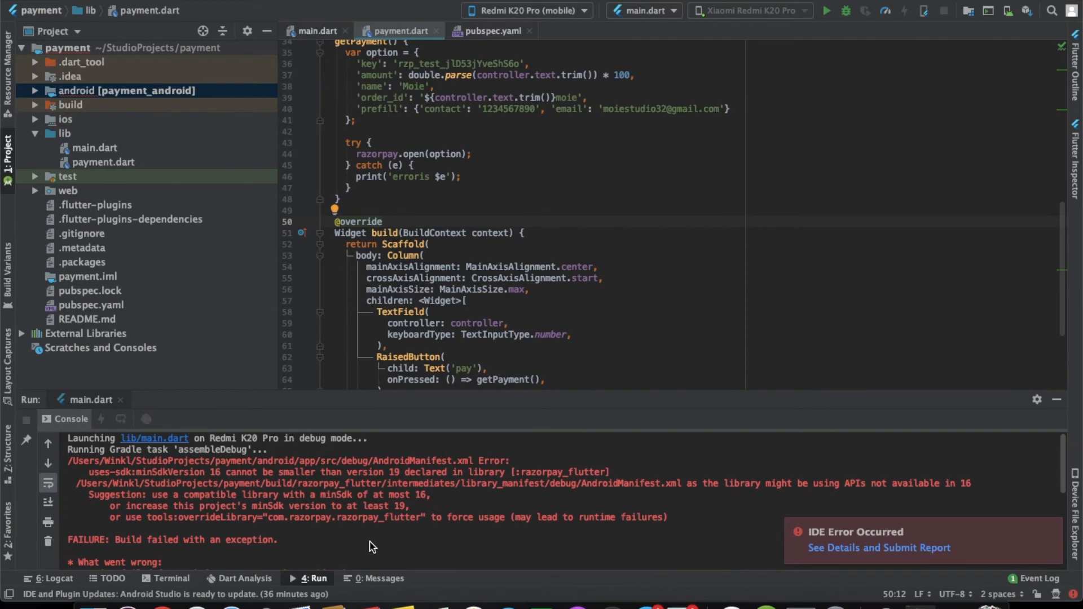
mouse_move(438, 509)
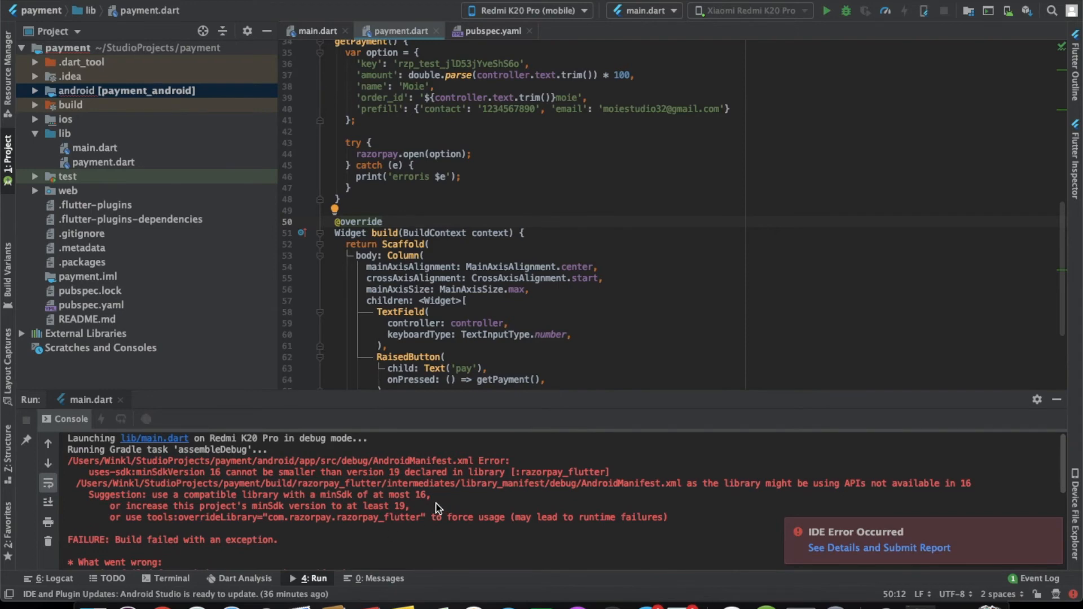
mouse_move(397, 512)
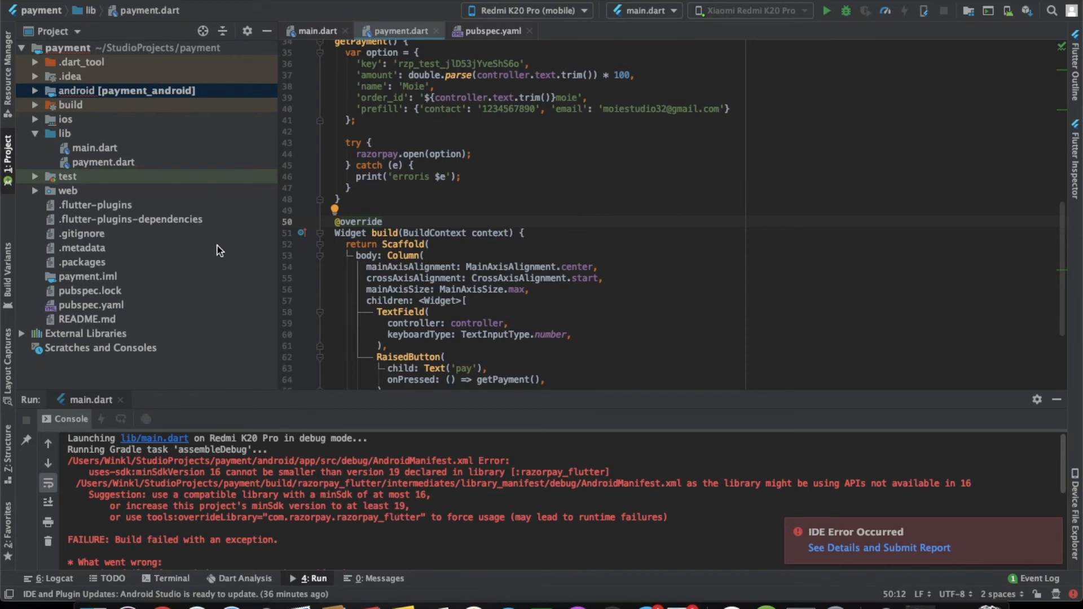
mouse_move(82, 78)
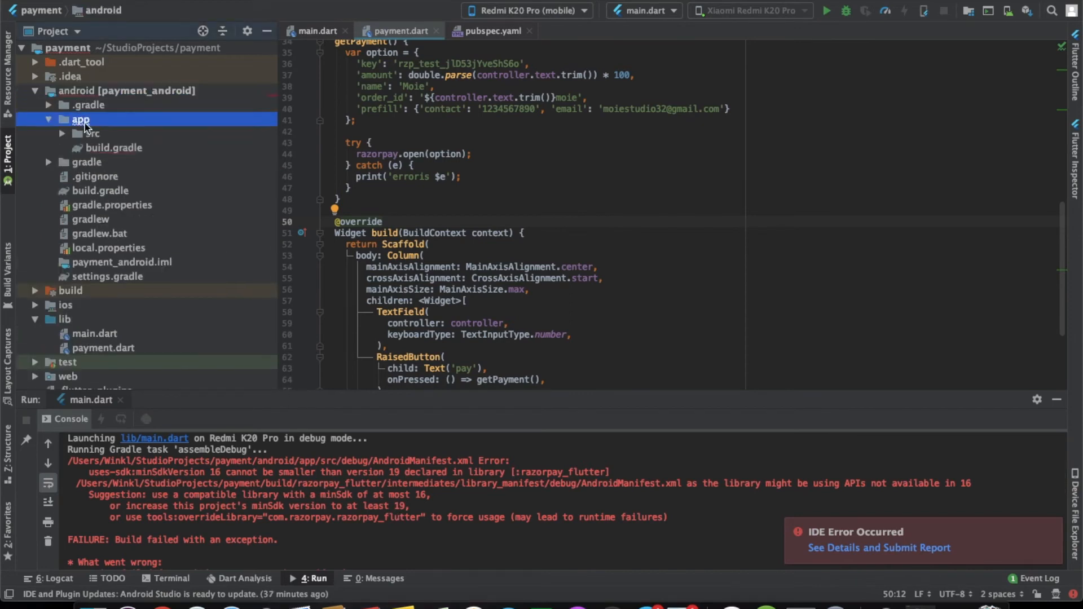
double_click(114, 147)
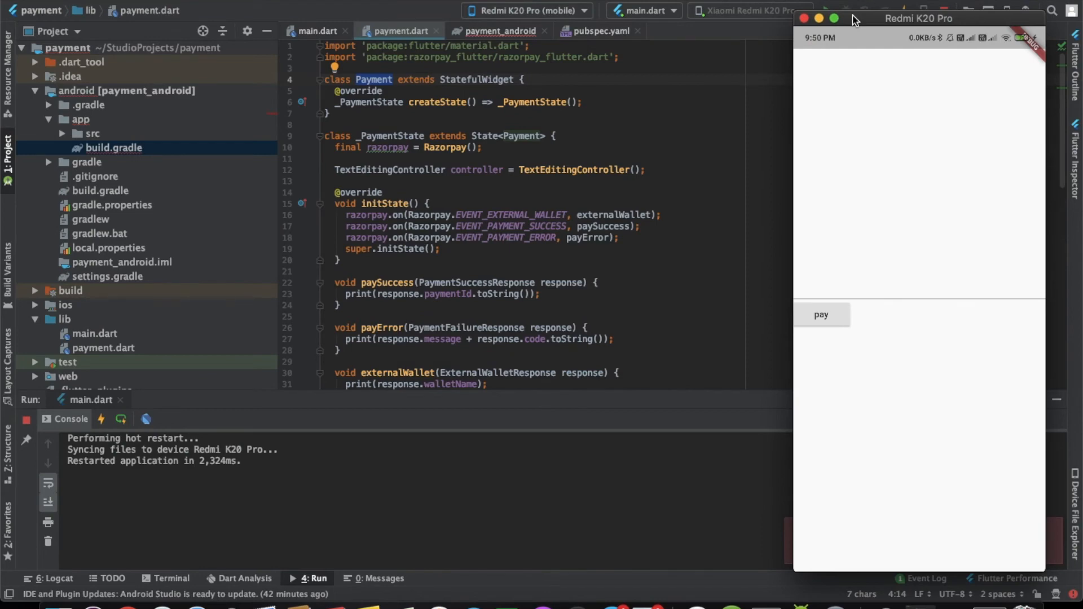
Enter an amount on the phone, tap pay and read the BAD_REQUEST_ERROR in the Run console
click(912, 224)
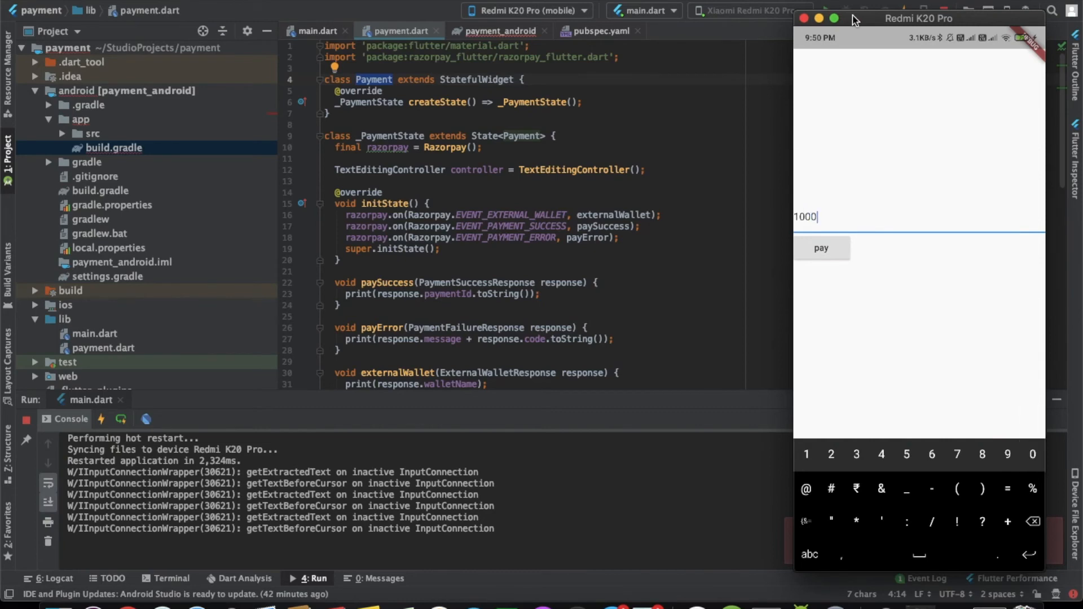
click(821, 247)
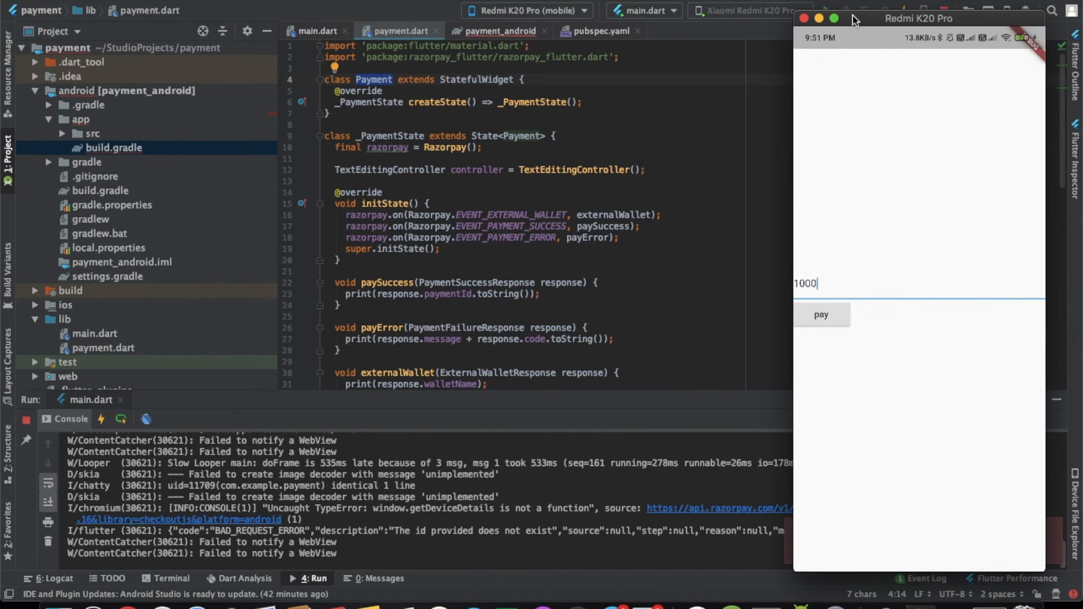
mouse_move(452, 510)
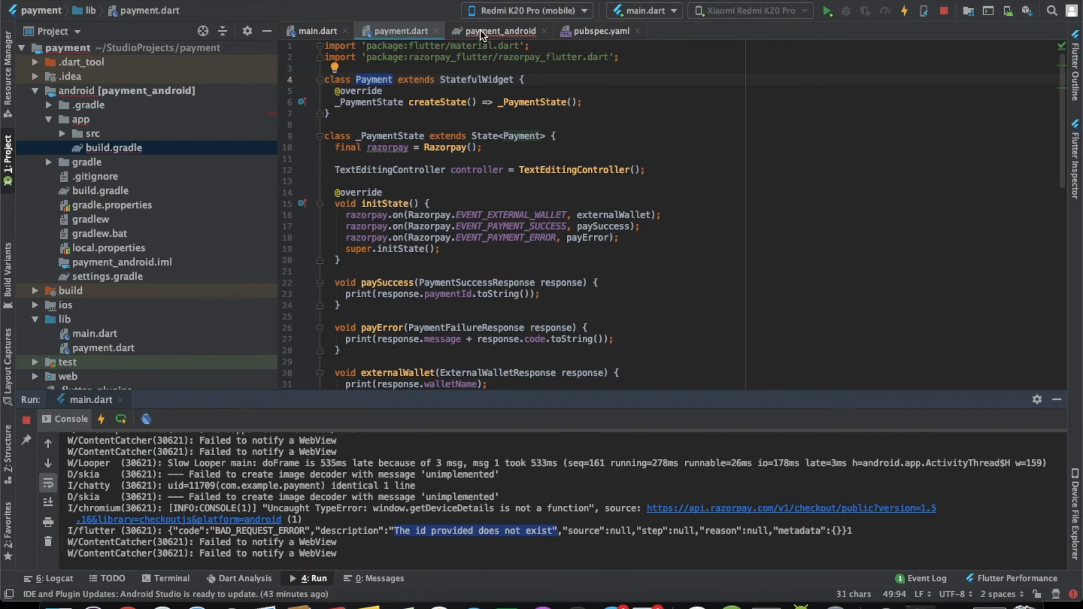
mouse_move(314, 30)
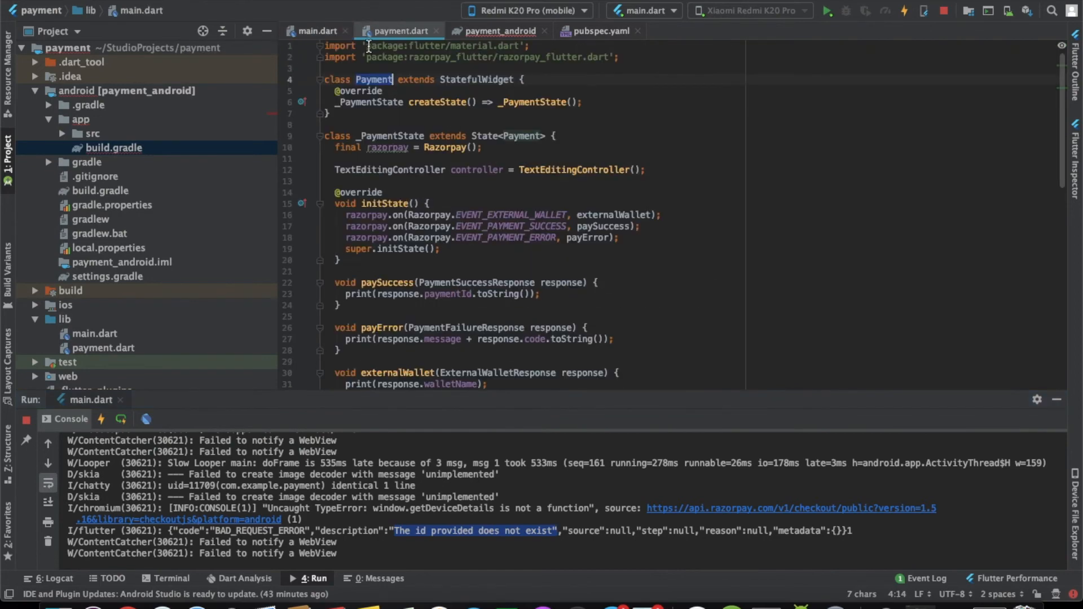
scroll(down, 3)
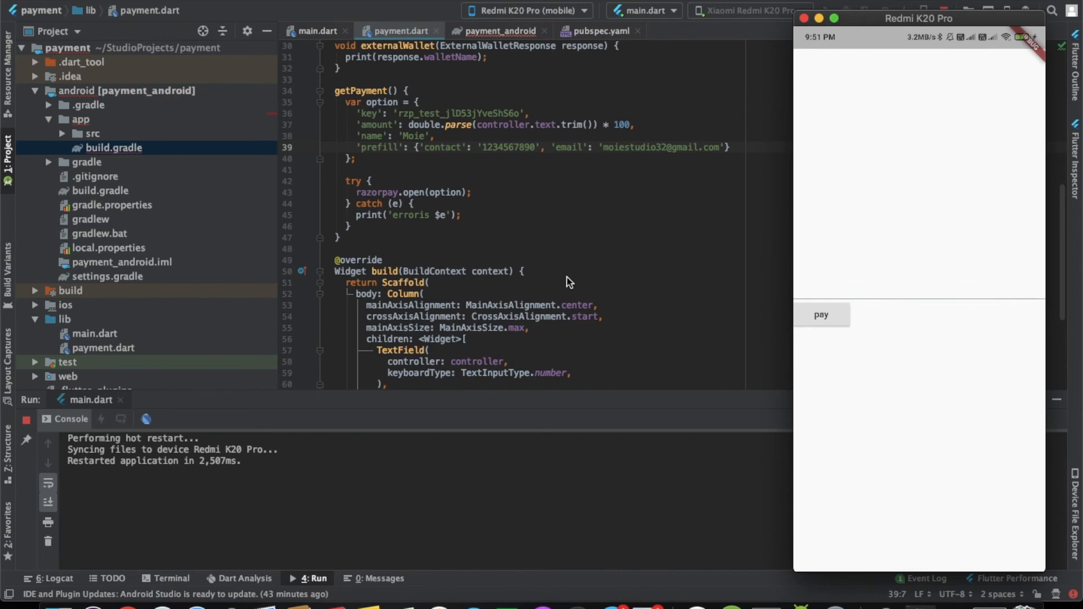
Enter 1000, start the Razorpay checkout and choose to pay by card
text(10)
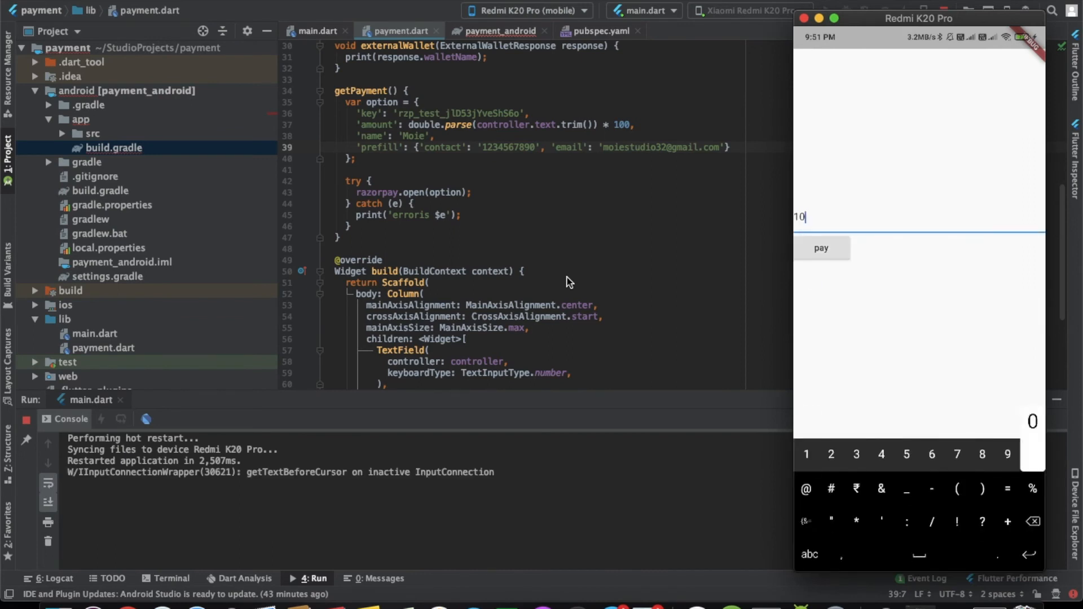
click(820, 248)
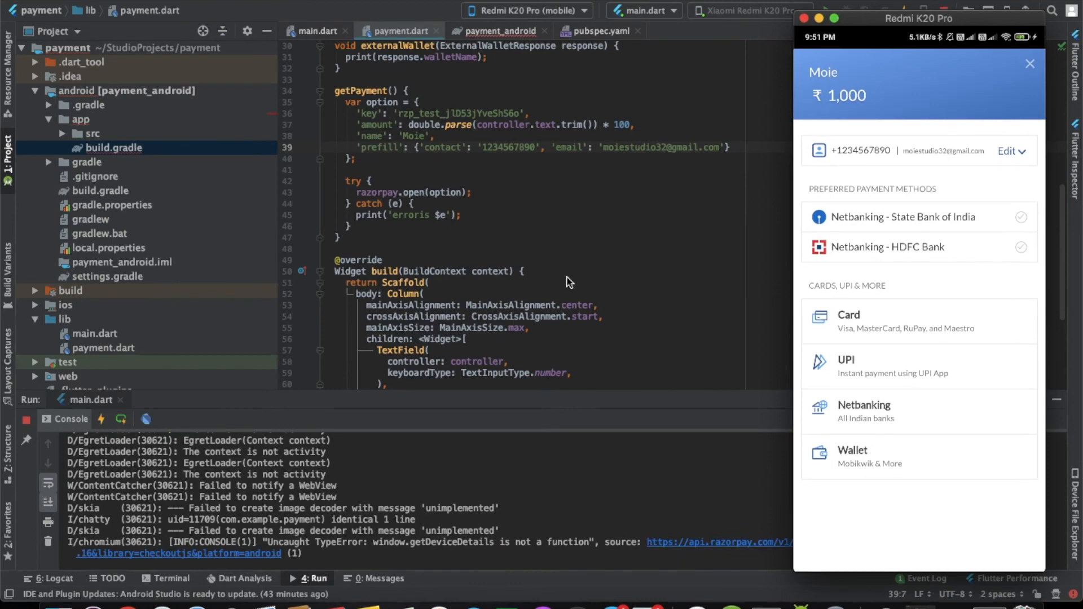
click(849, 320)
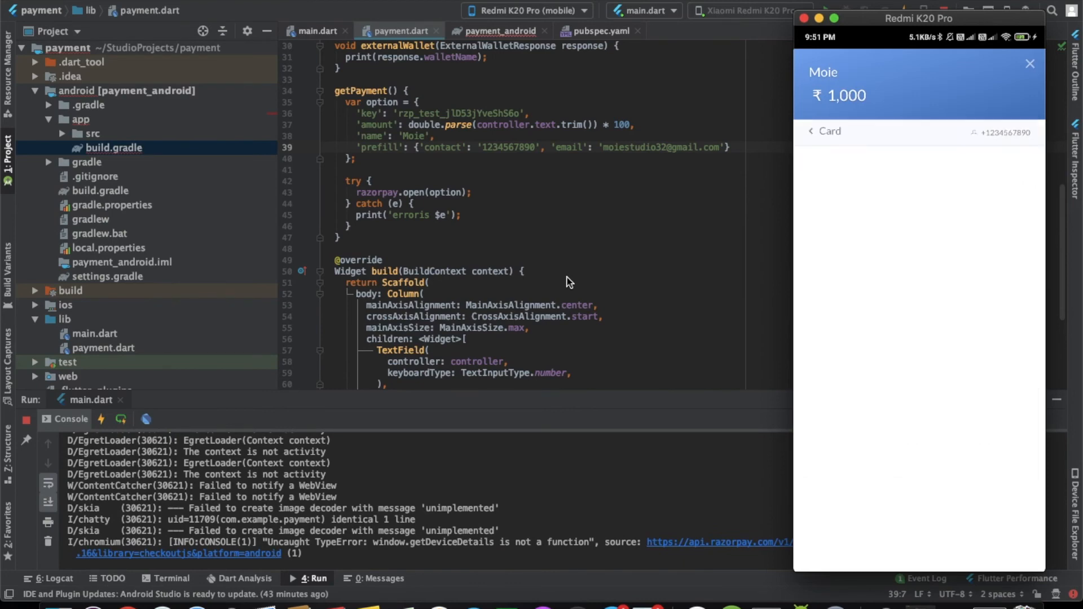
text(4111 1111 11)
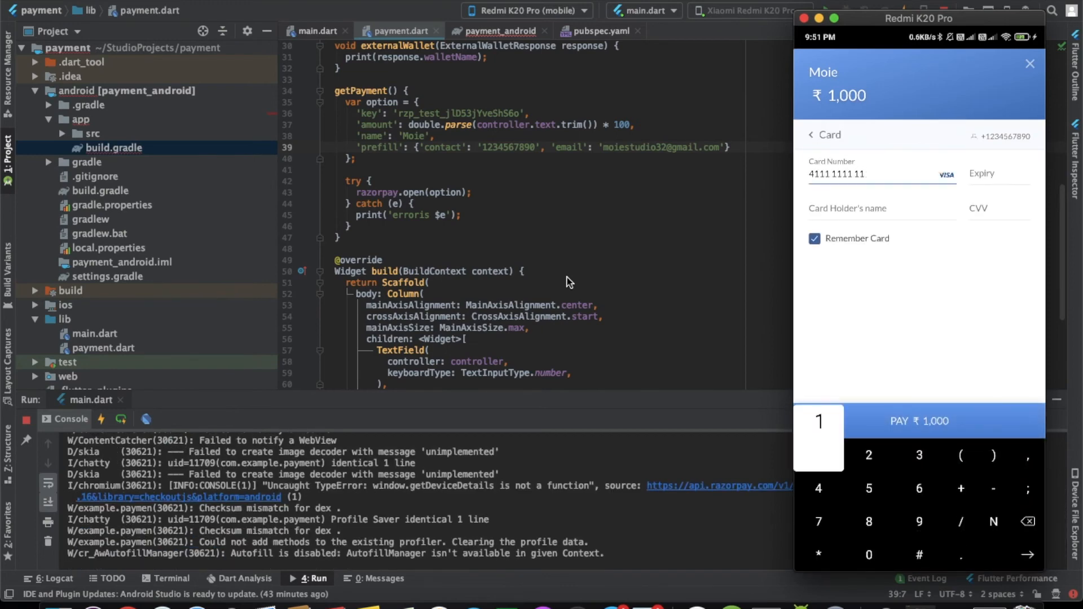
click(819, 421)
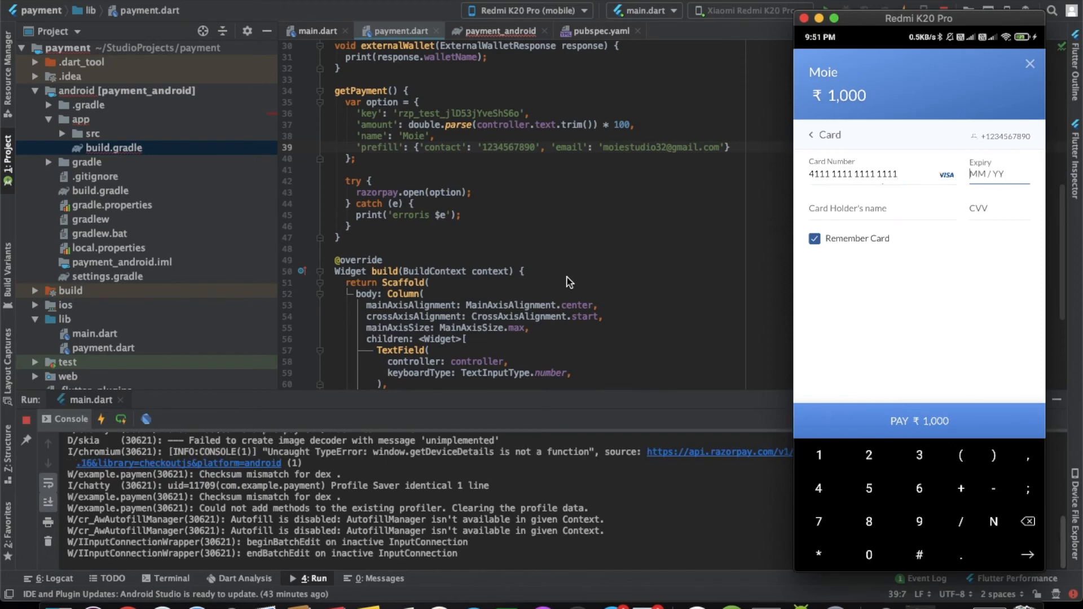
text(11 /)
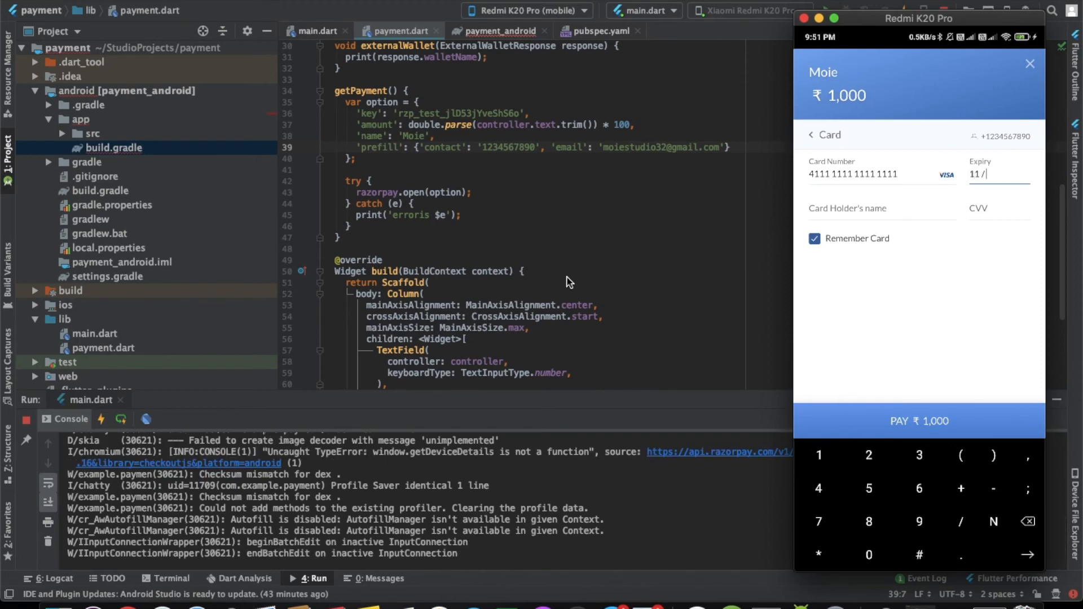
text(Ssdf)
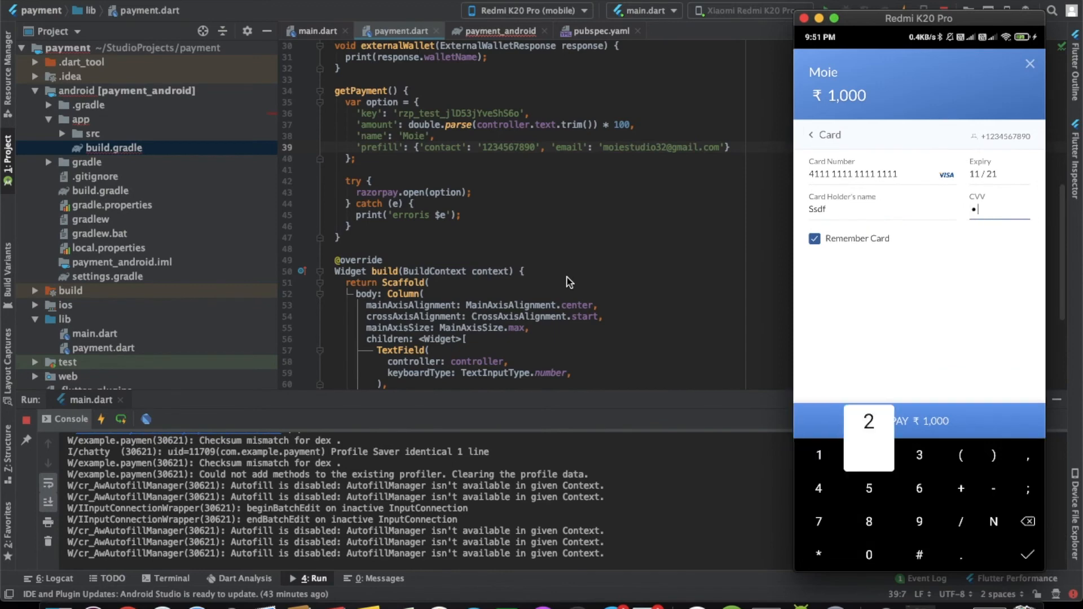
click(869, 439)
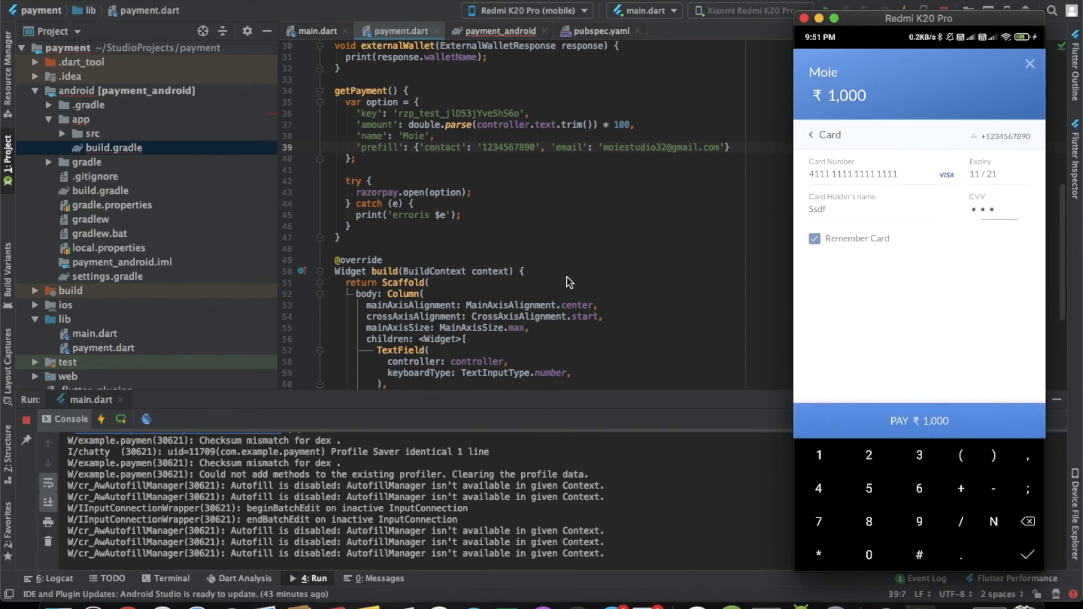
click(918, 421)
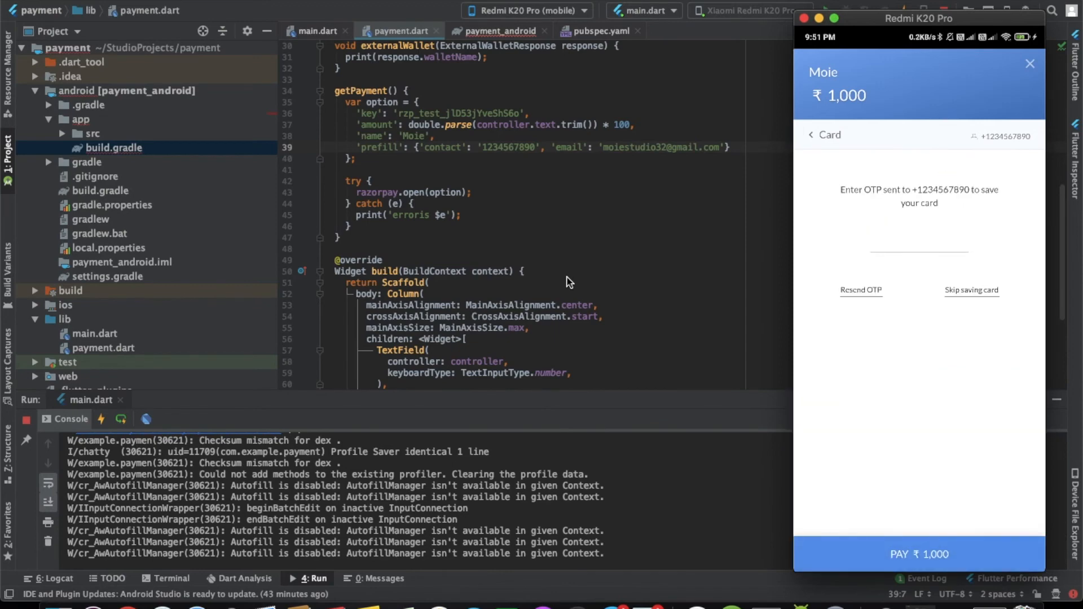
click(918, 248)
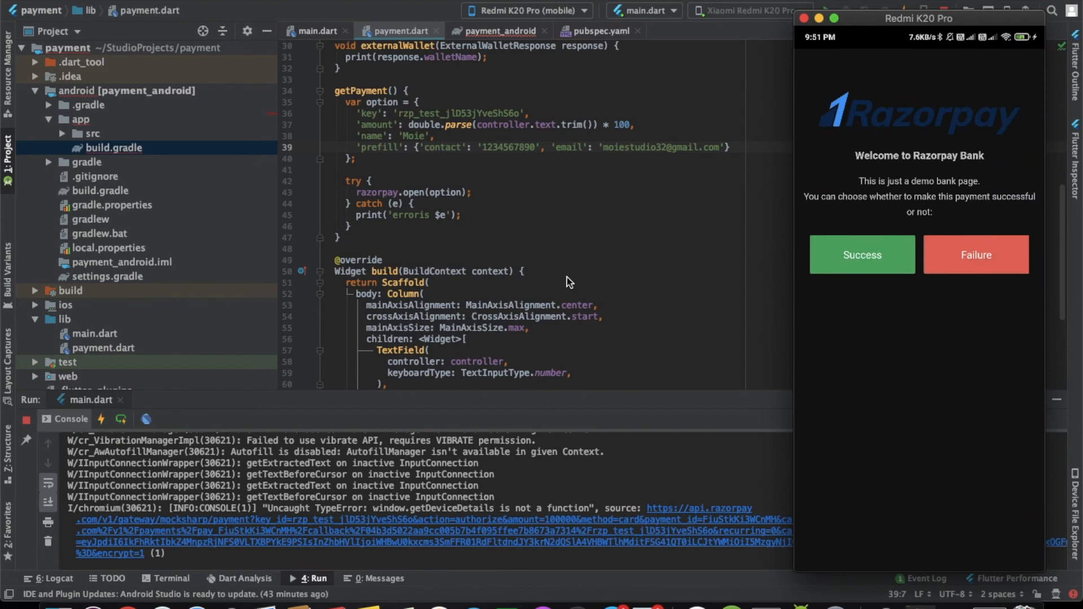
click(861, 254)
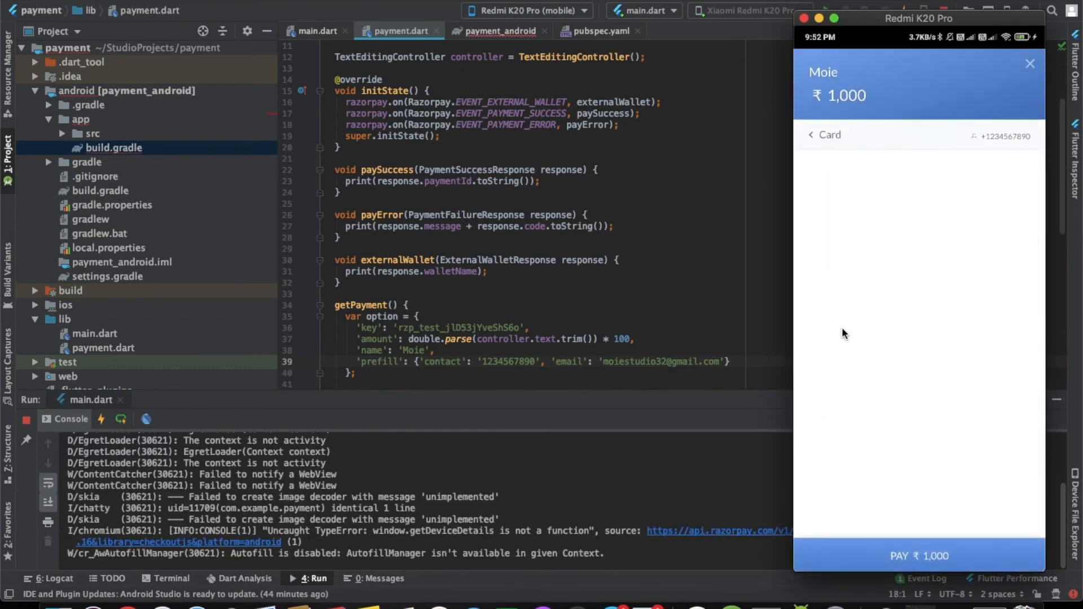
Re-enter the 4111 1111 test card details and name, pay, and see 'Payment failed' in the console
text(1)
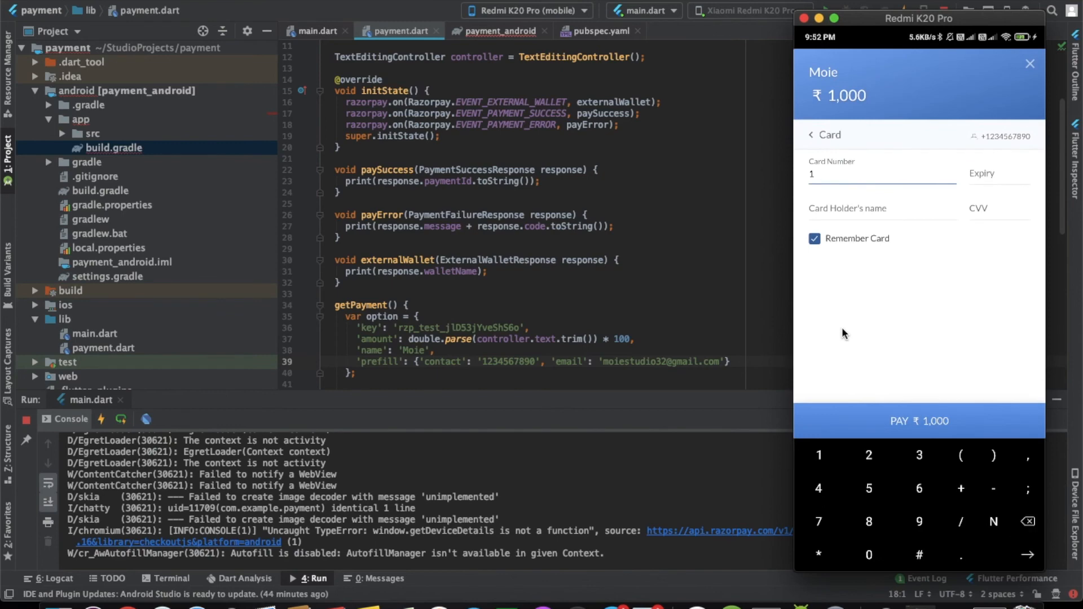
text(4111 1111 1111 1111)
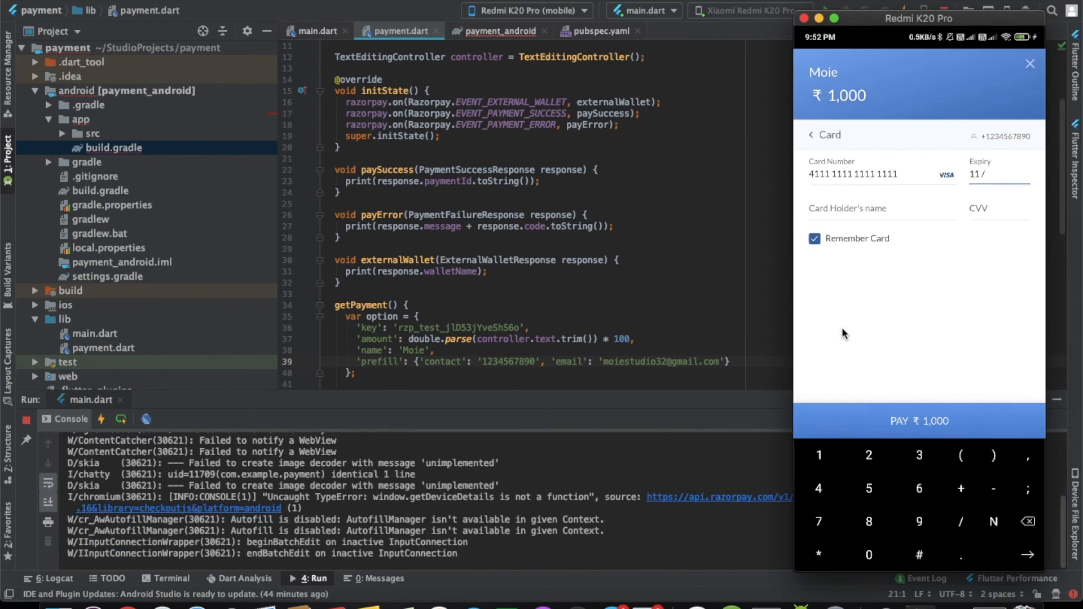
text(Yyy)
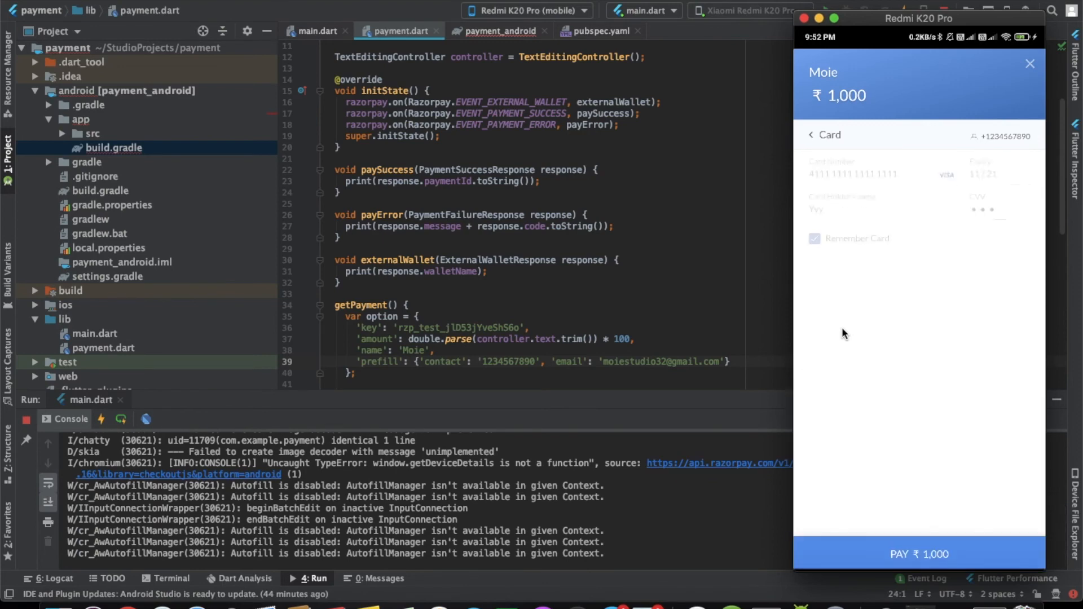
click(918, 552)
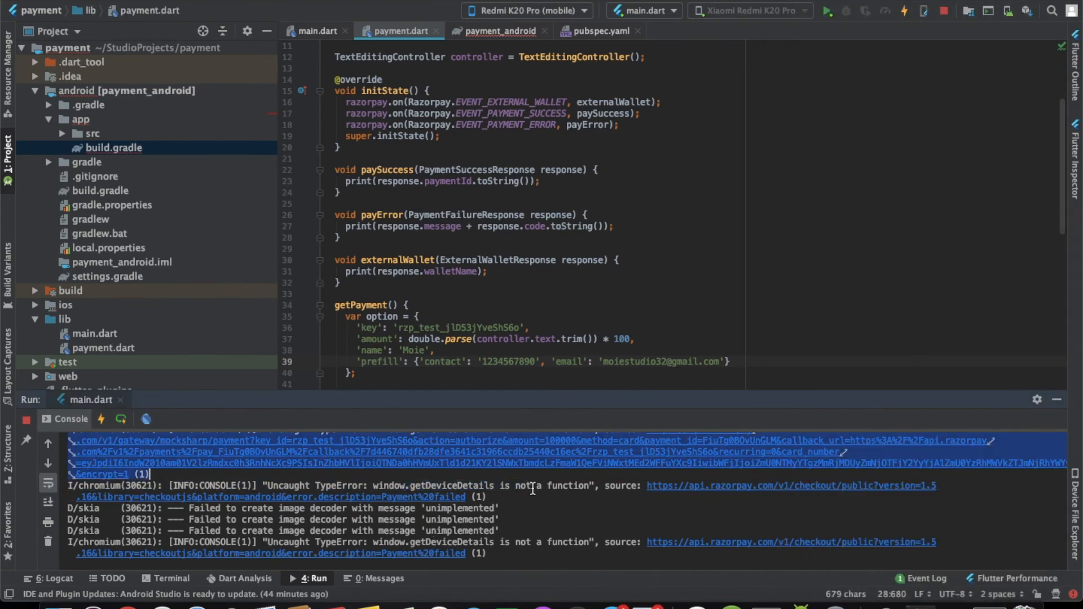
mouse_move(339, 540)
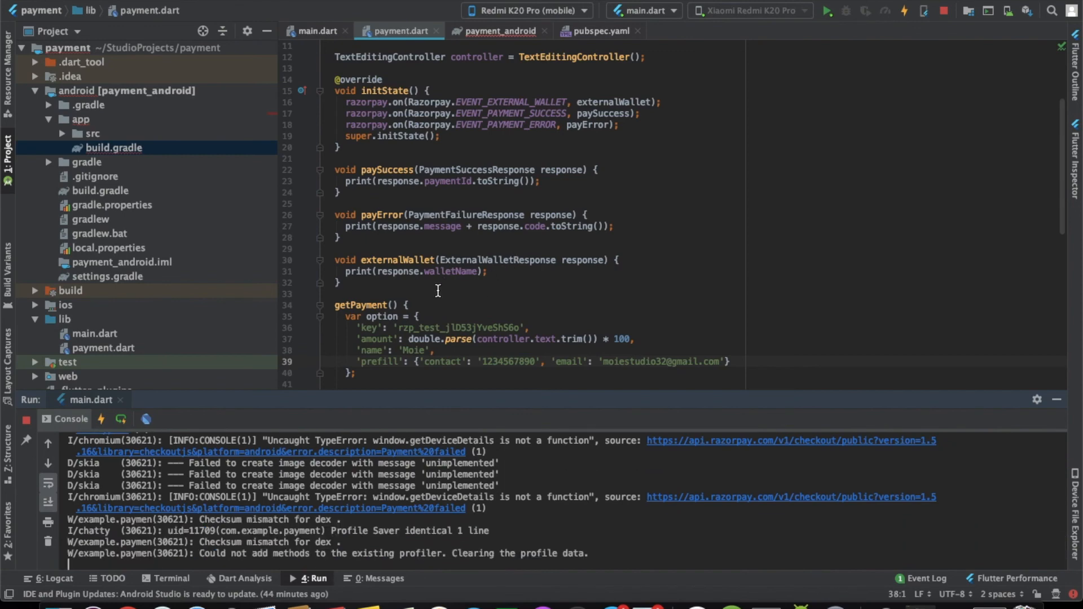
mouse_move(801, 598)
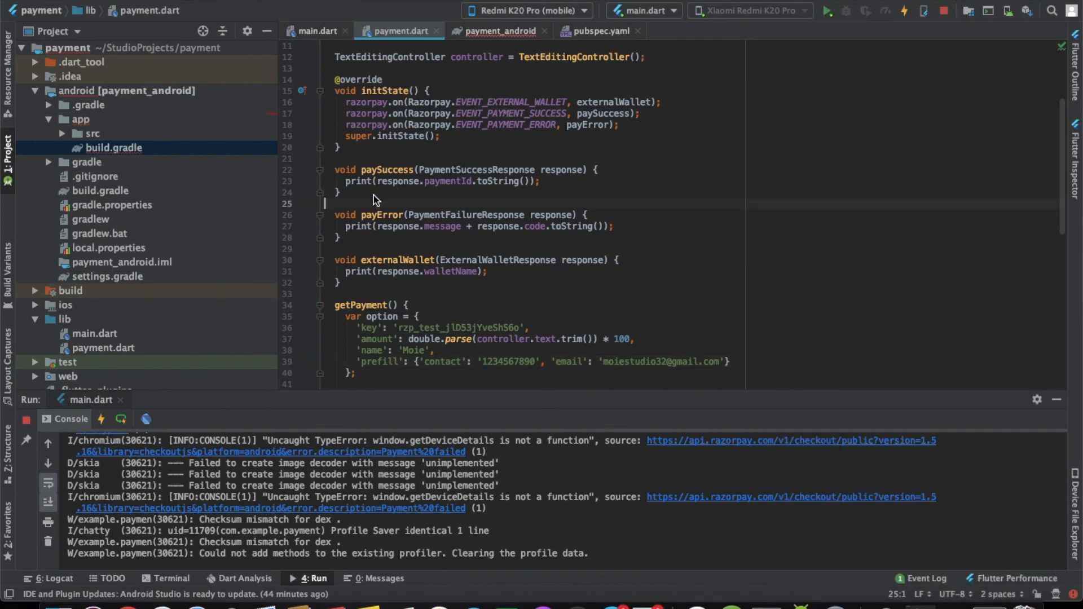
Print 'successfullypaid', 'failed' and 'externalwallet' in paySuccess, payError and externalWallet, then hot restart
text(p)
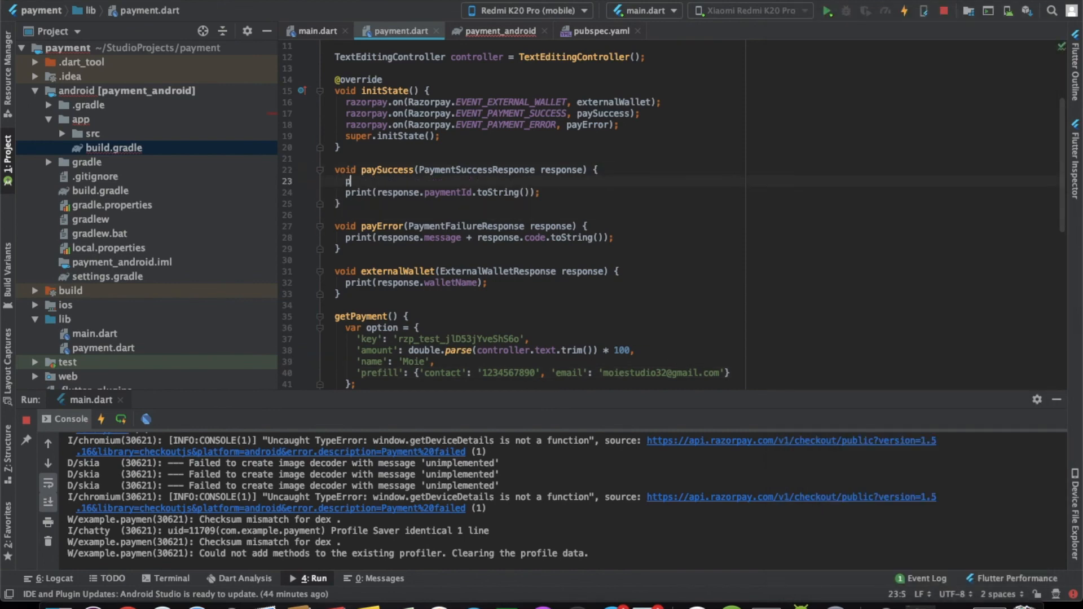
text(print('');)
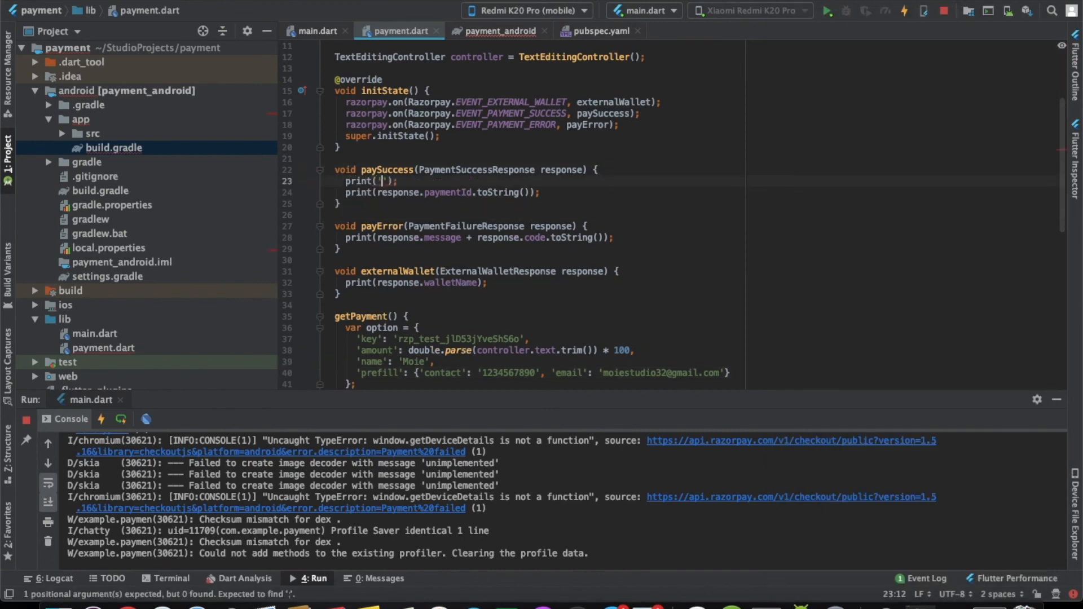
text(successfull)
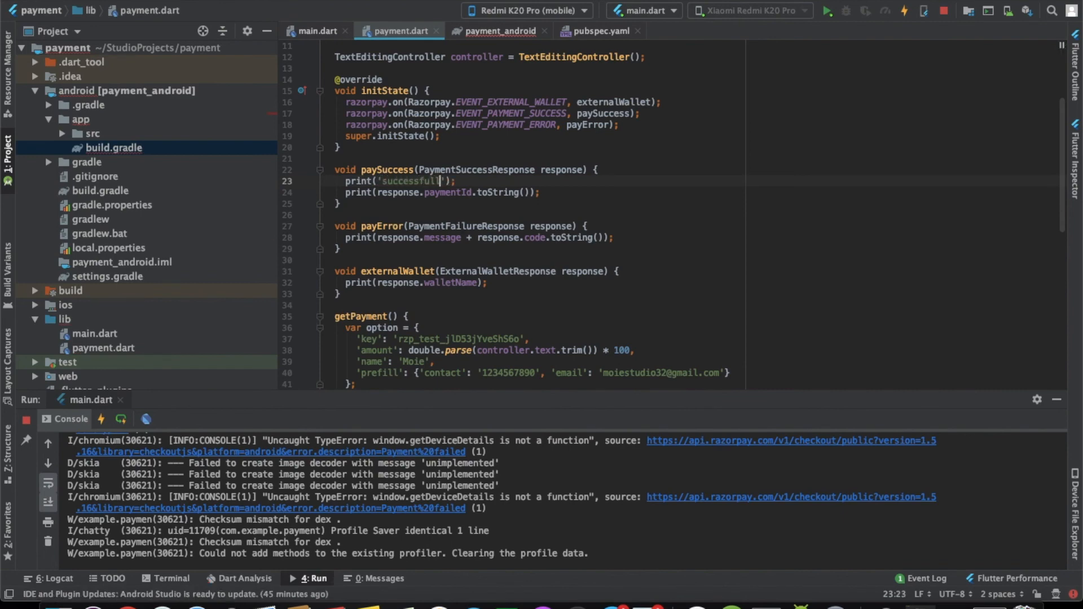
text(paid)
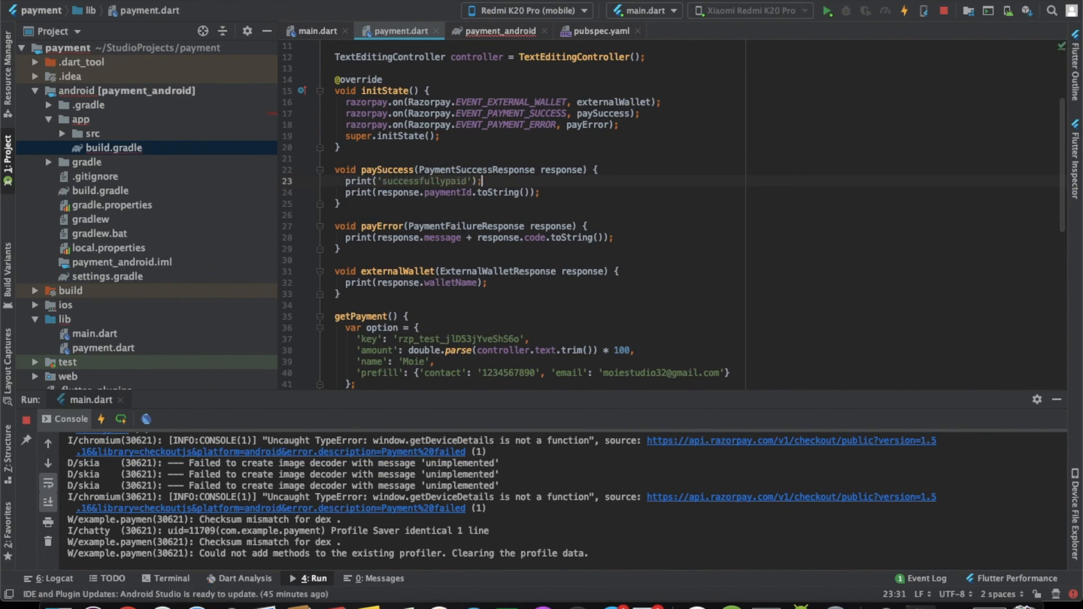
text(print('successfullypaid');)
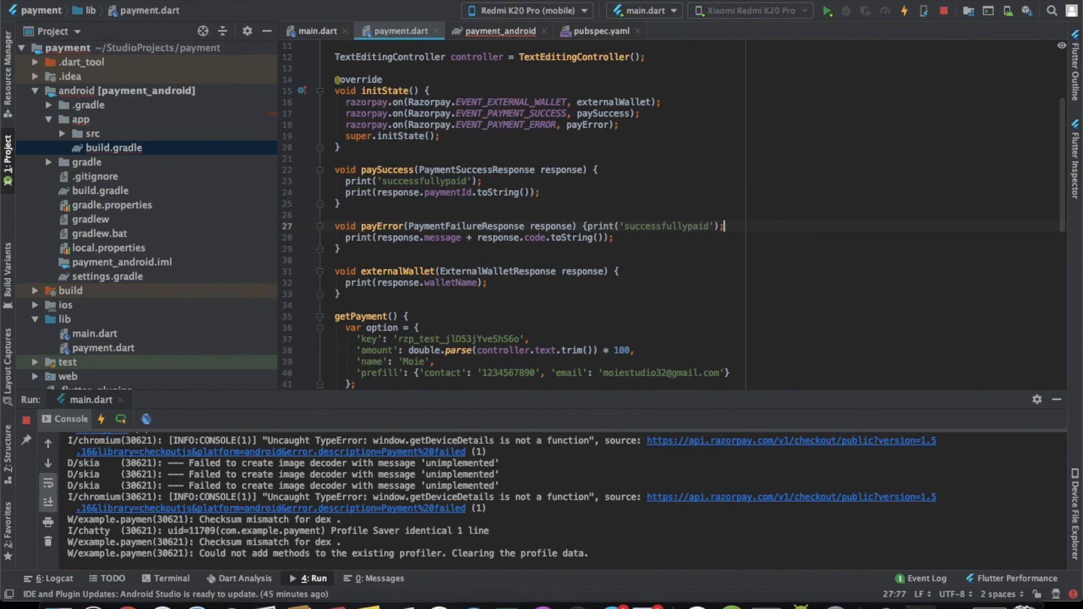
text(fialed)
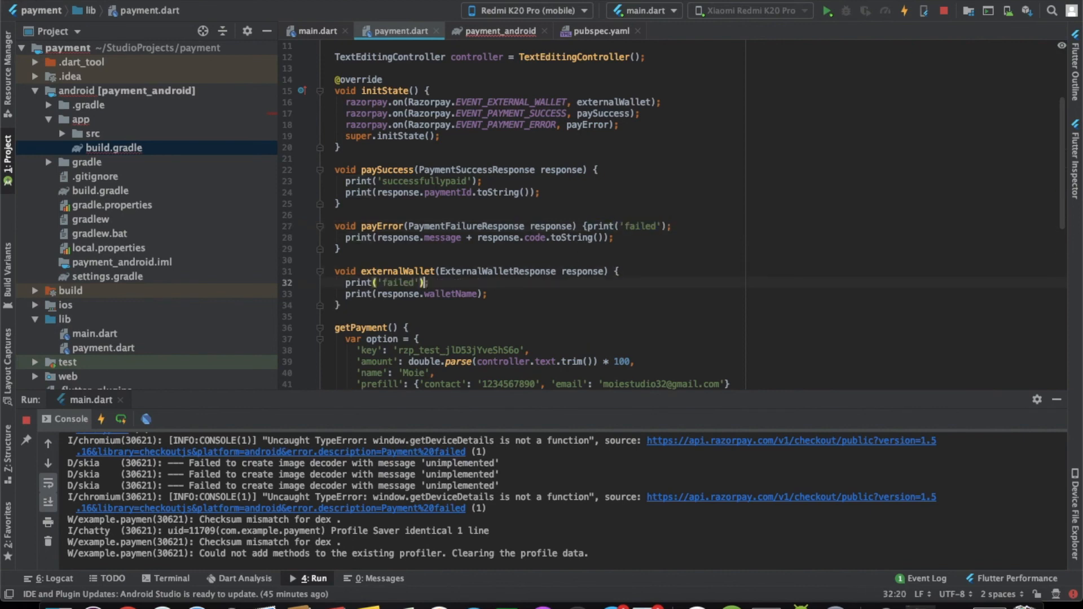
text(externalwallet)
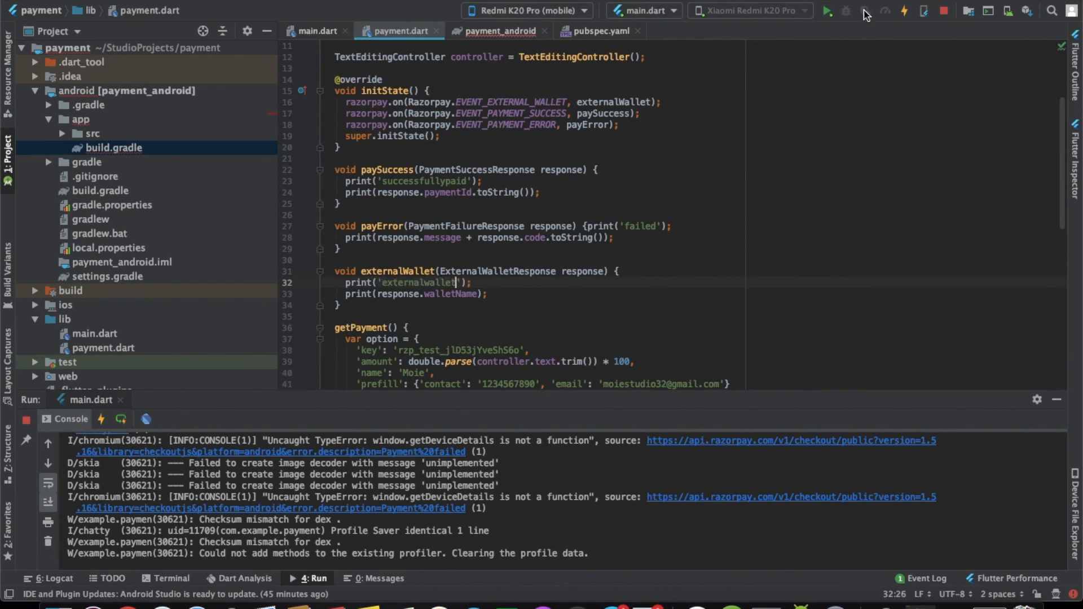
click(884, 10)
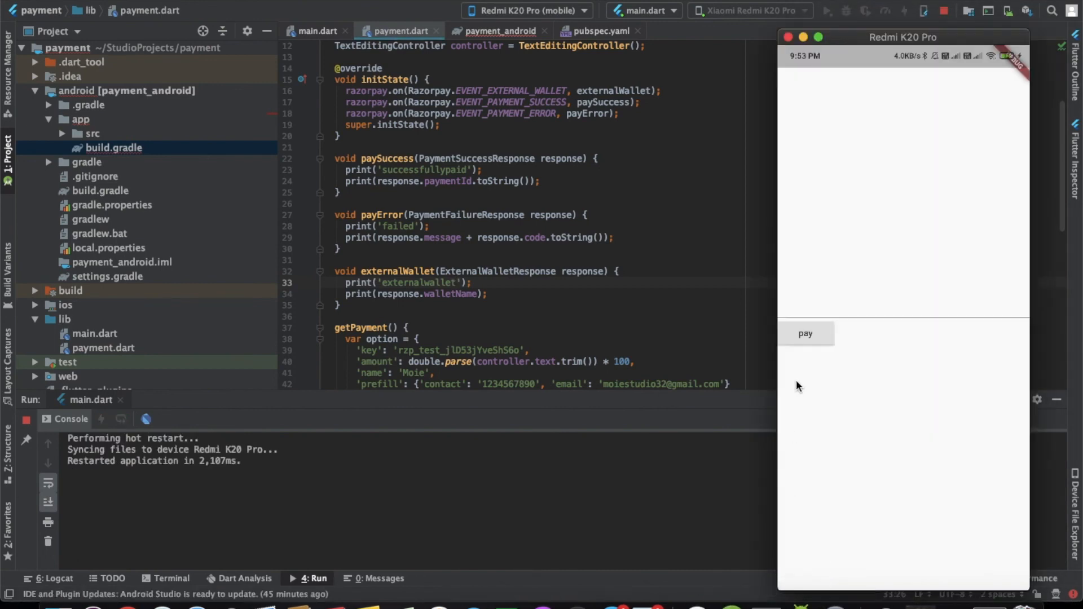
Enter 1000, open checkout, back out of wallets, pay via UPI and see 'successfullypaid' with a payment id logged
click(897, 236)
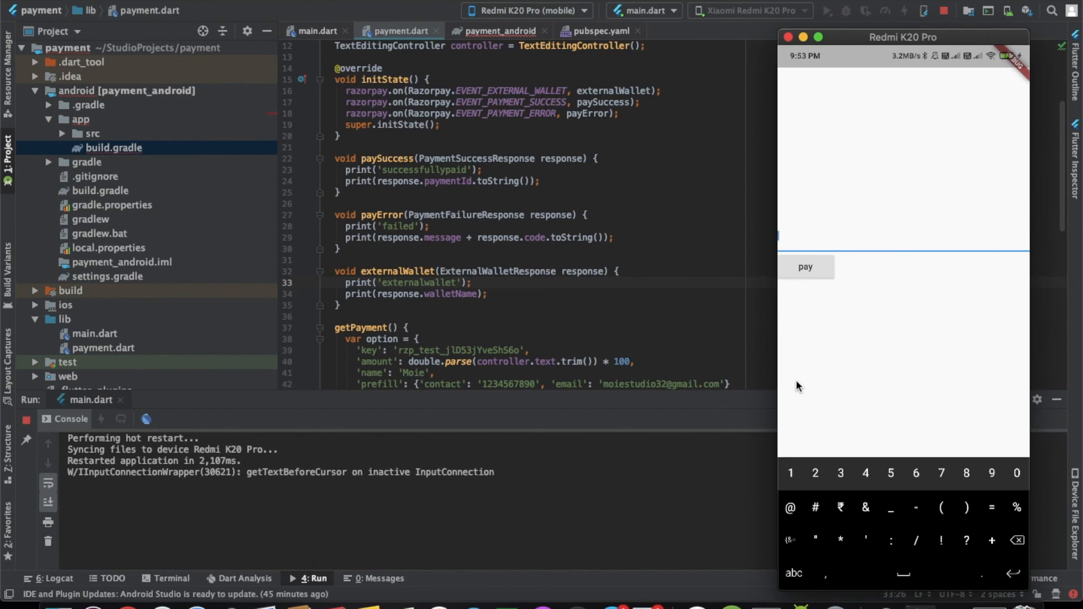
click(804, 267)
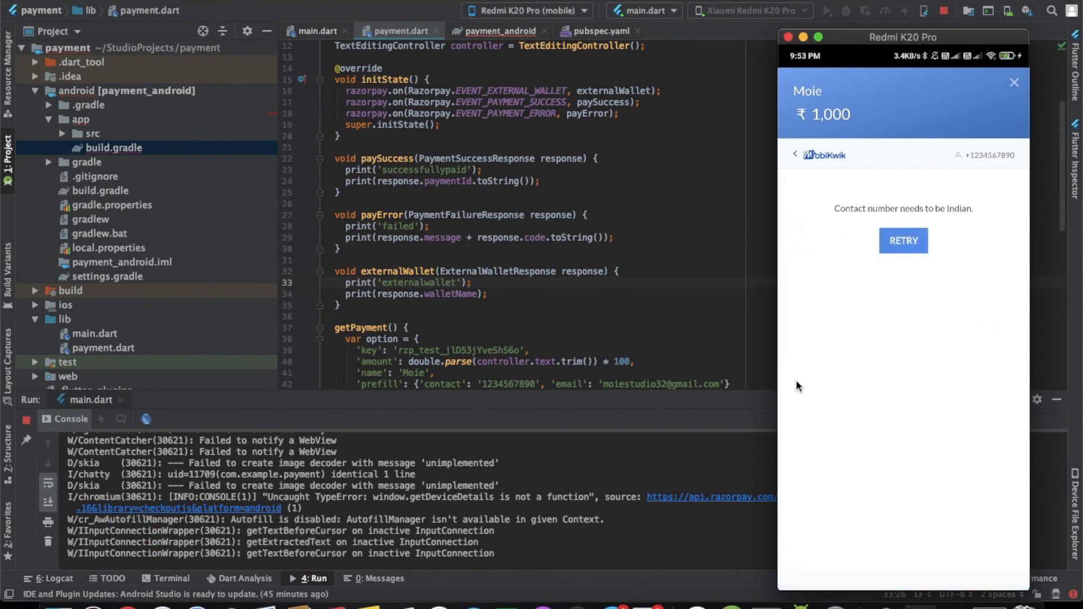
click(903, 240)
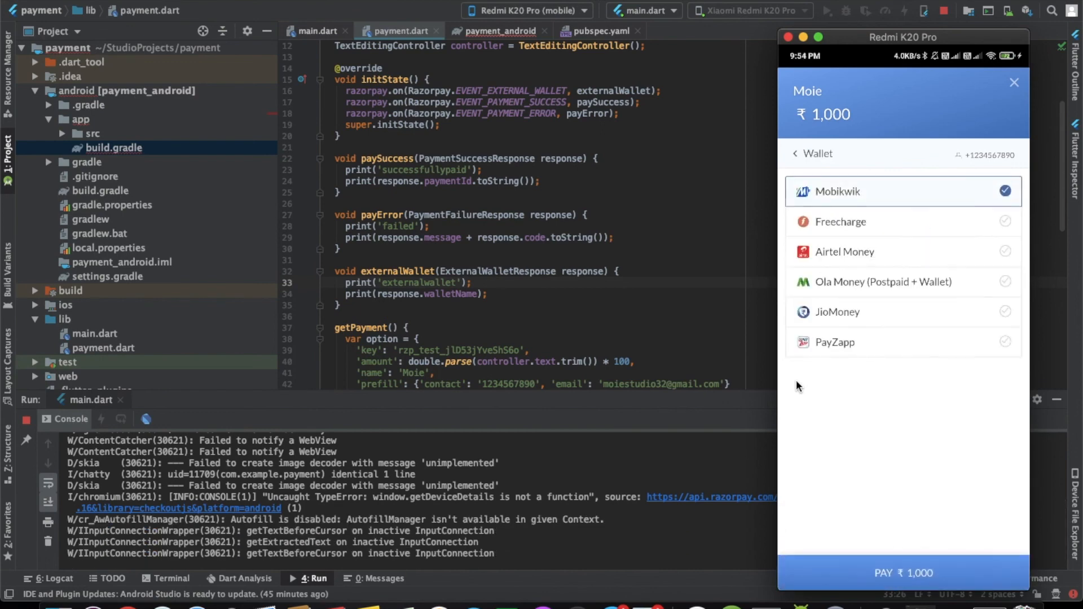
click(794, 154)
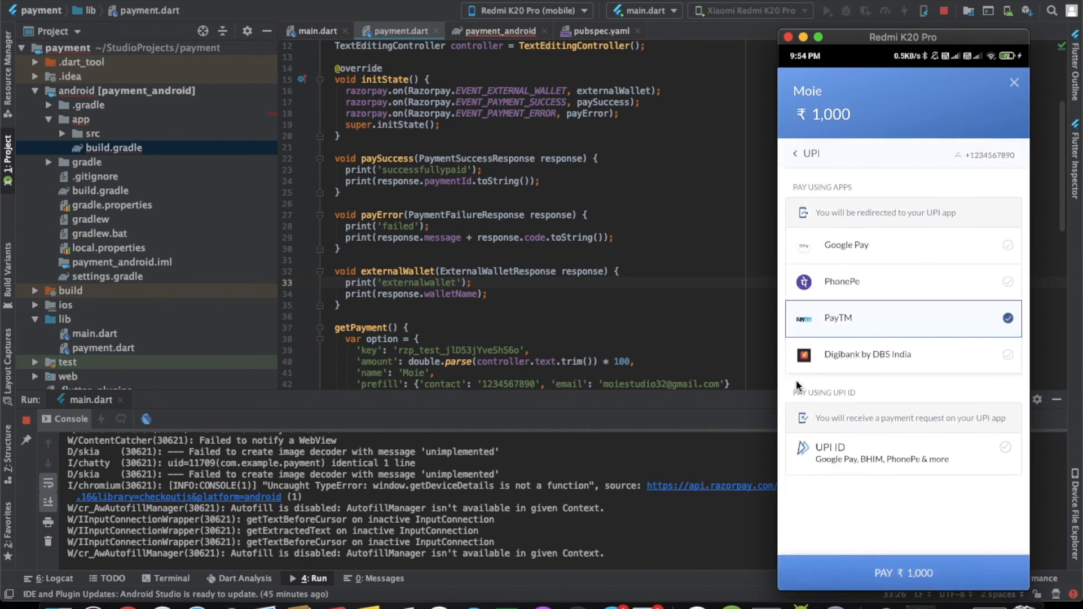
click(903, 573)
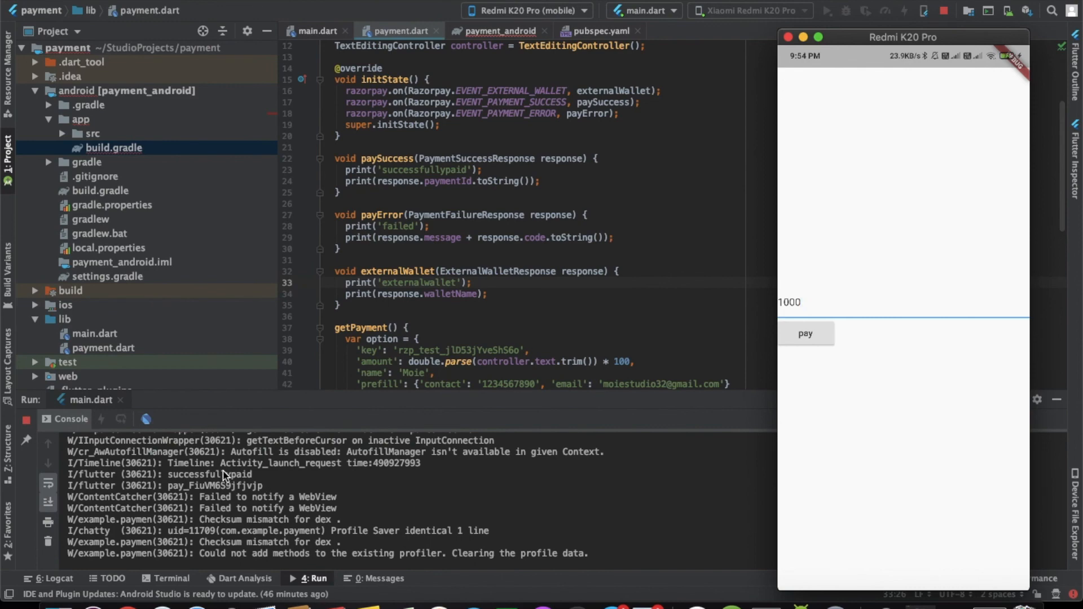
double_click(210, 475)
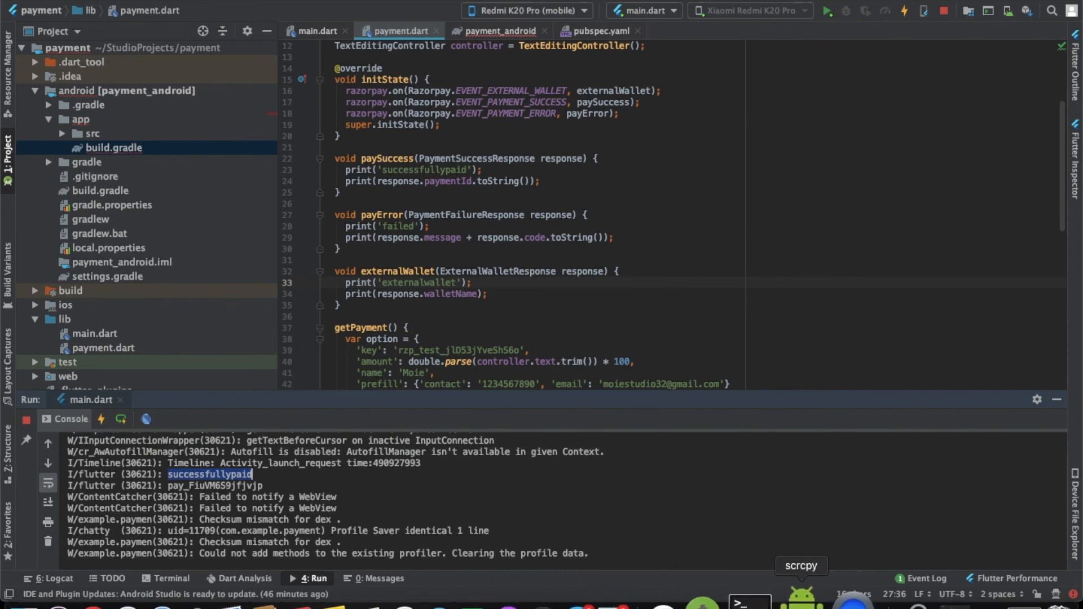
Bring the phone window forward and reopen the 1000 rupee Razorpay checkout
click(801, 602)
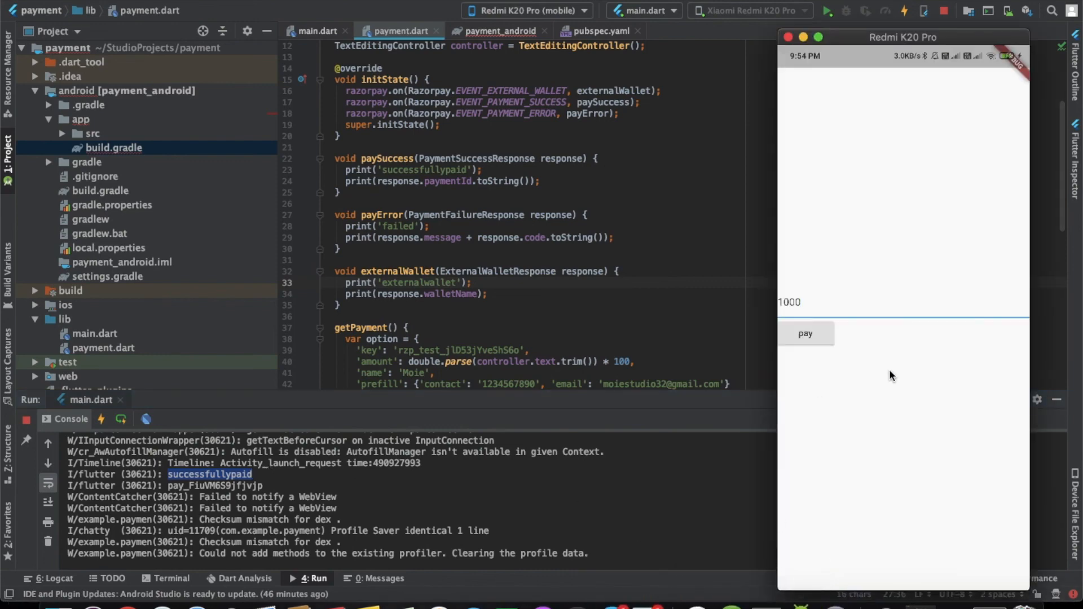
click(804, 334)
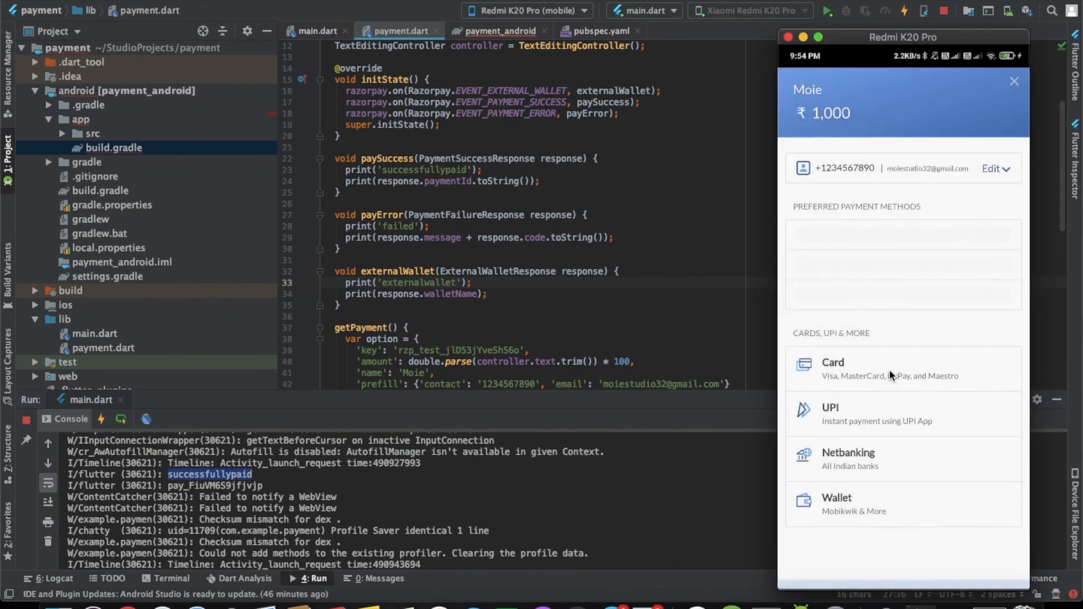